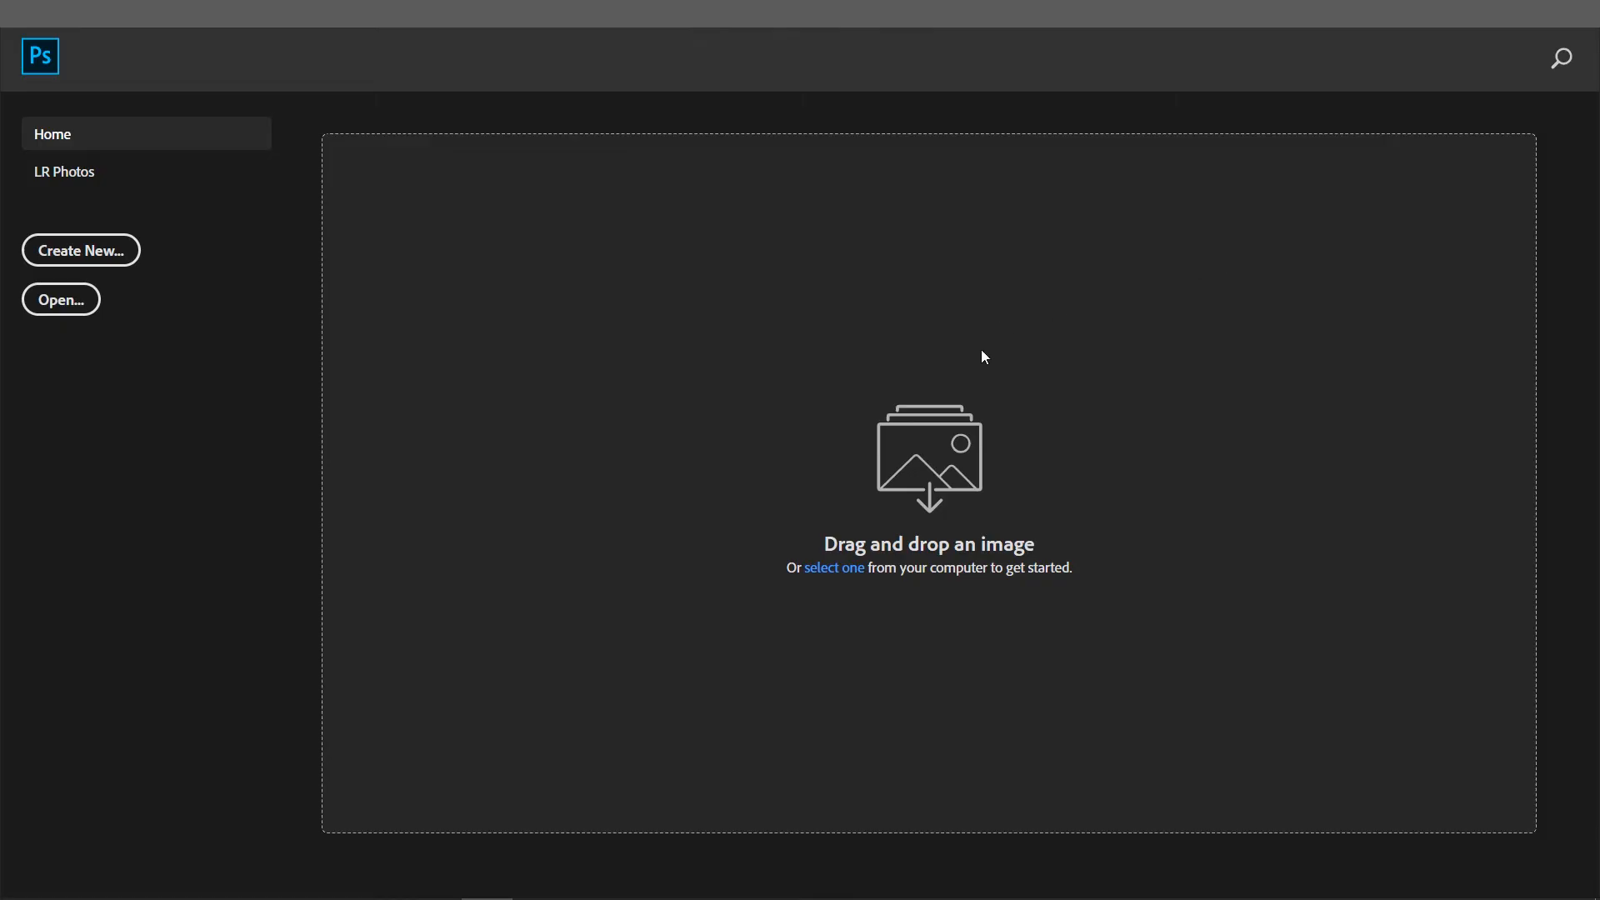
- Make a new white document at 1920 × 1080 px and 300 ppi
{"action": "left_click", "coordinate": [81, 250]}
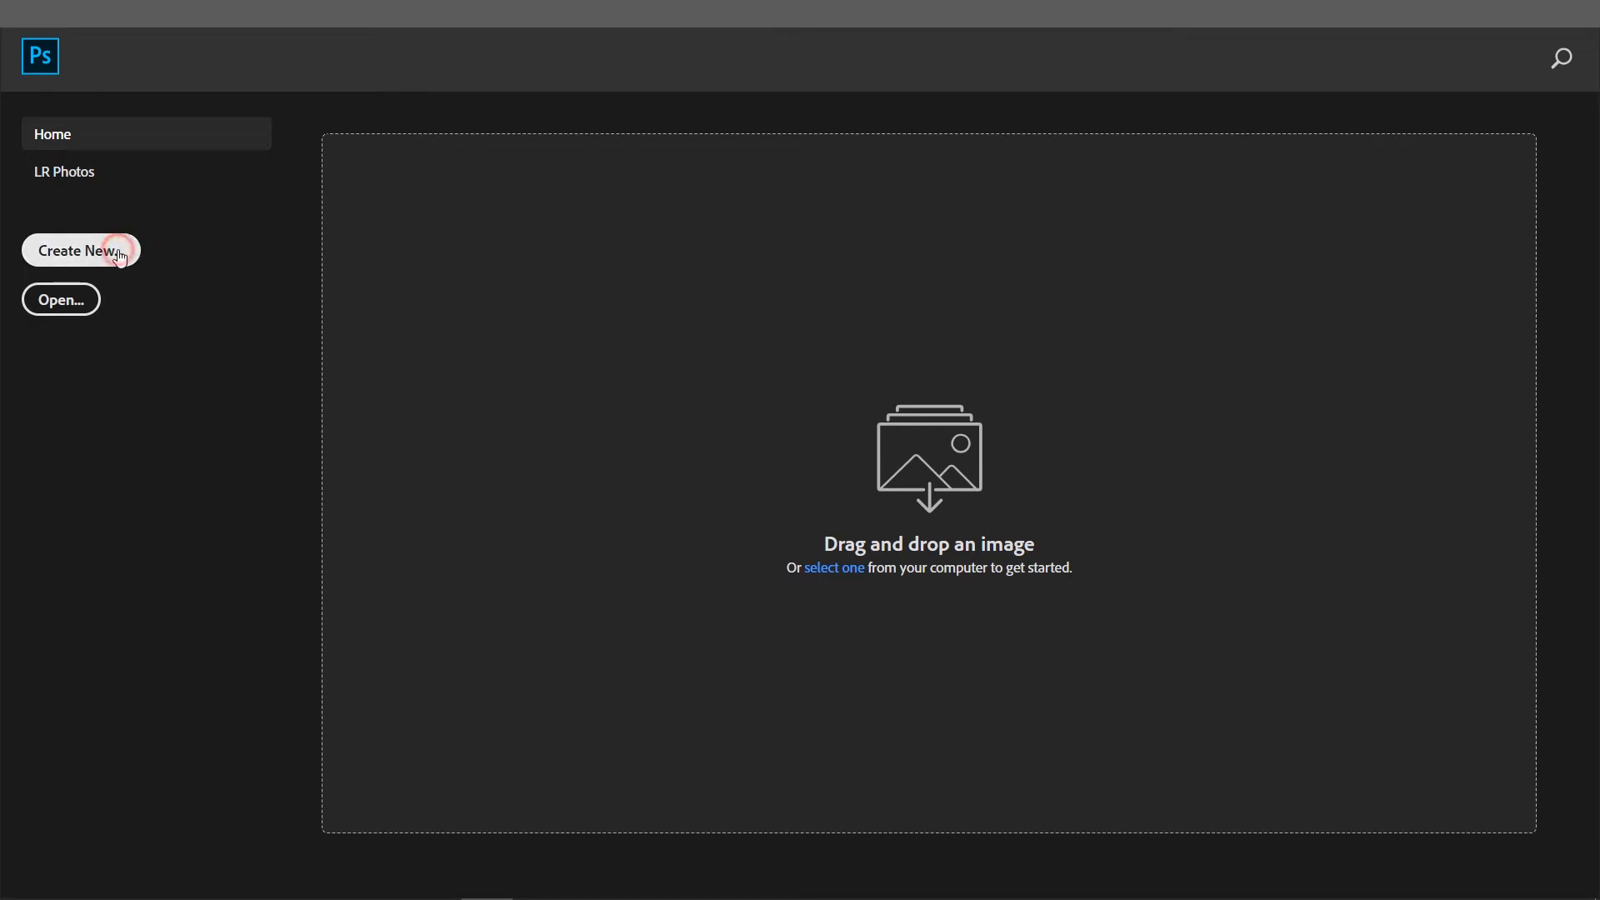
{"action": "left_click", "coordinate": [81, 250]}
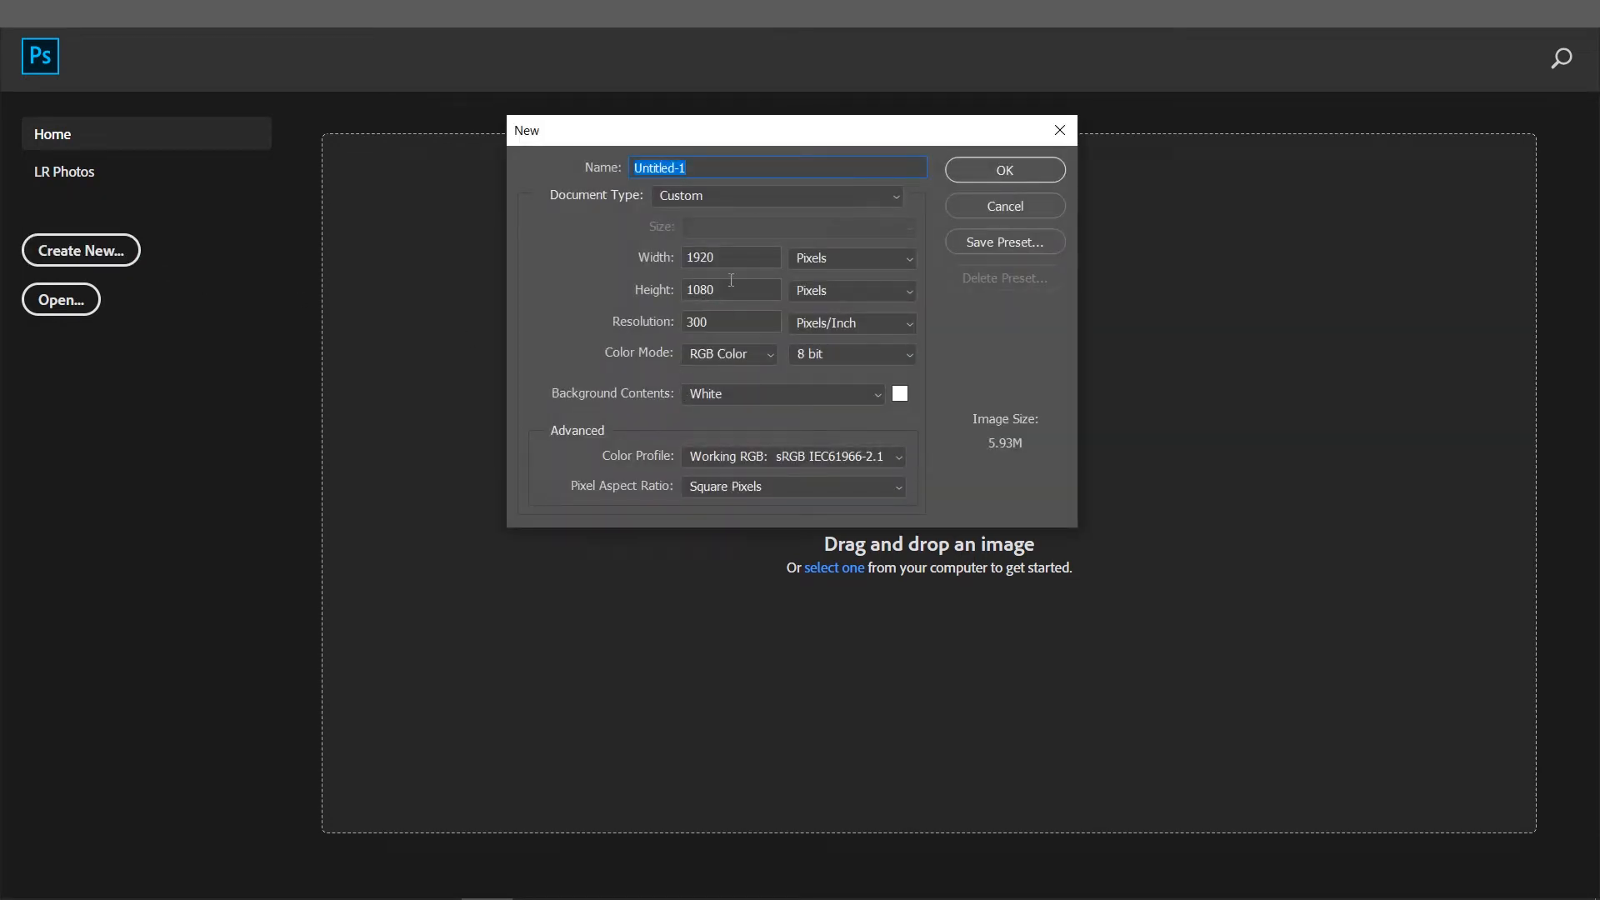
{"action": "mouse_move", "coordinate": [730, 257]}
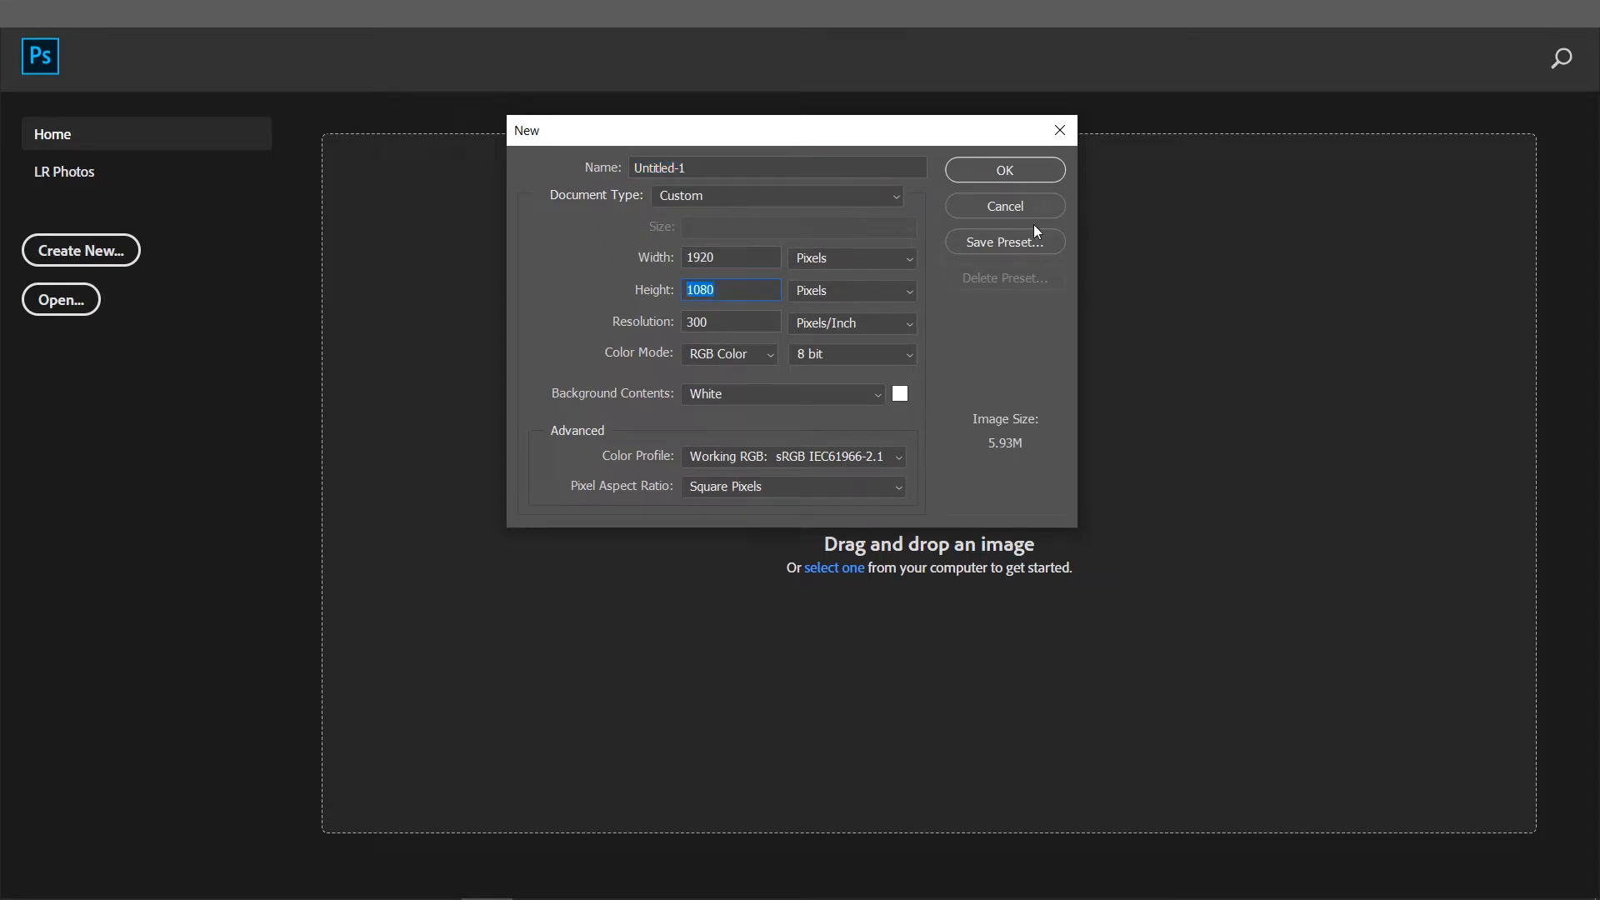
{"action": "left_click", "coordinate": [1002, 169]}
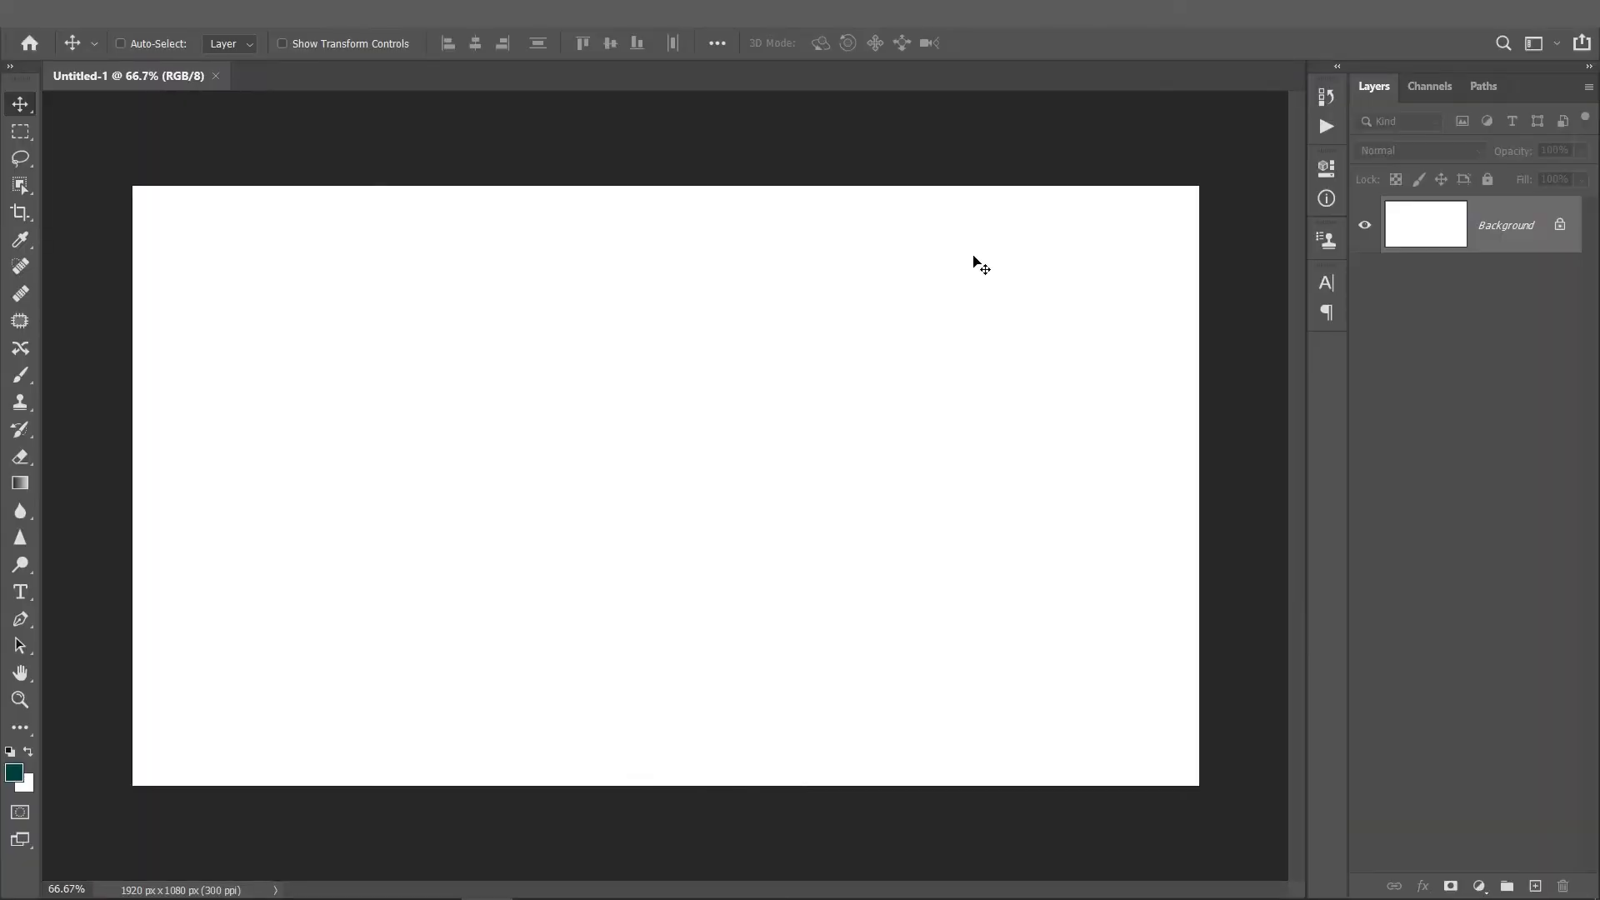
{"action": "mouse_move", "coordinate": [115, 668]}
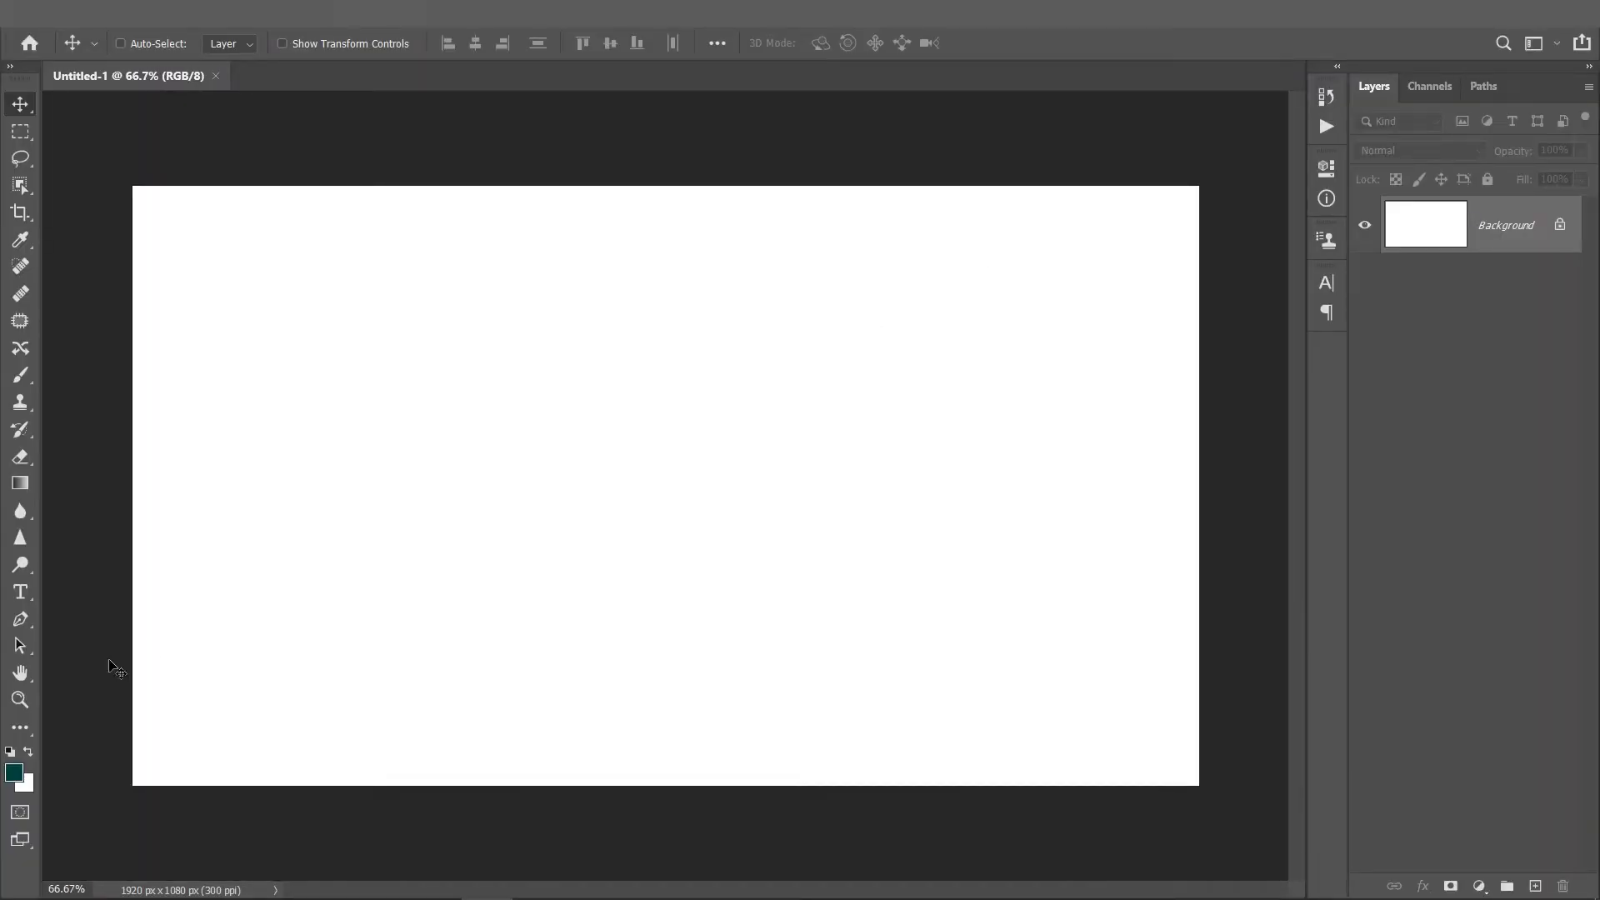
- Select the Polygon tool with 6 sides, smooth corners and the star option off
{"action": "right_click", "coordinate": [20, 727]}
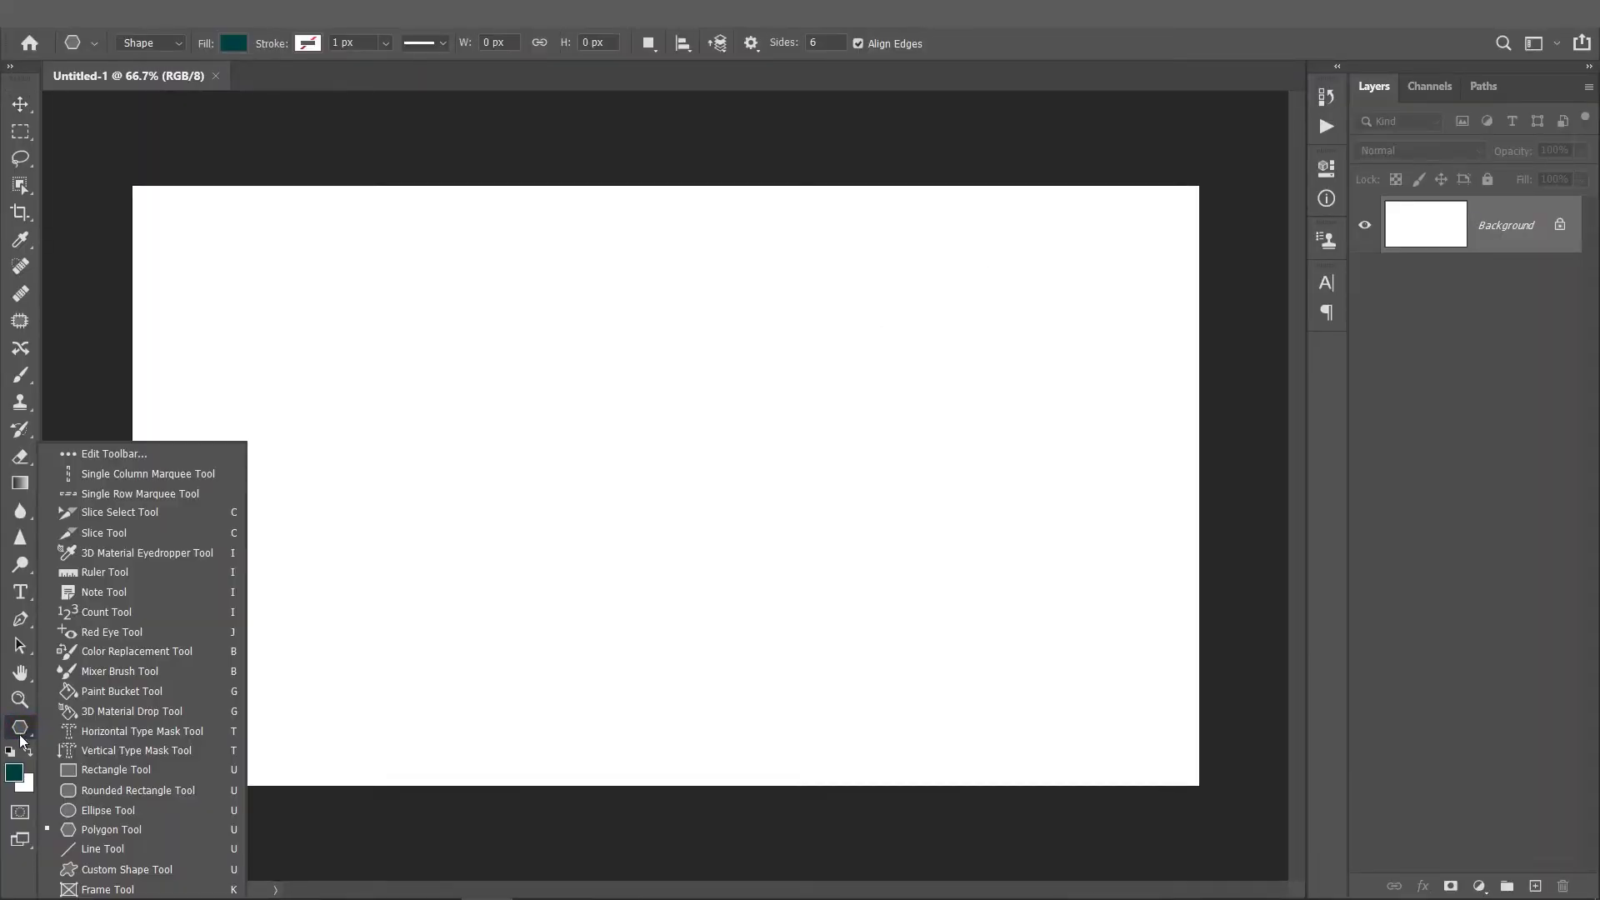
{"action": "mouse_move", "coordinate": [110, 828]}
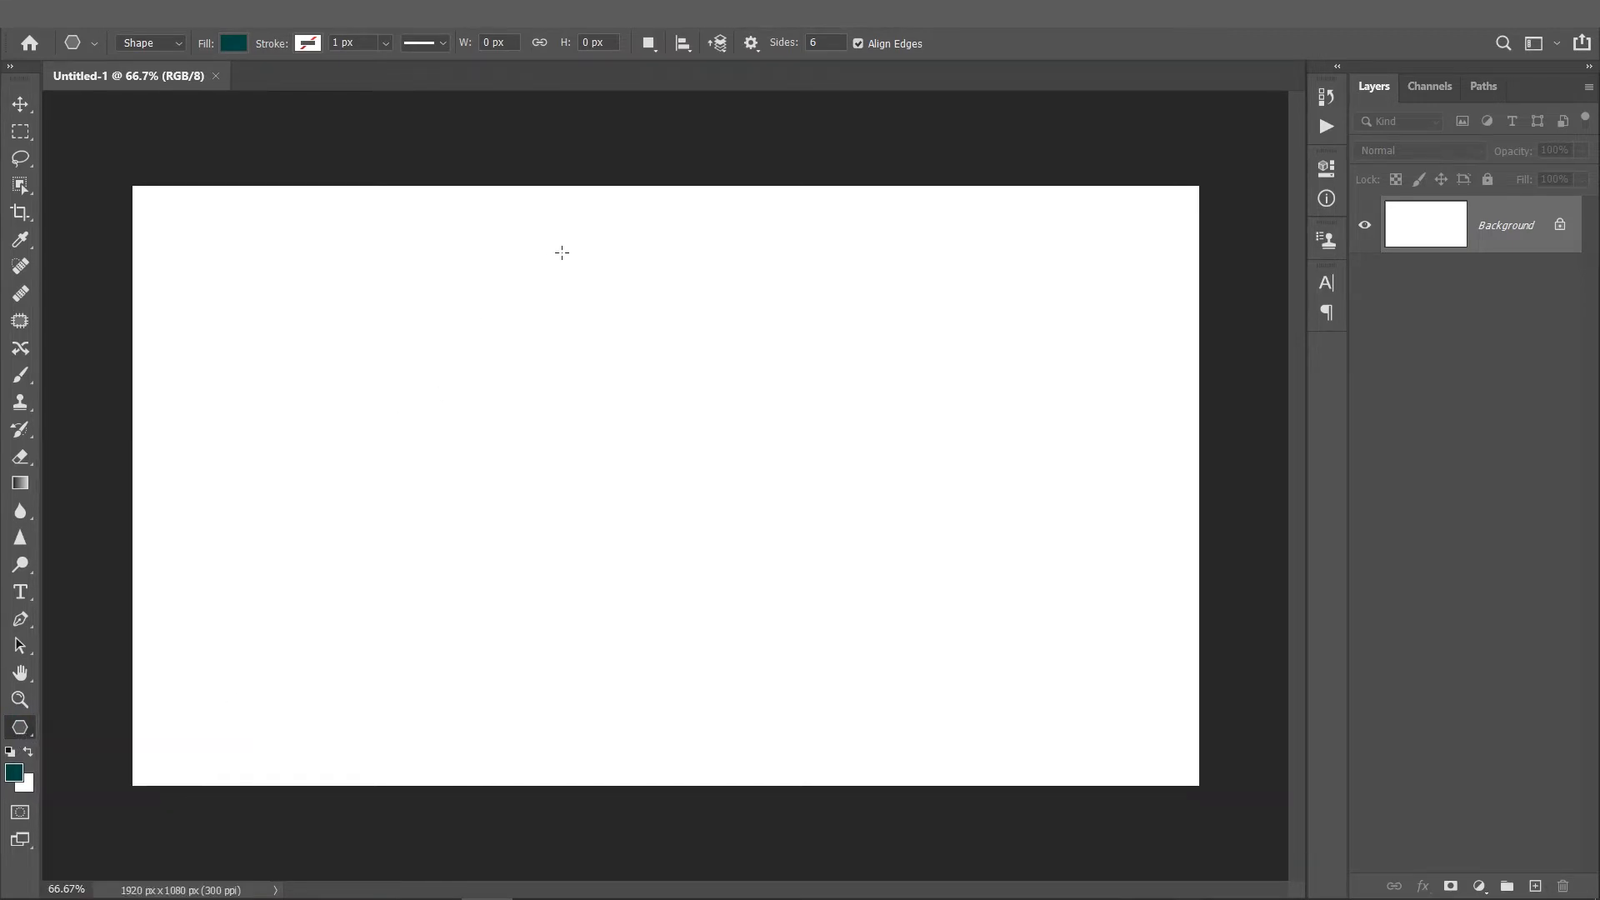
{"action": "left_click", "coordinate": [750, 42]}
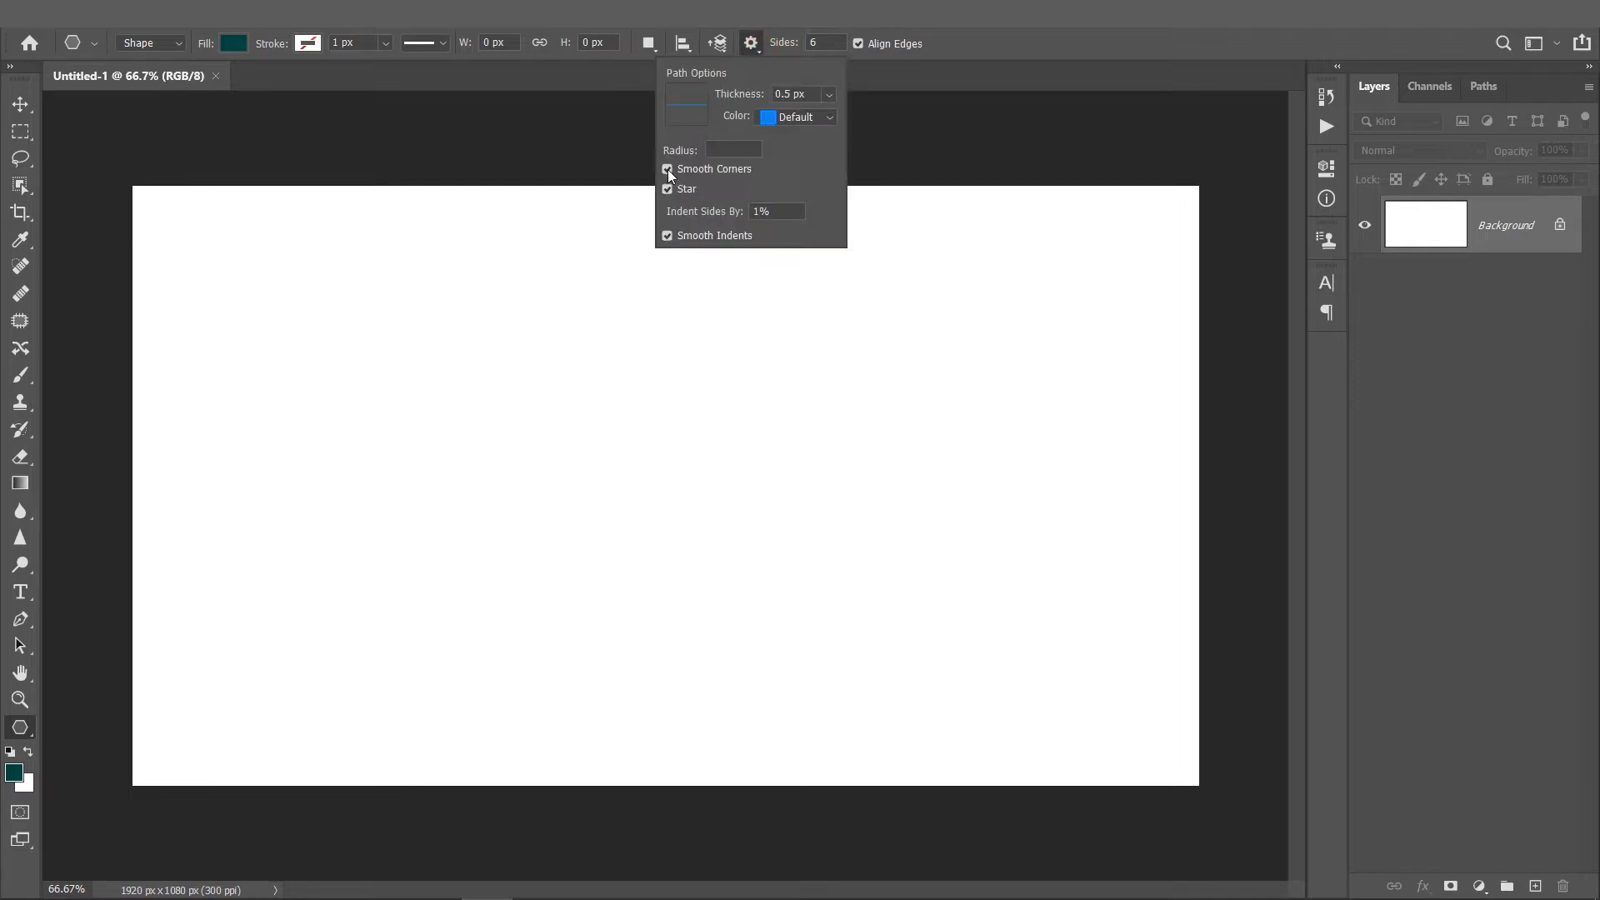
{"action": "left_click", "coordinate": [668, 189]}
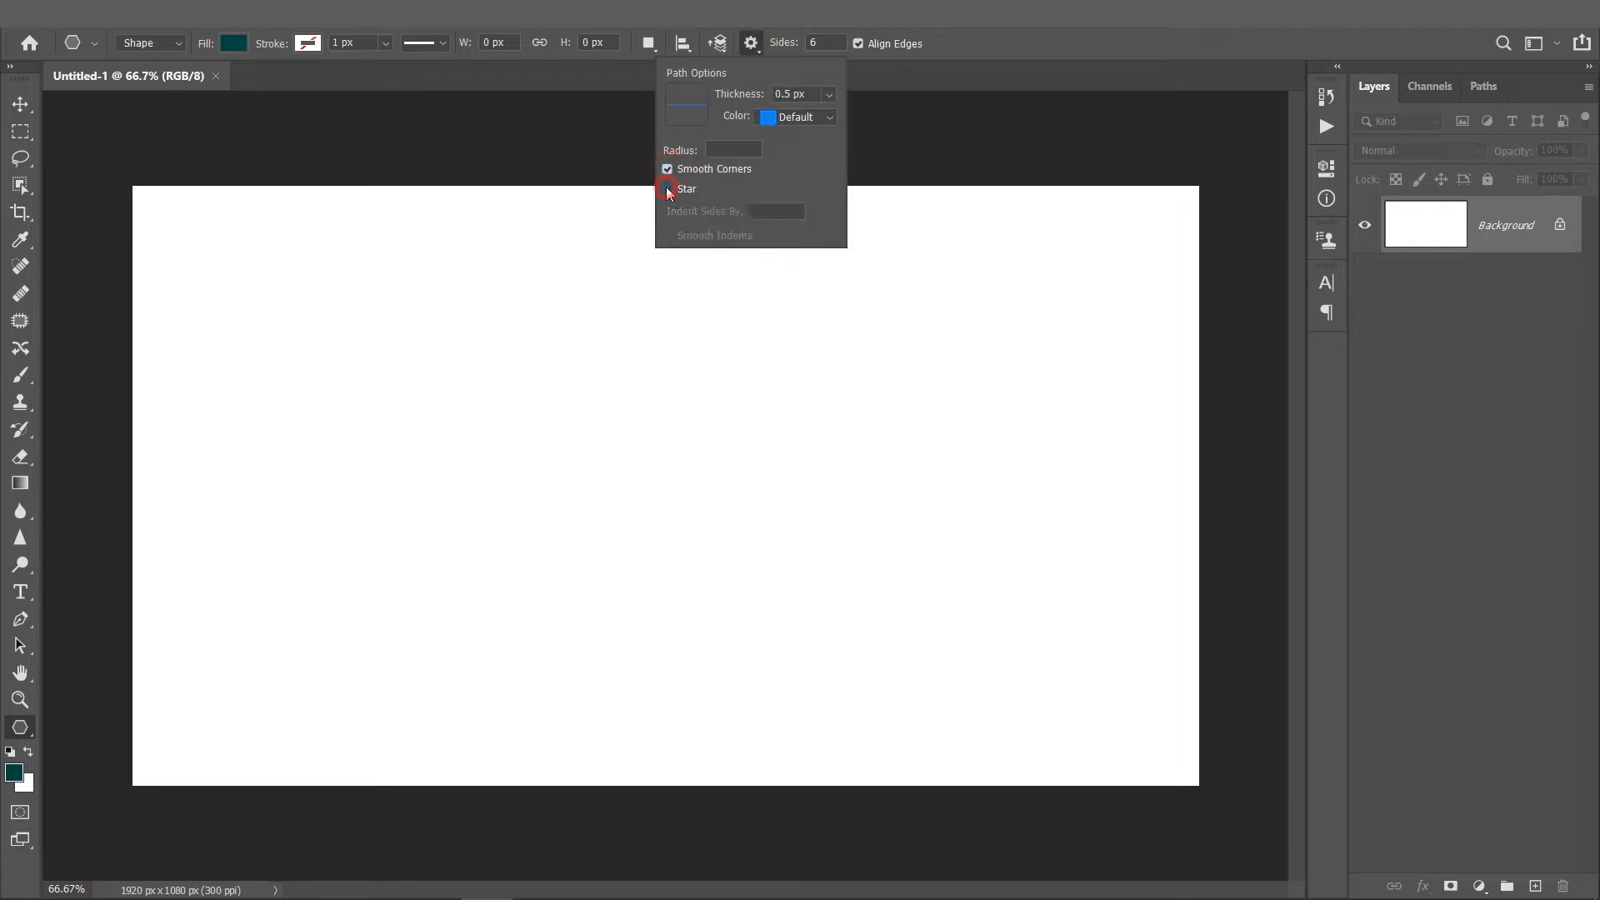
{"action": "left_click", "coordinate": [668, 189]}
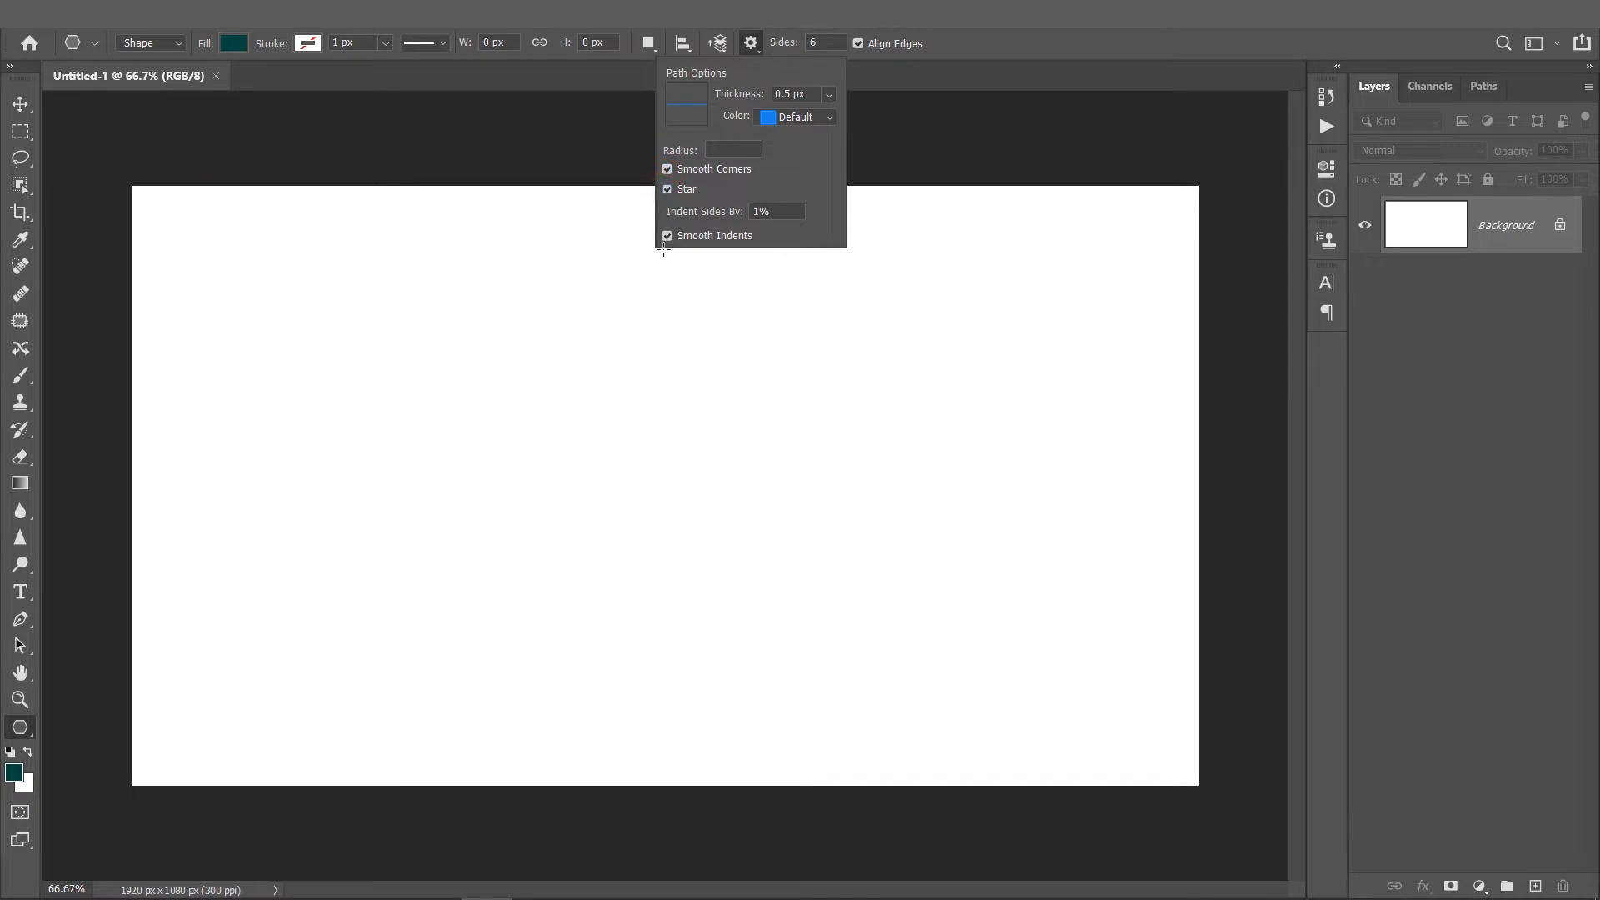
{"action": "mouse_move", "coordinate": [804, 86]}
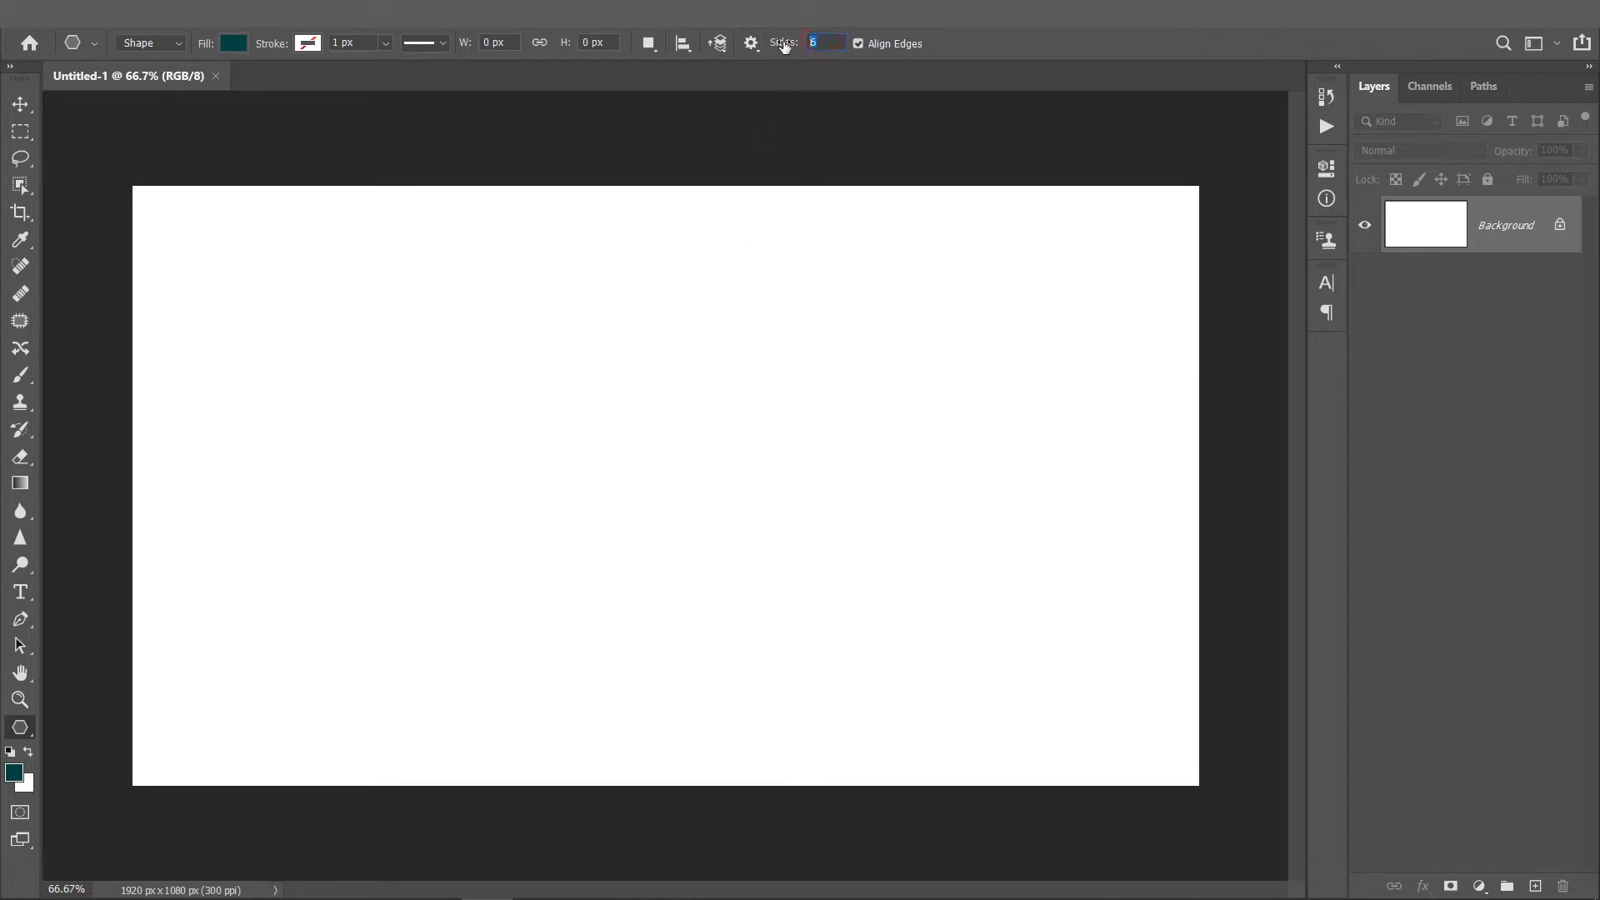
{"action": "mouse_move", "coordinate": [825, 42]}
{"action": "type", "text": "6"}
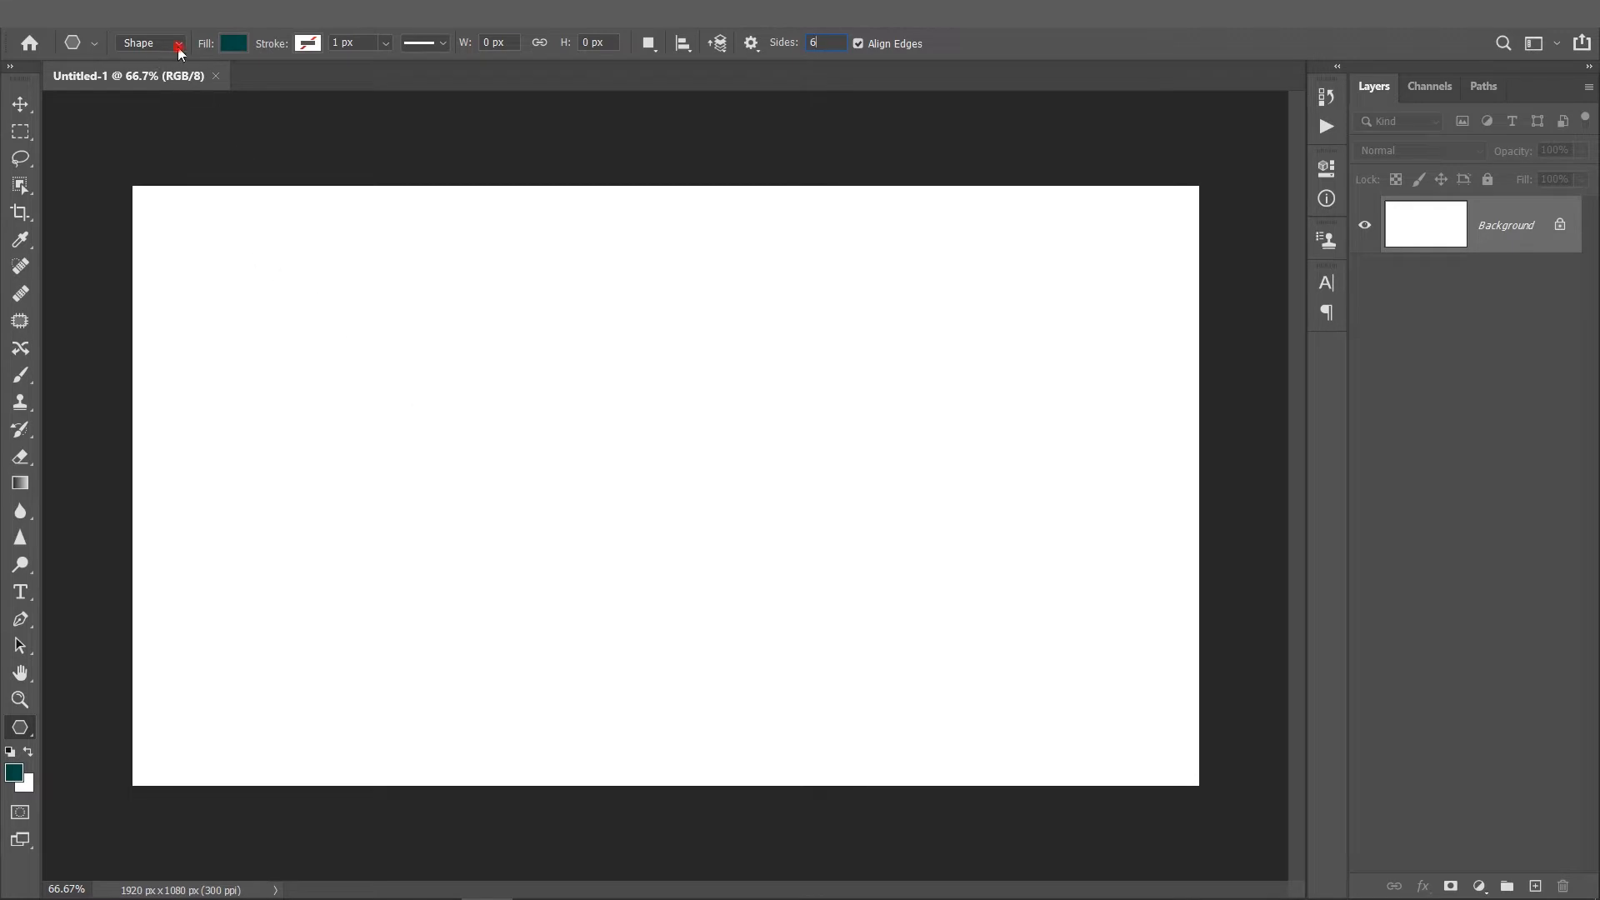
{"action": "left_click", "coordinate": [149, 42]}
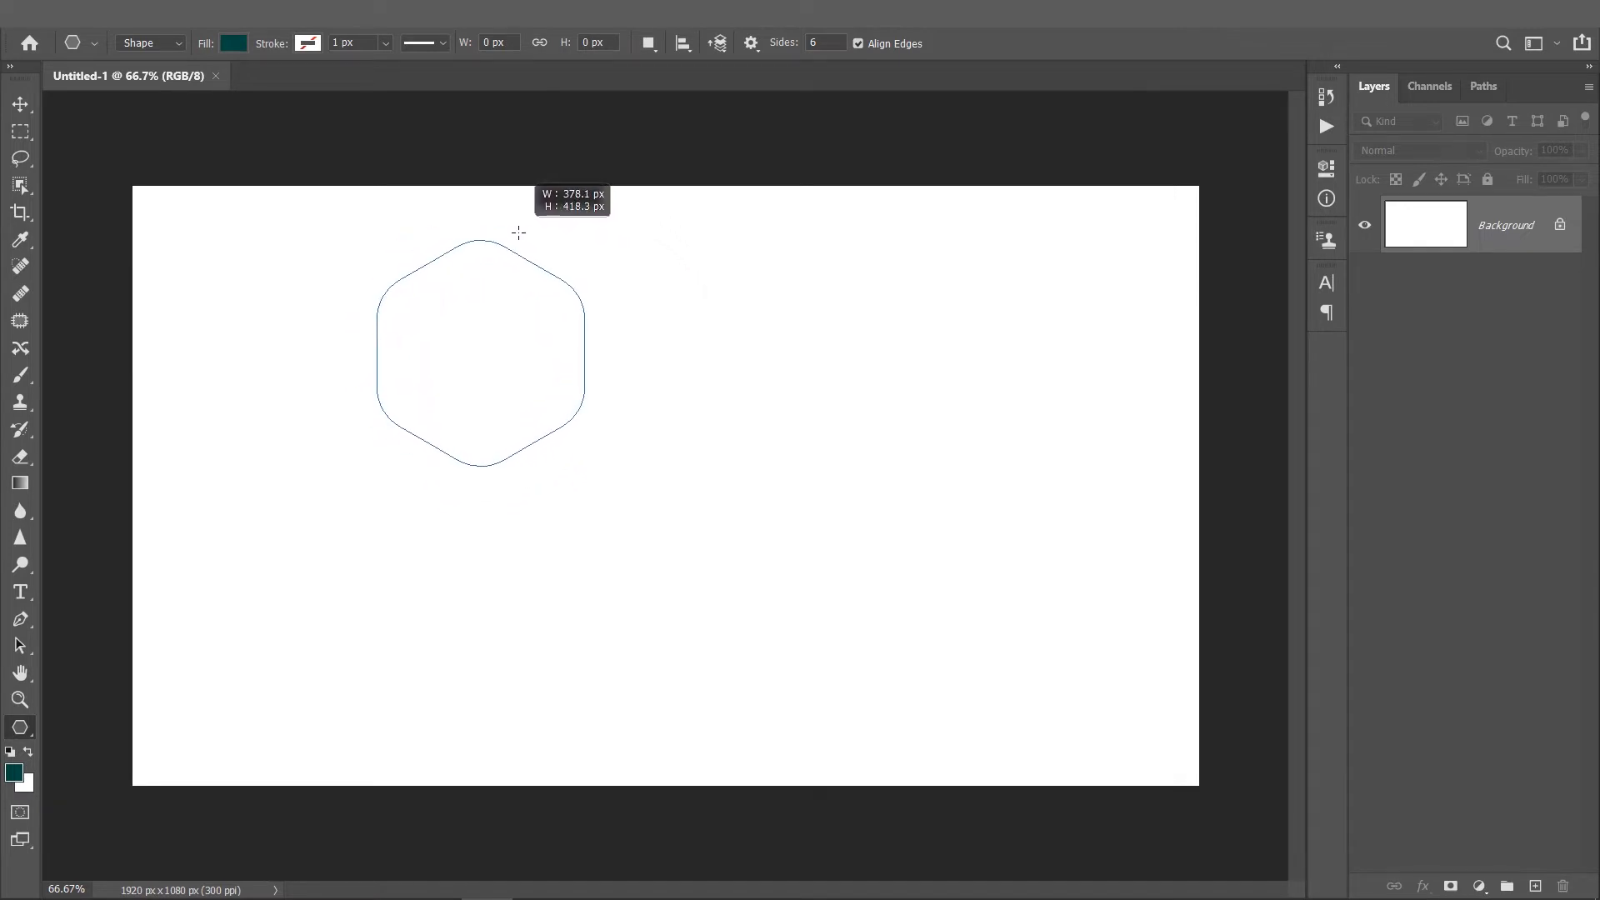
- Draw the rounded hexagon, scale it to 88% and align it to the horizontal centre
{"action": "left_click_drag", "start_coordinate": [518, 232], "coordinate": [539, 243]}
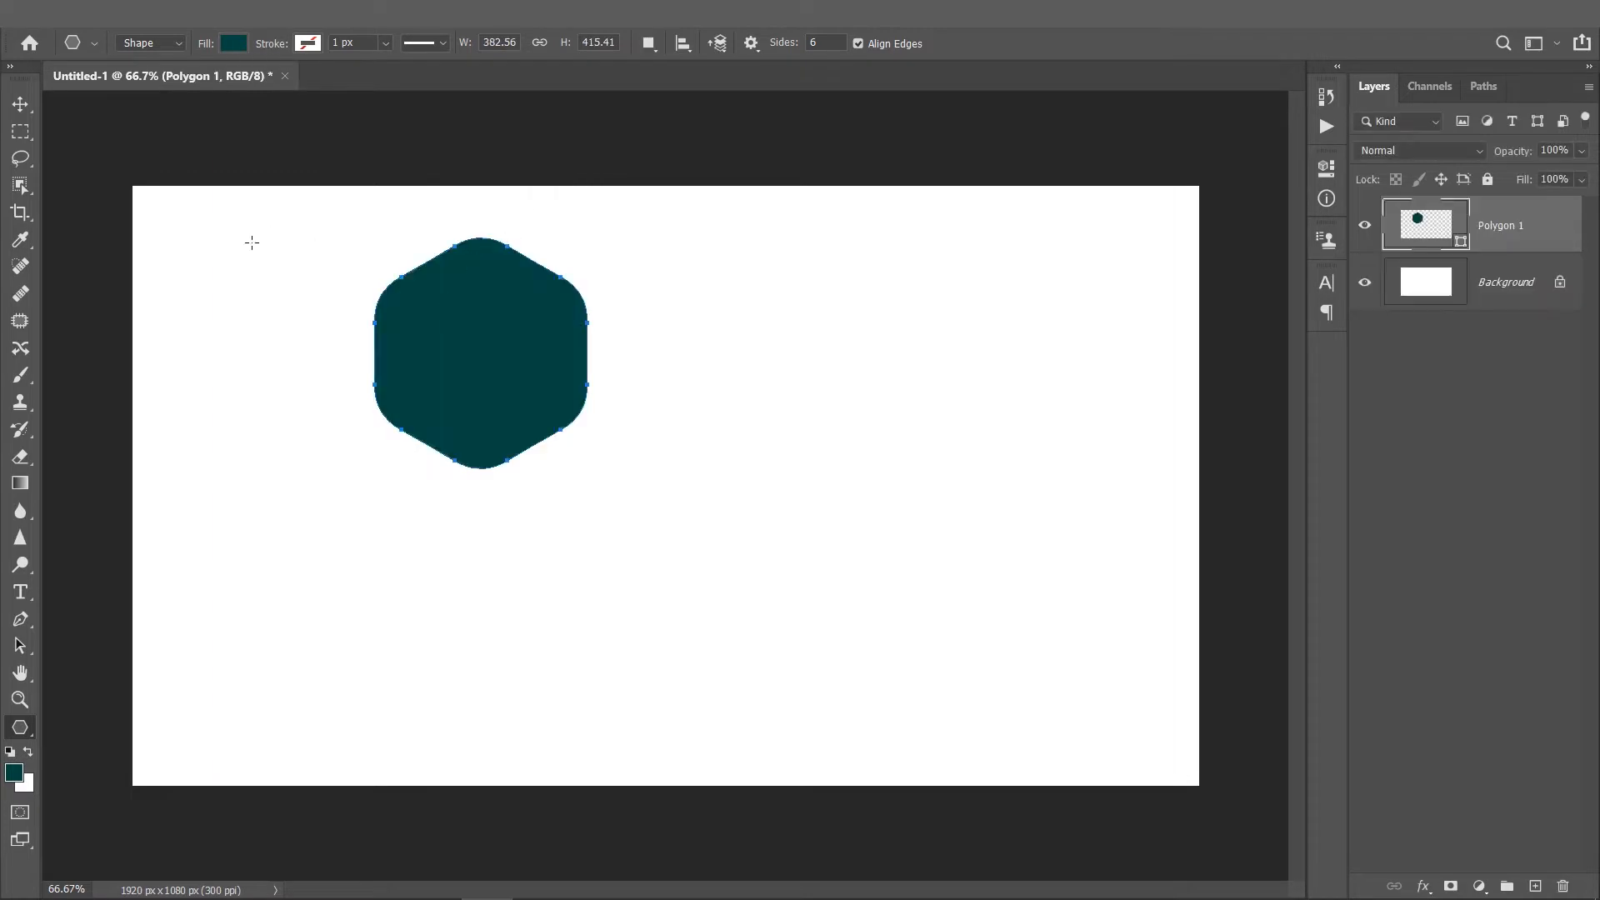
{"action": "left_click", "coordinate": [19, 103]}
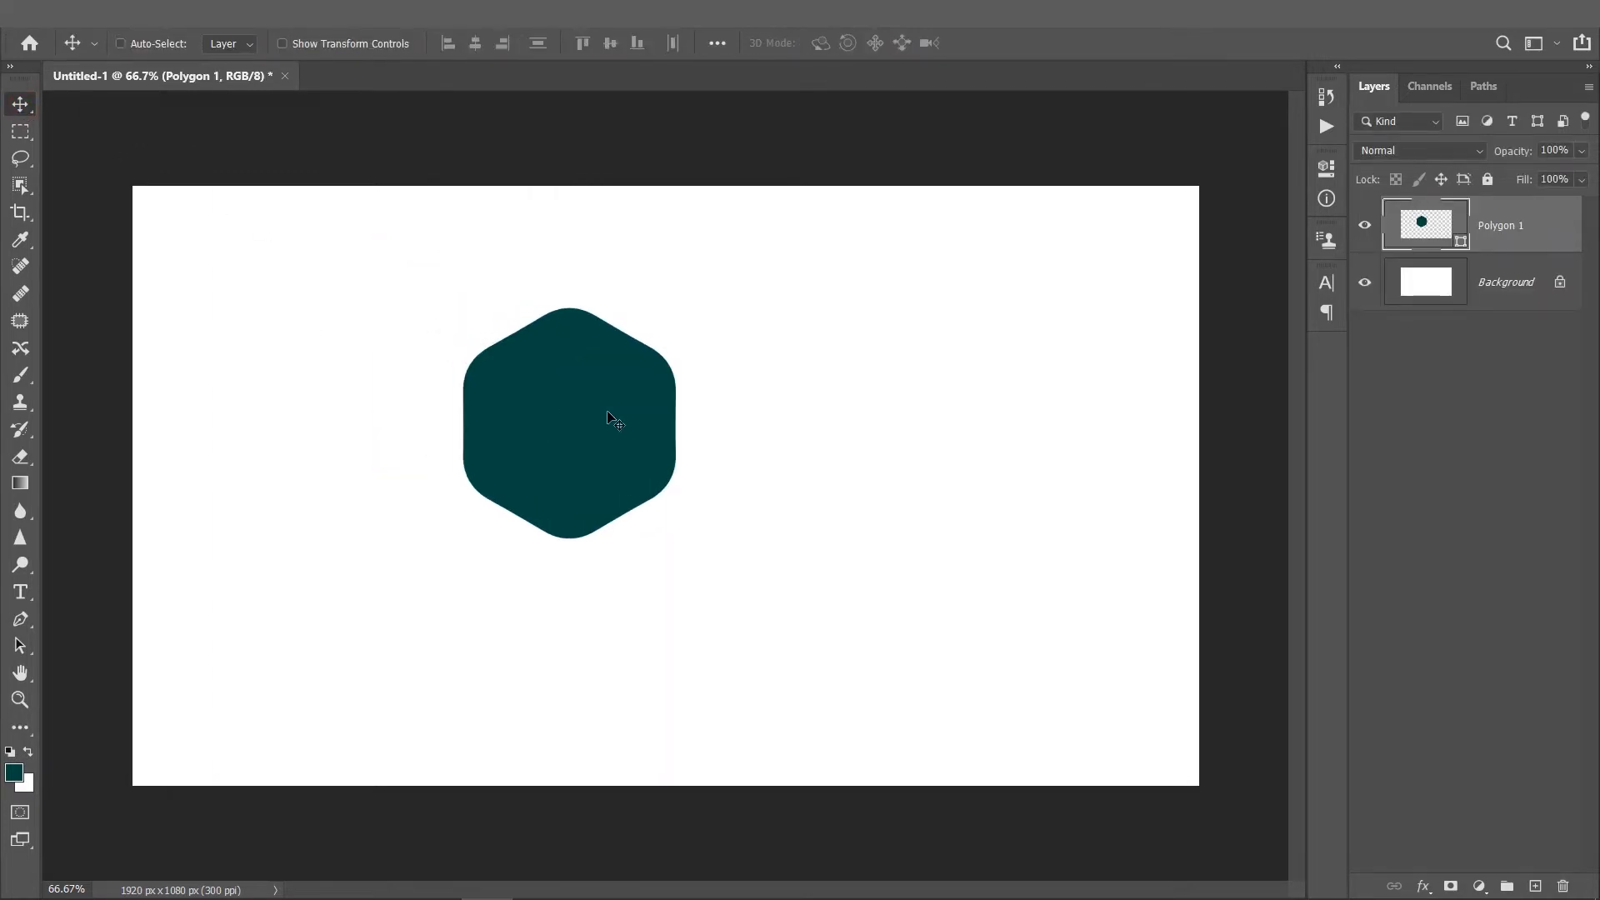
{"action": "key", "text": "ctrl+t"}
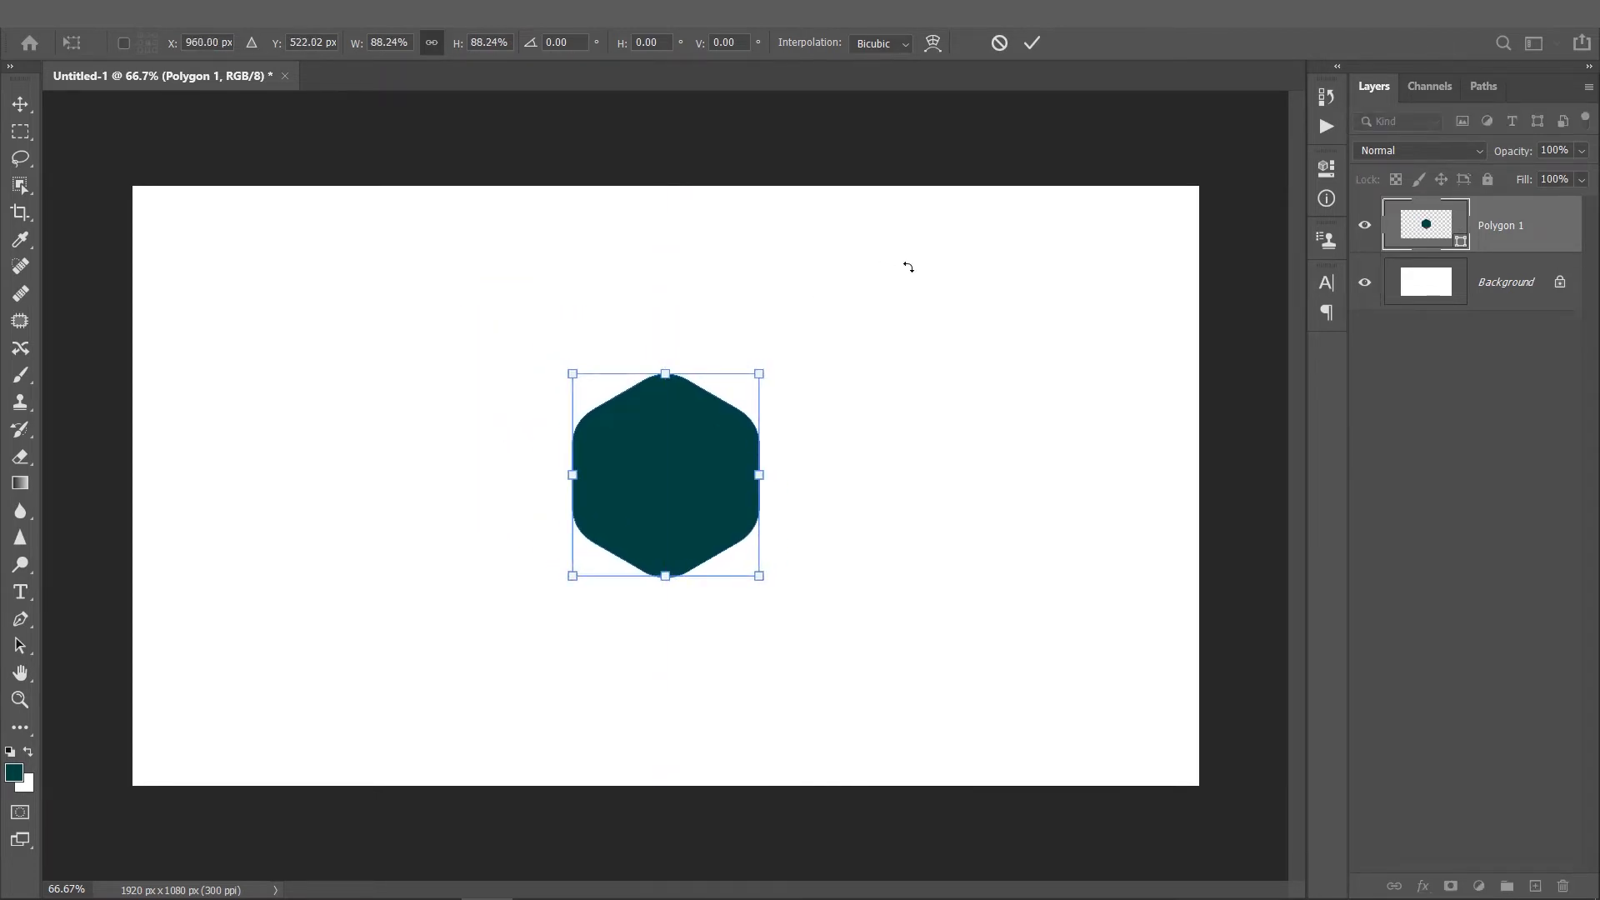
{"action": "left_click", "coordinate": [1032, 43]}
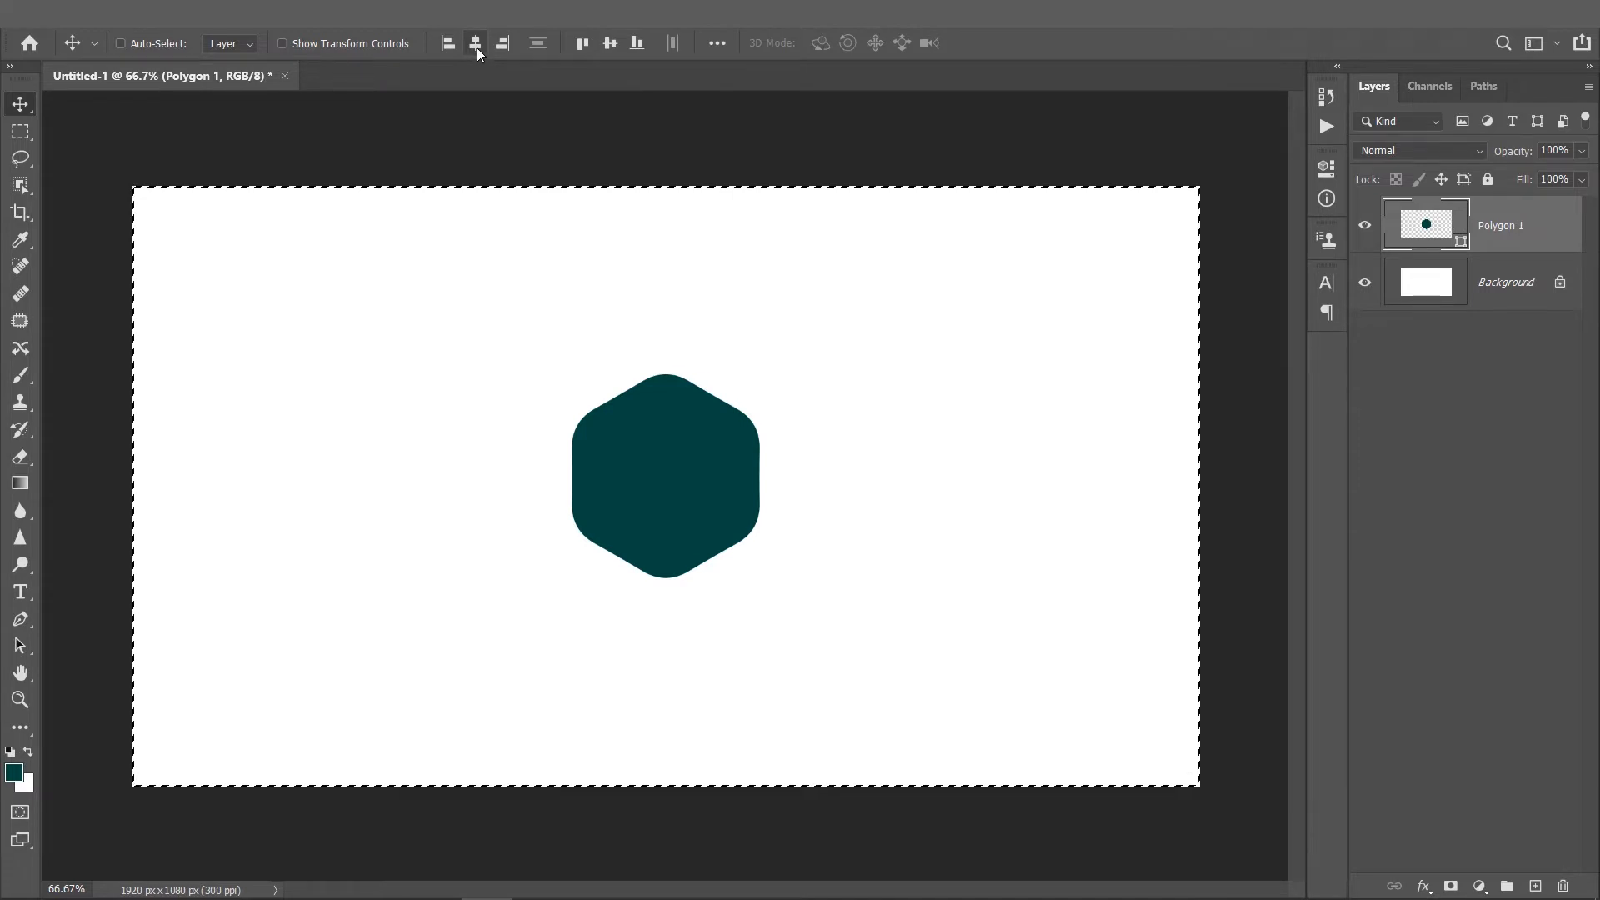
{"action": "mouse_move", "coordinate": [476, 45]}
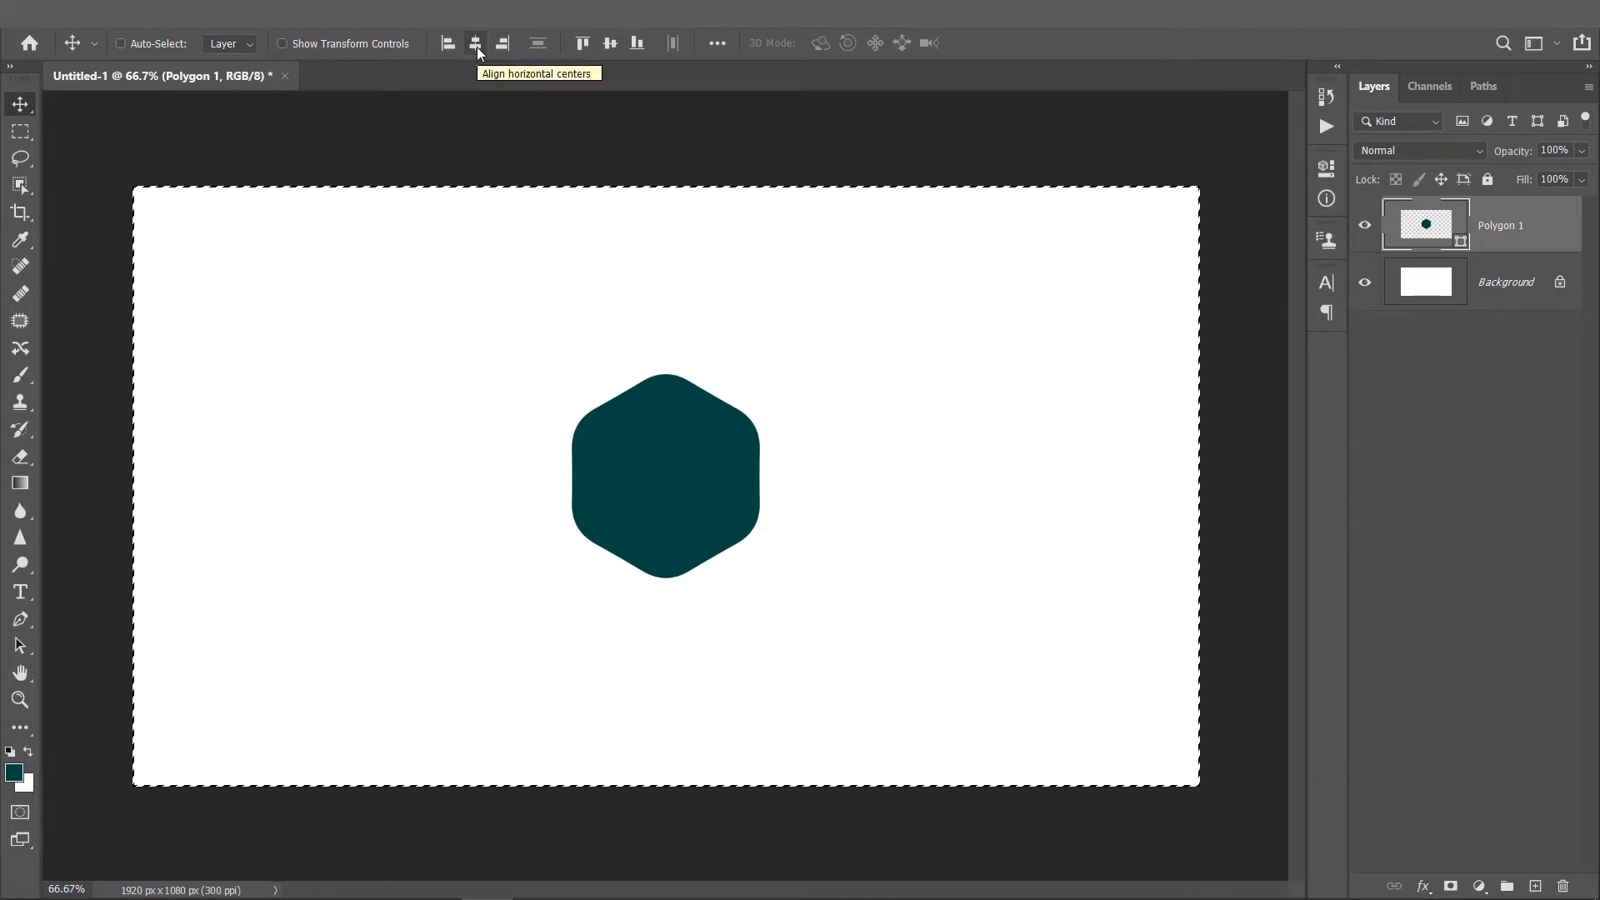
{"action": "left_click", "coordinate": [475, 43]}
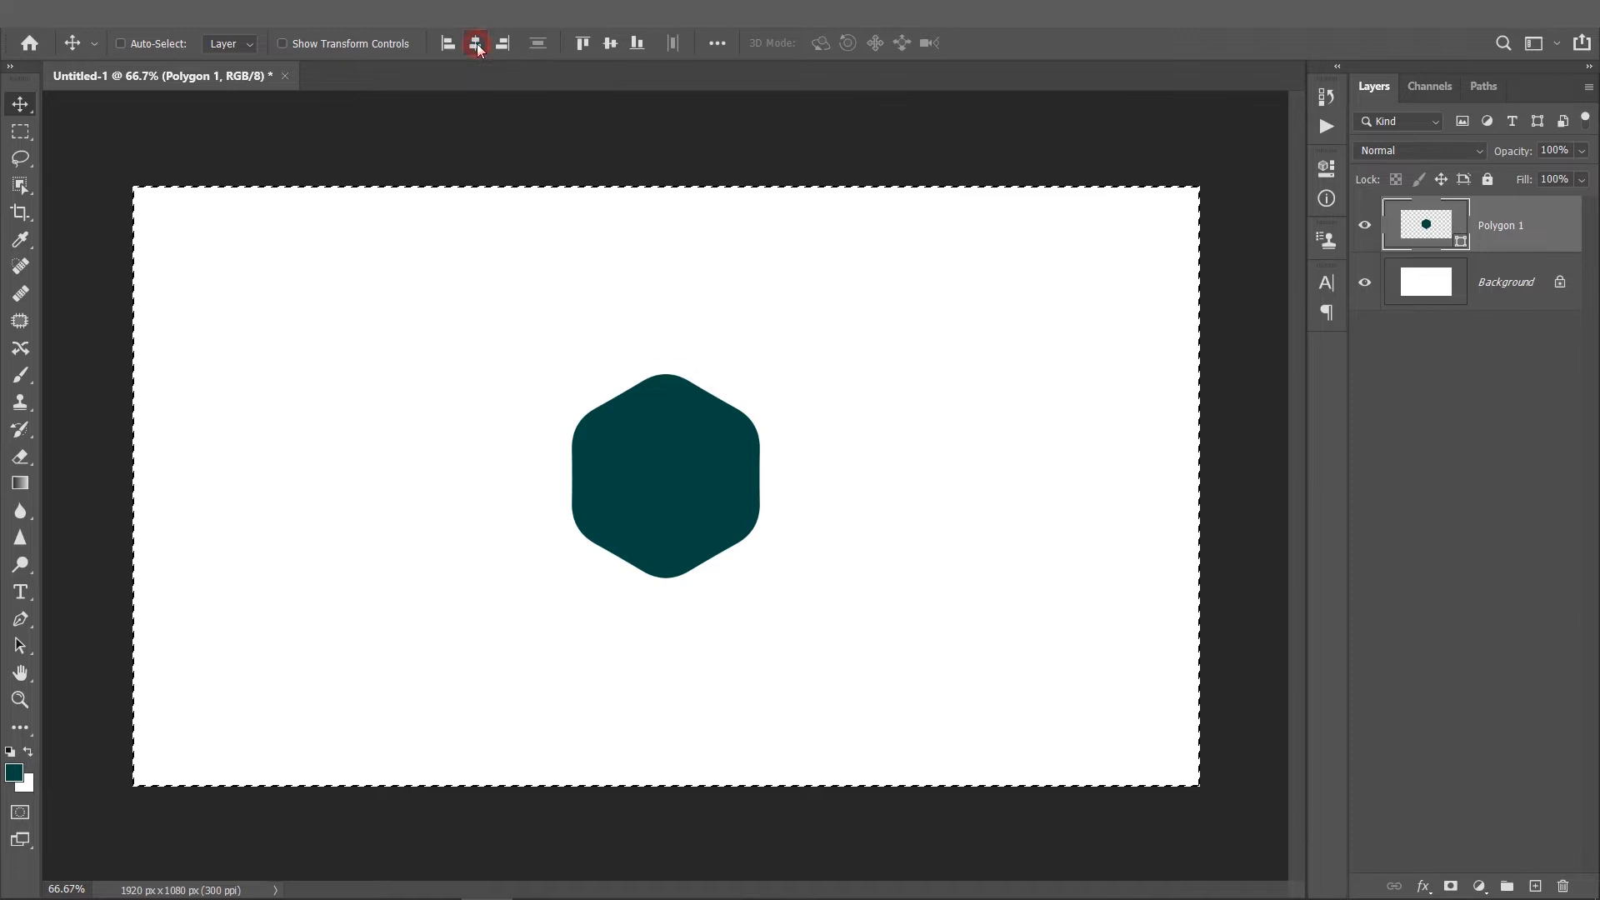
{"action": "mouse_move", "coordinate": [609, 43]}
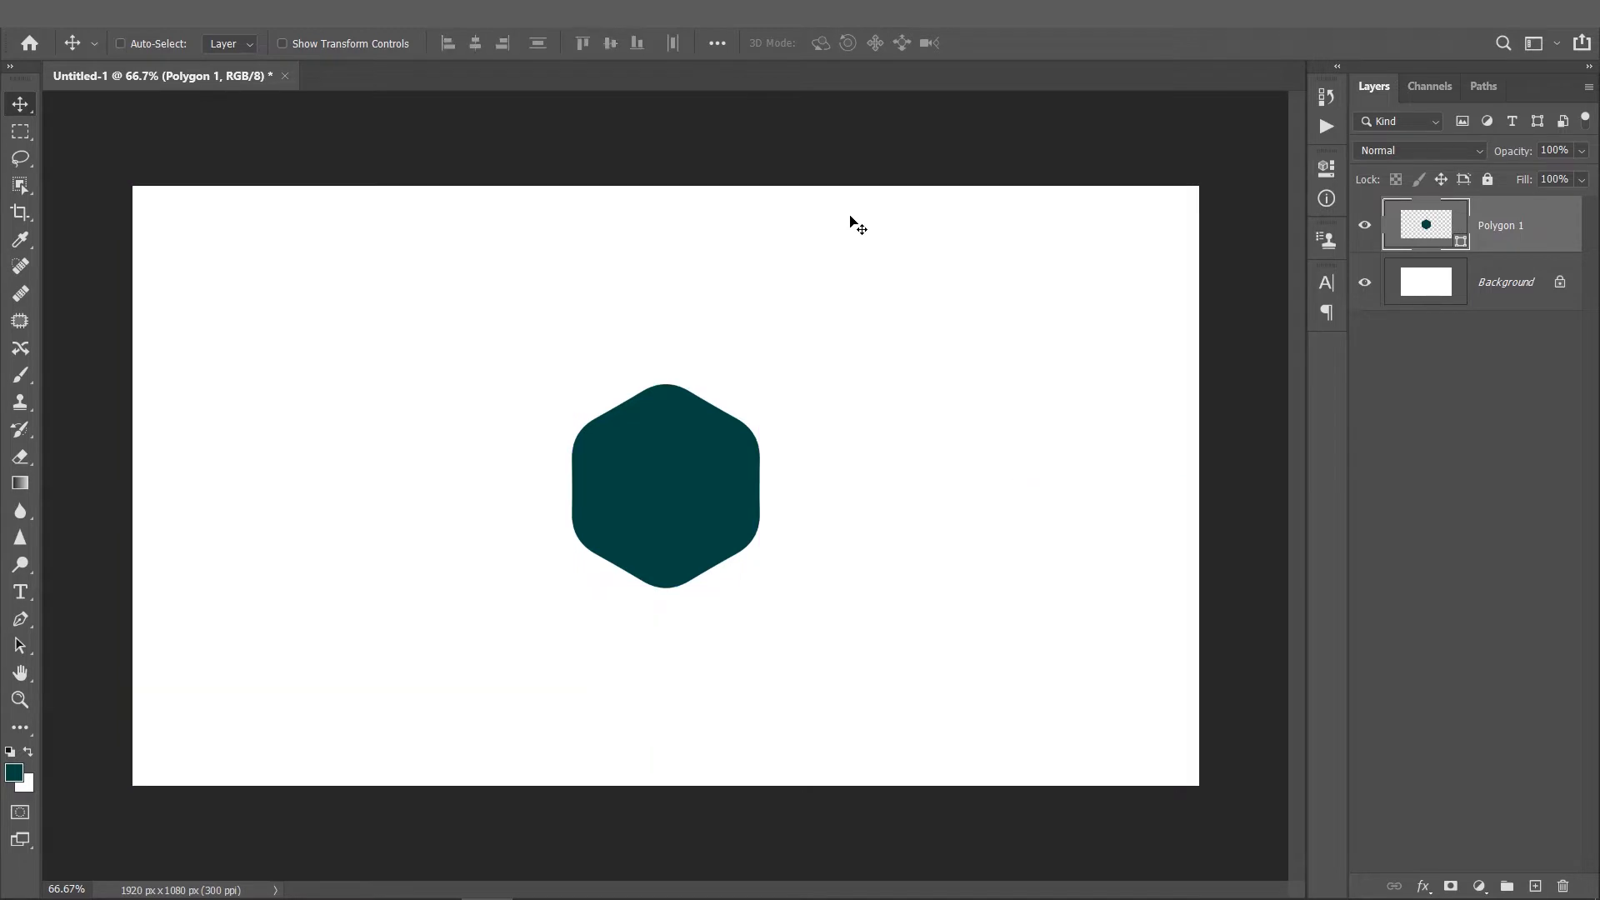
{"action": "mouse_move", "coordinate": [763, 426]}
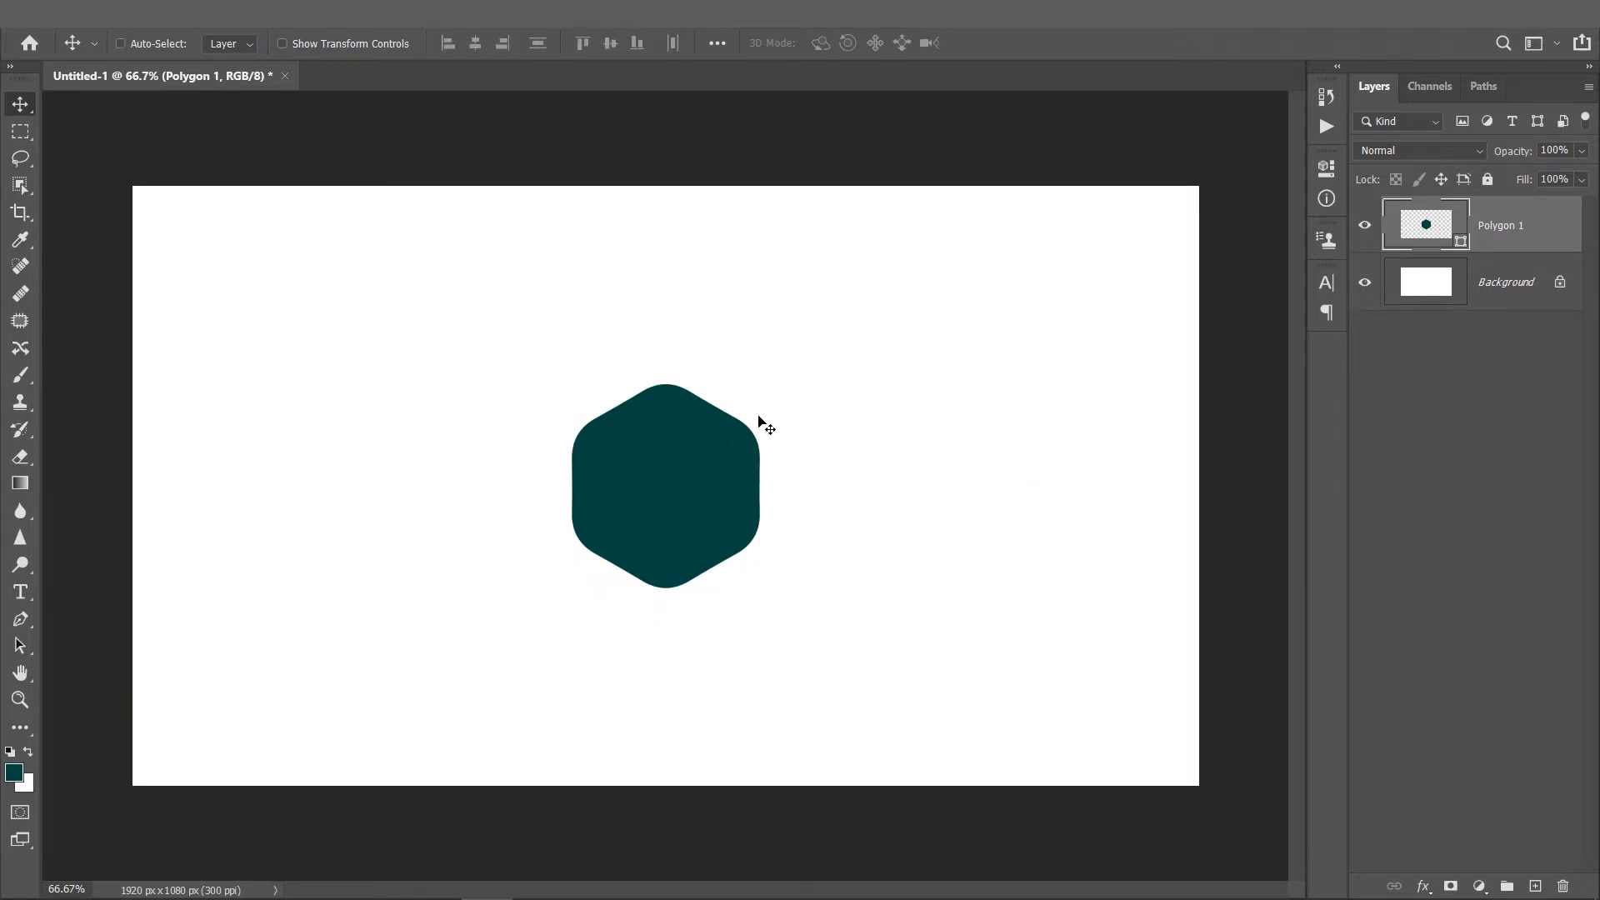
{"action": "mouse_move", "coordinate": [1206, 317]}
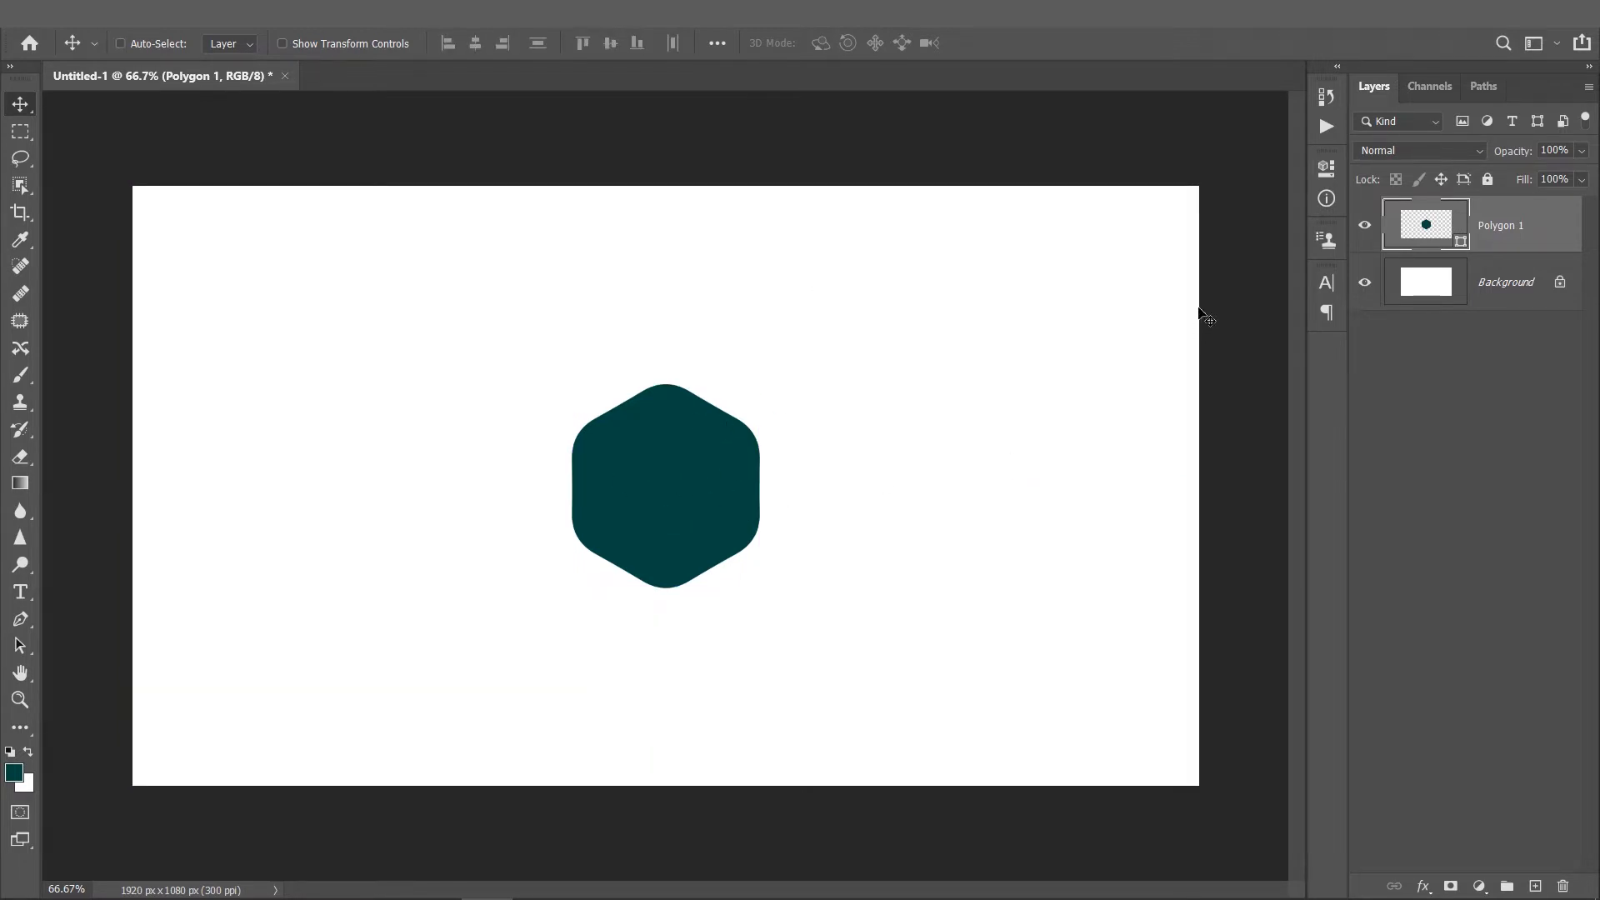
- Recolour the Polygon 1 hexagon fill to #0b89a0
{"action": "double_click", "coordinate": [1426, 223]}
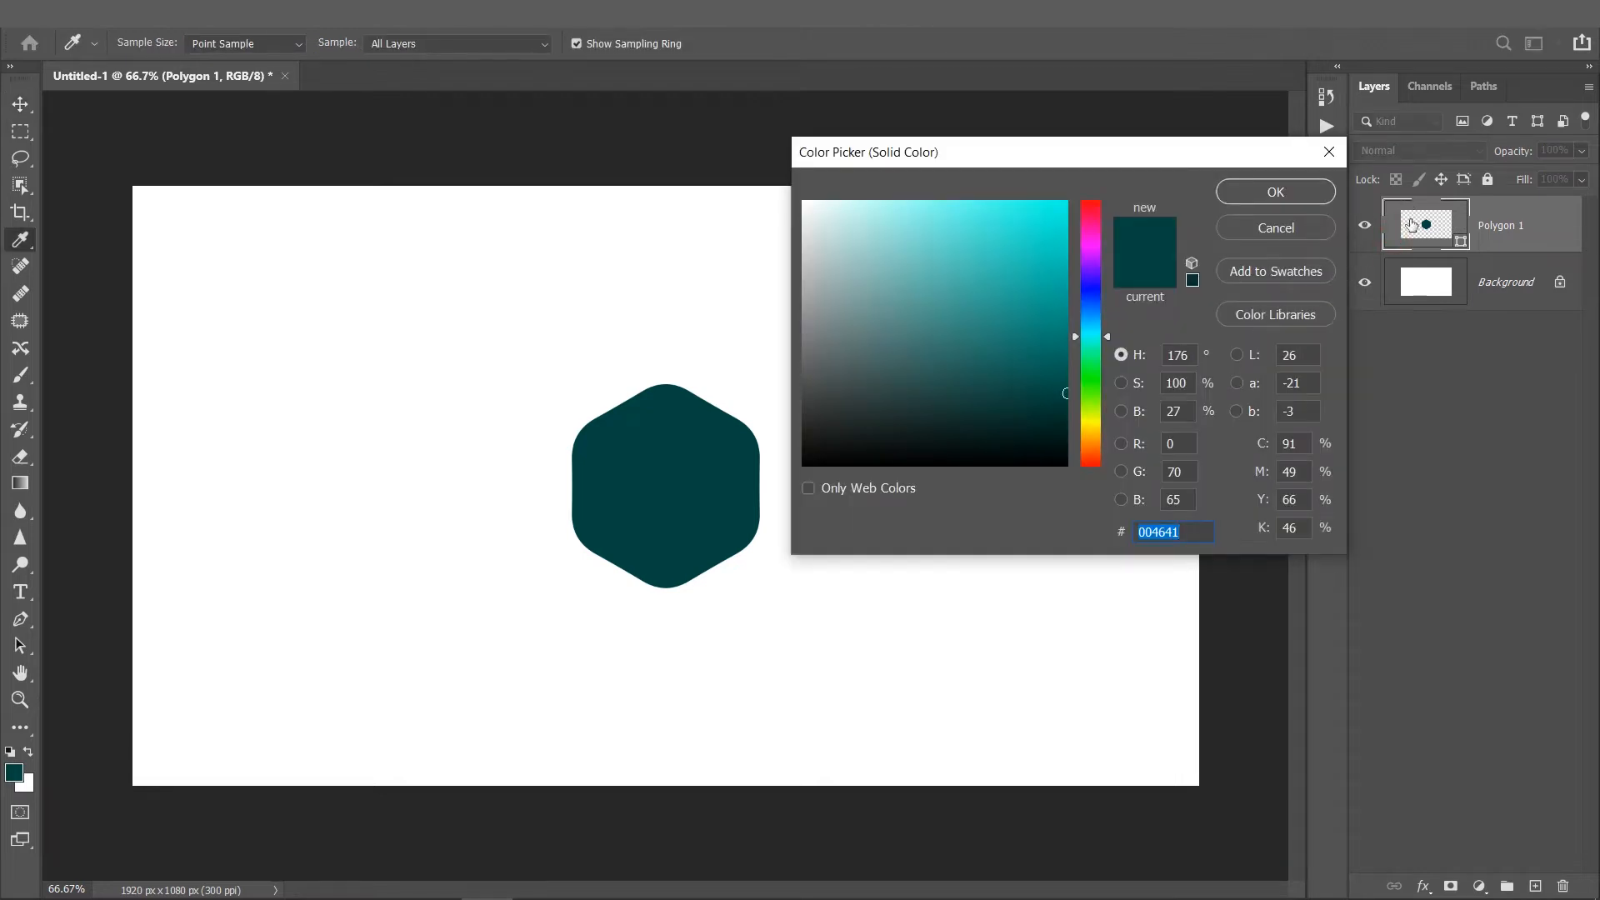
{"action": "left_click", "coordinate": [1052, 301]}
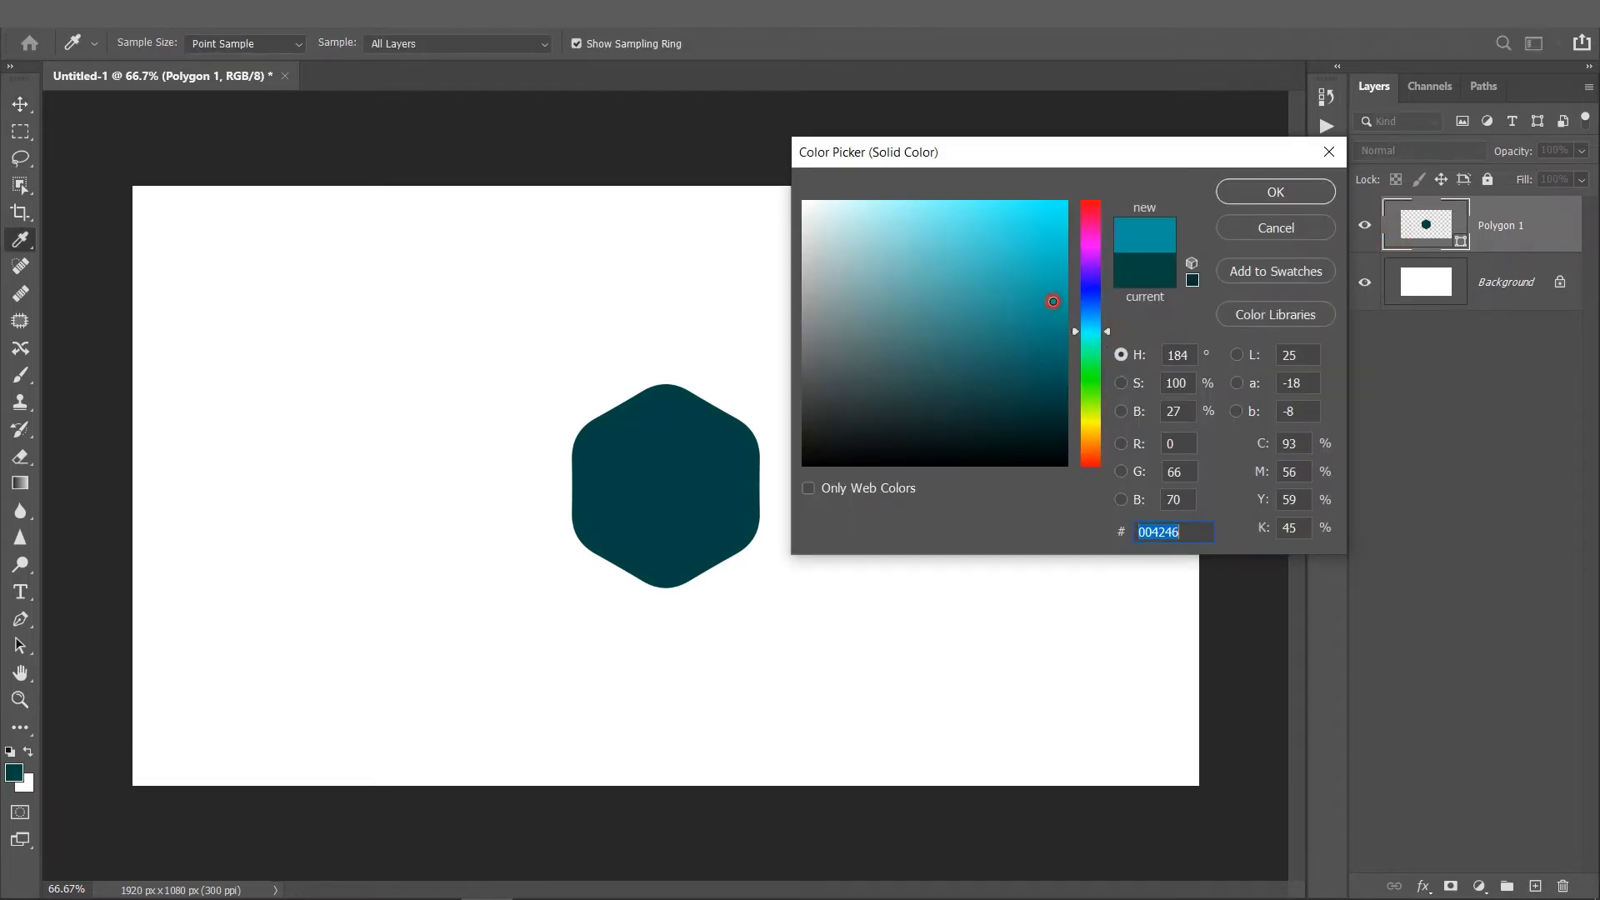
{"action": "left_click", "coordinate": [1090, 340]}
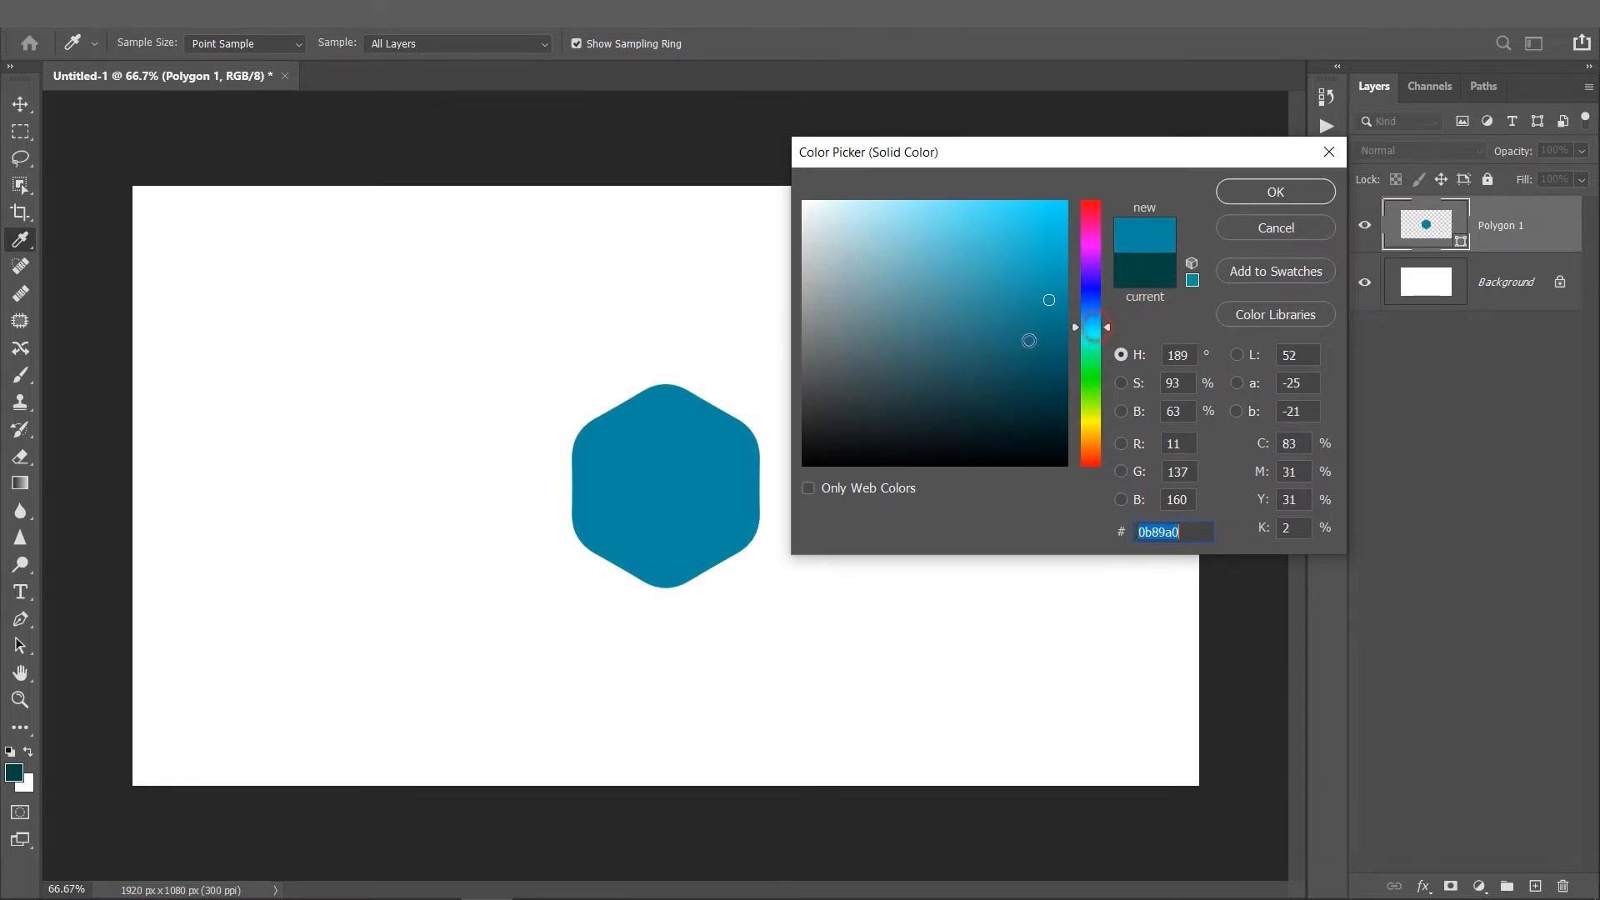
{"action": "left_click", "coordinate": [1274, 192]}
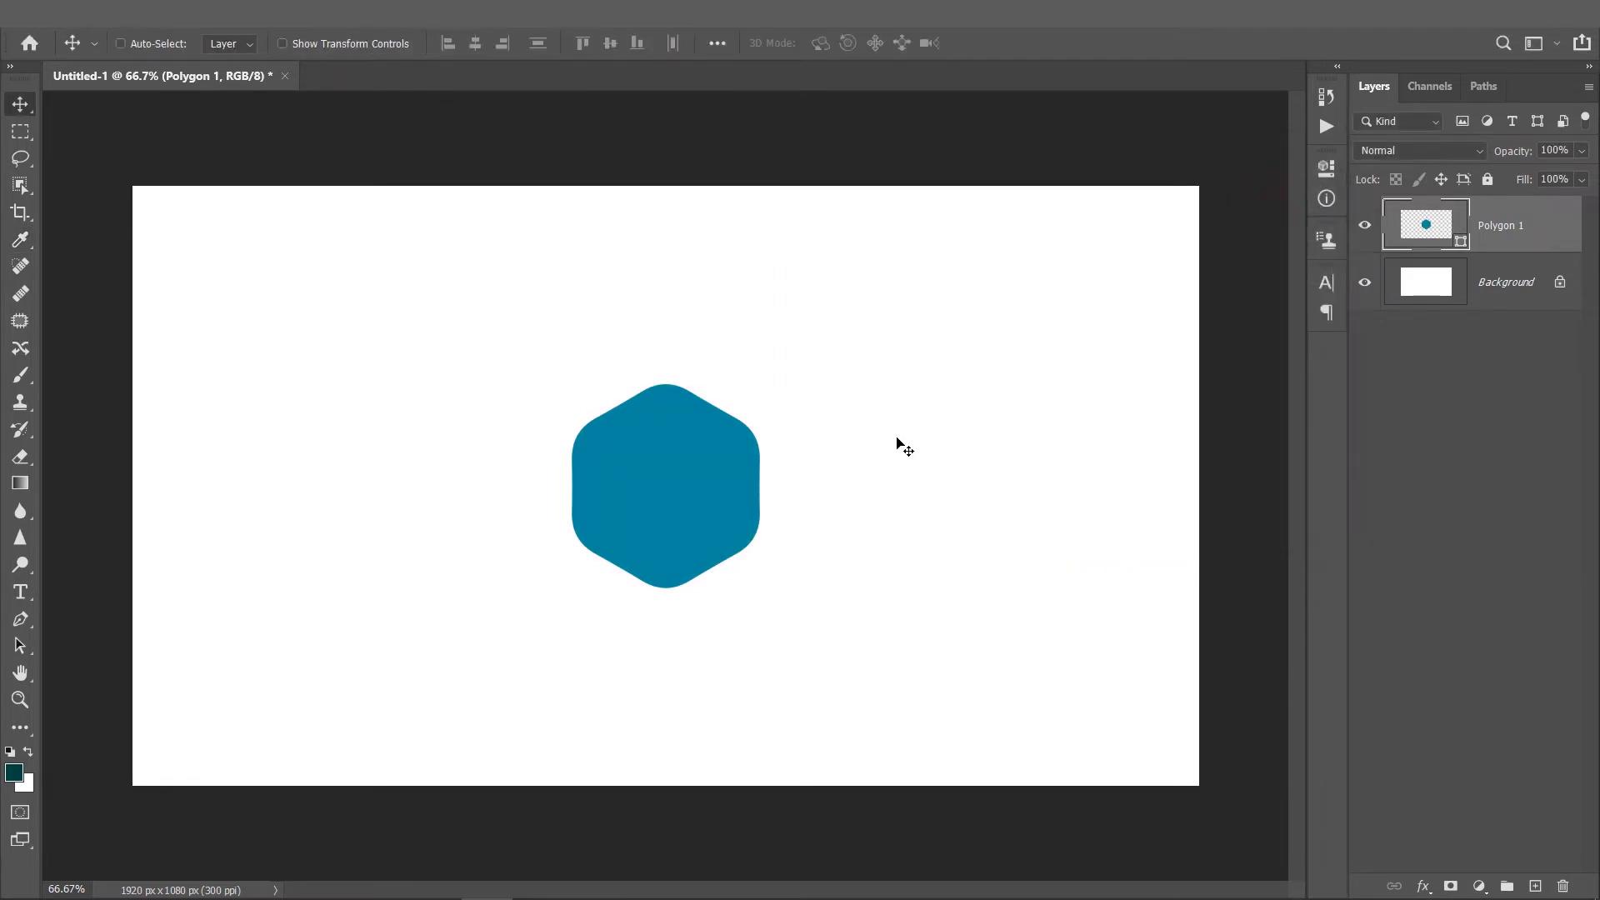
{"action": "mouse_move", "coordinate": [20, 592]}
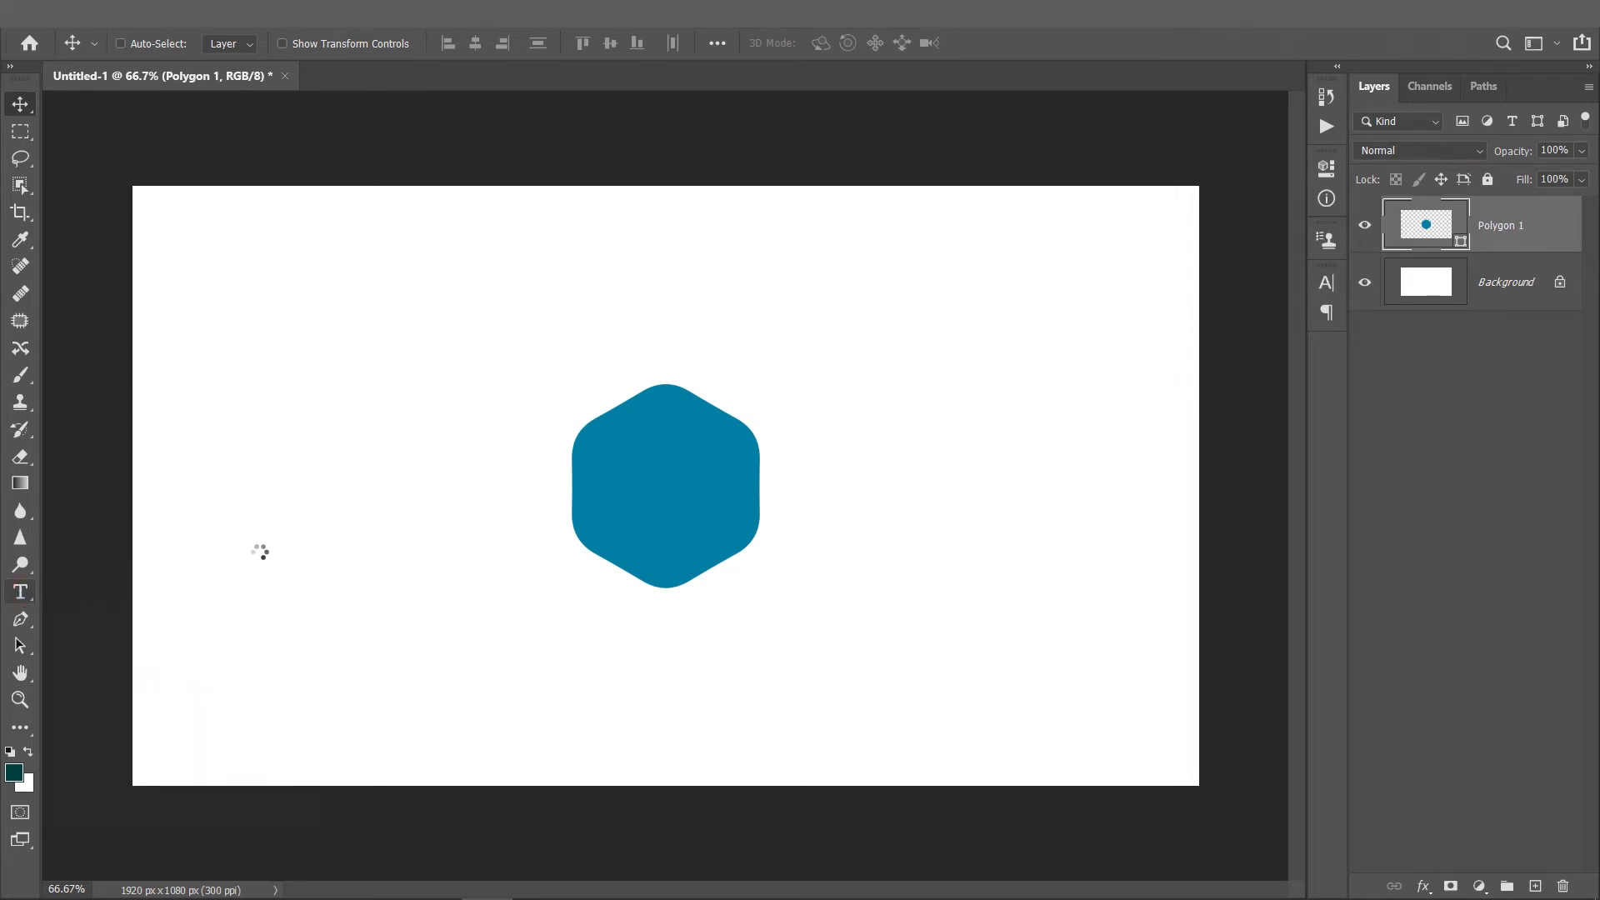
- Pick the Type tool with #717171 grey text and the Staatliches Regular font
{"action": "left_click", "coordinate": [19, 591]}
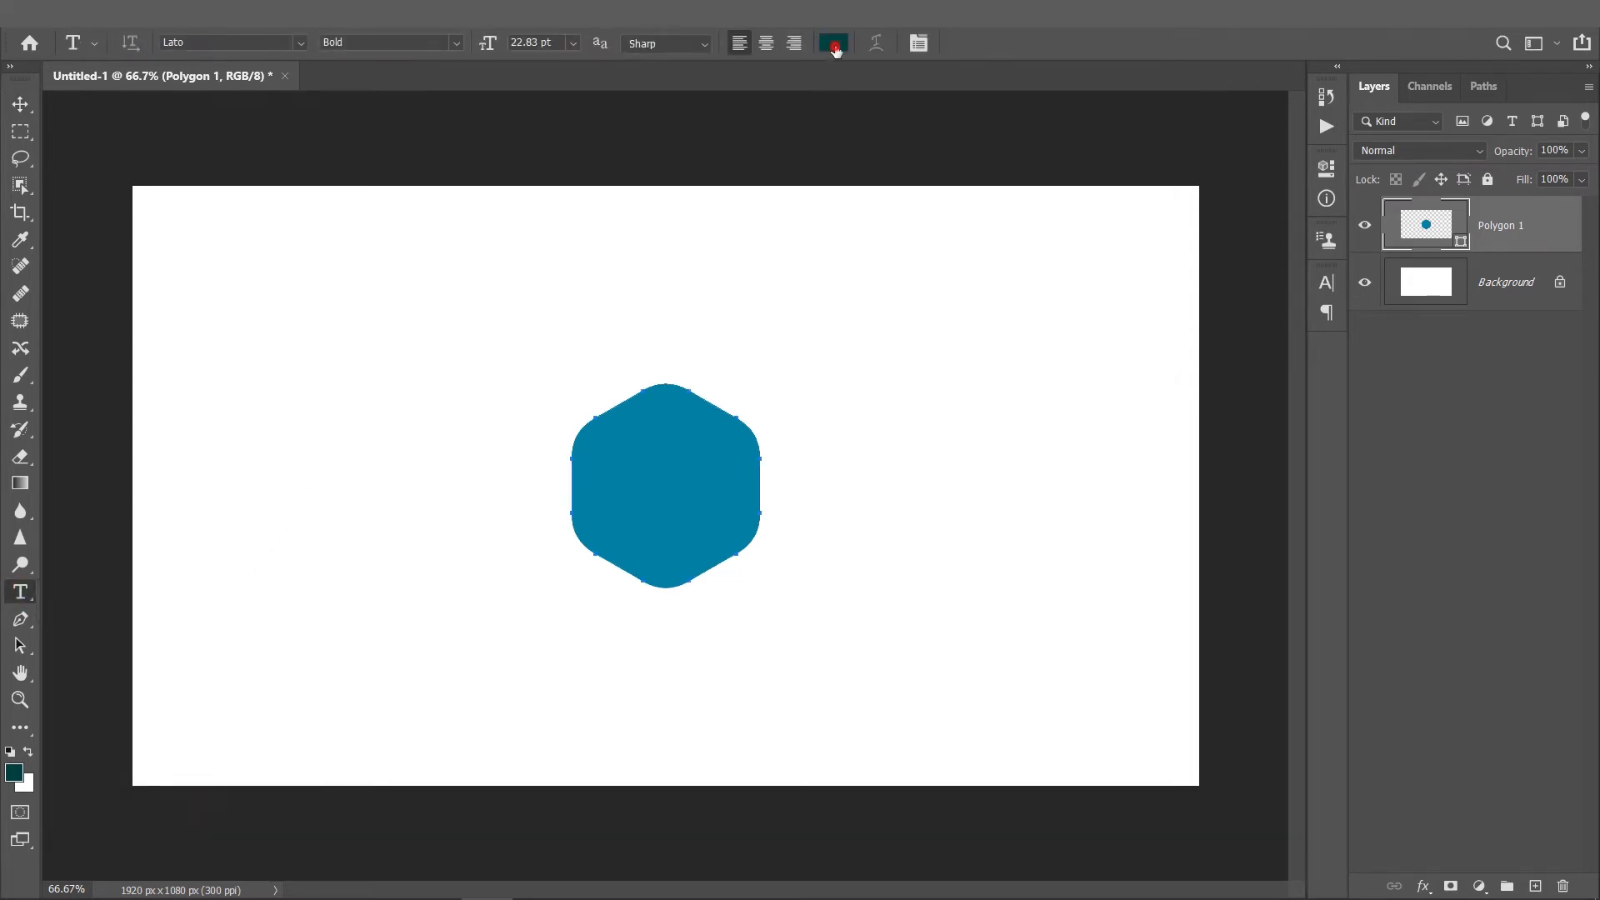
{"action": "left_click", "coordinate": [834, 42]}
{"action": "type", "text": "717171"}
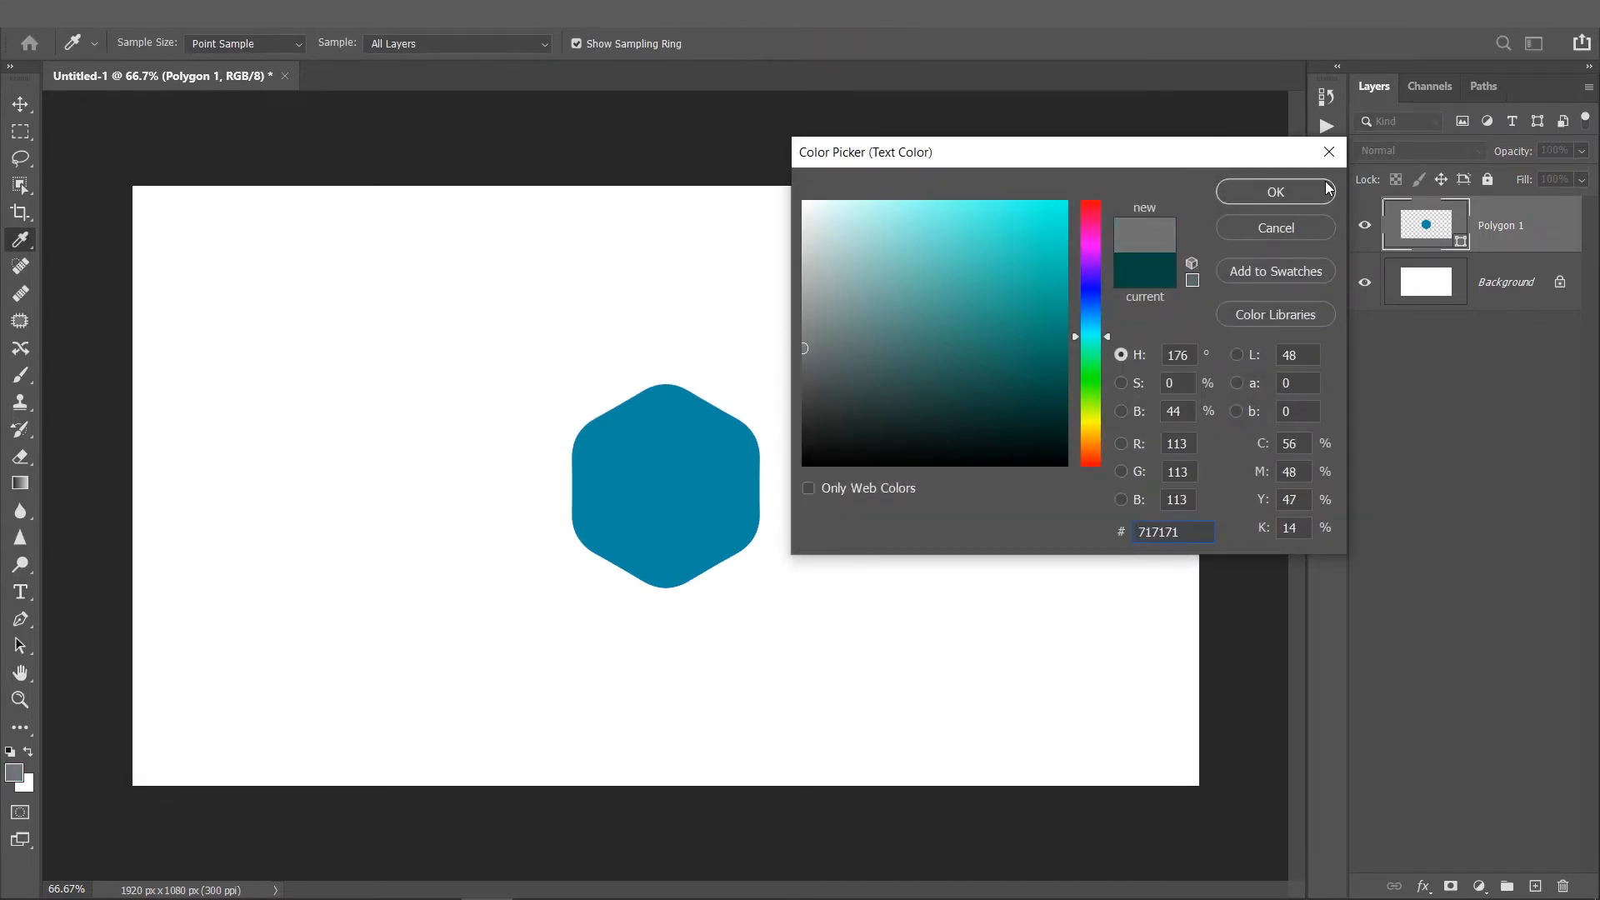
{"action": "left_click", "coordinate": [1274, 192]}
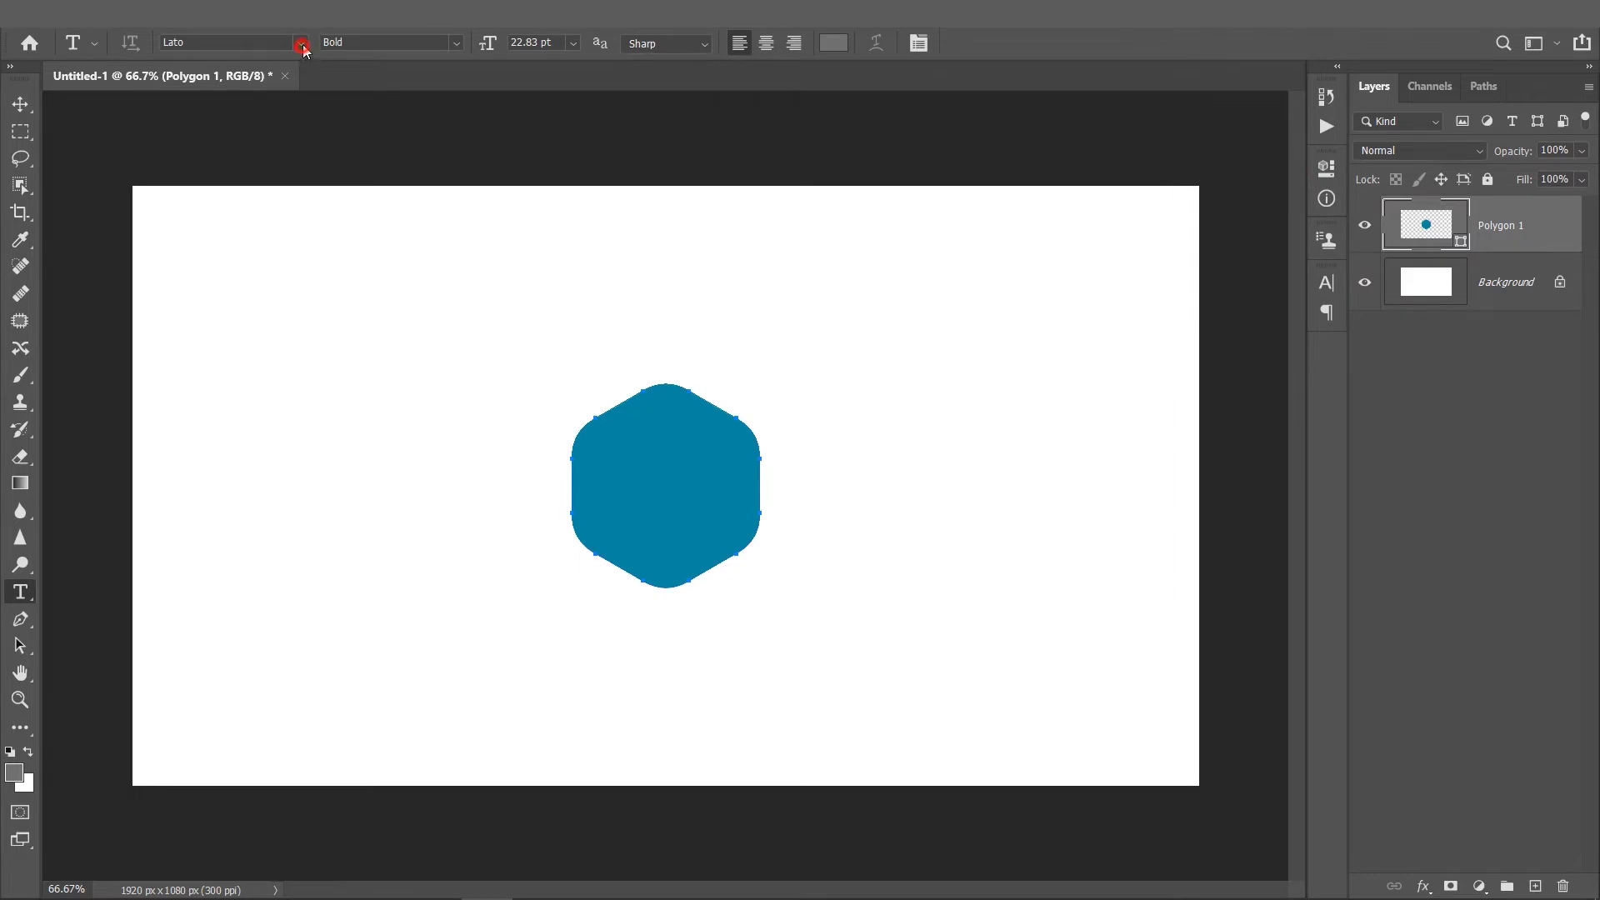
{"action": "left_click", "coordinate": [296, 42]}
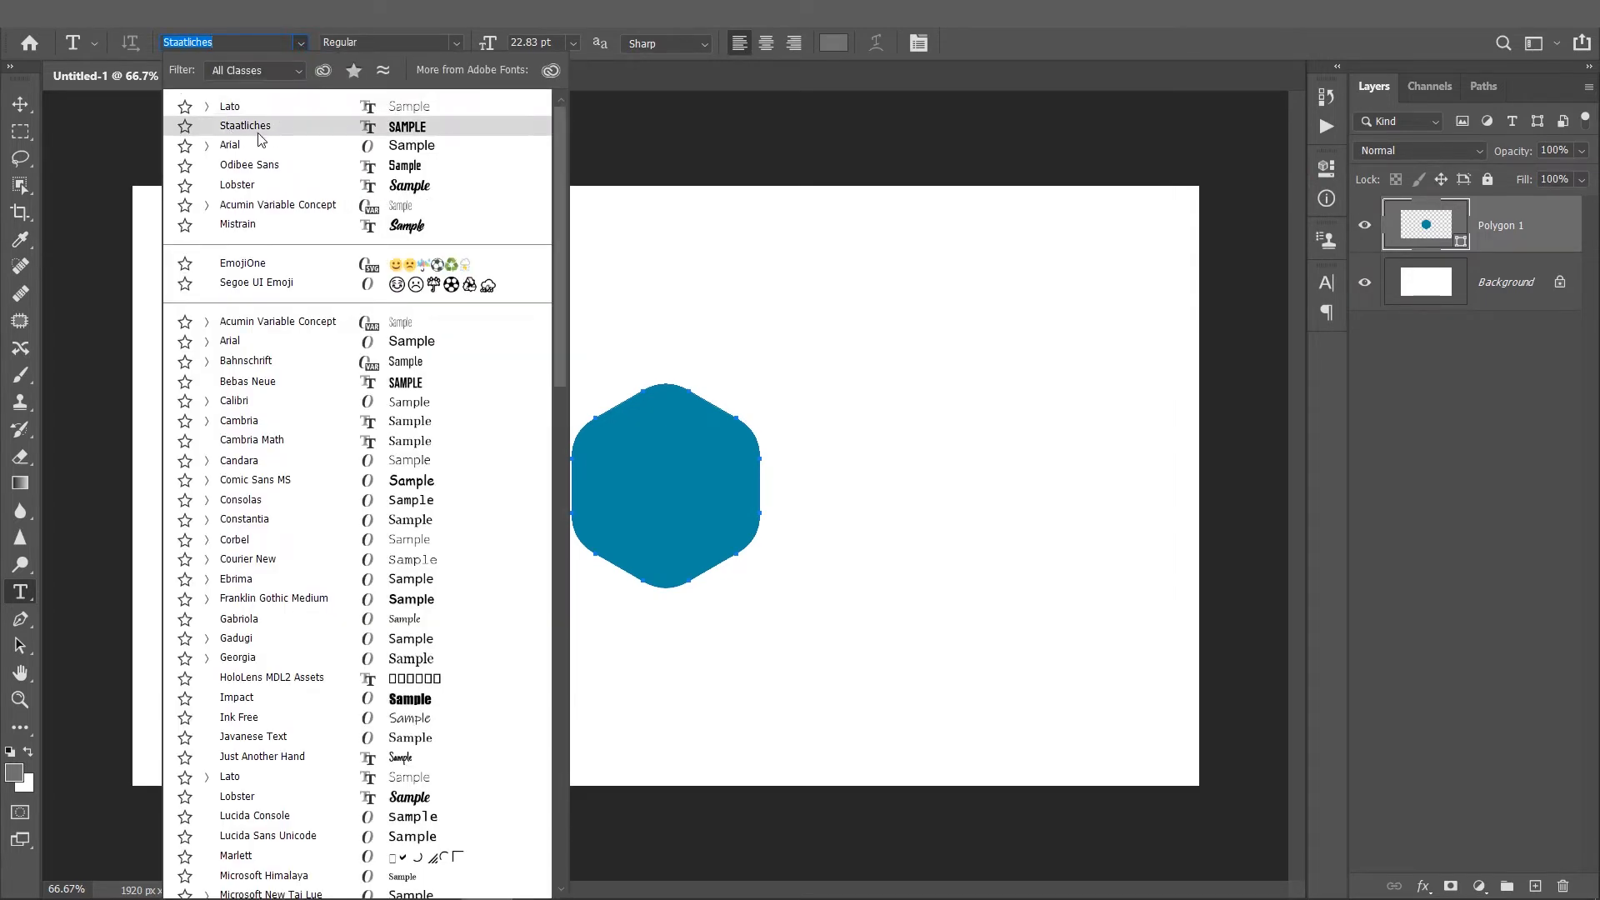
{"action": "mouse_move", "coordinate": [340, 135]}
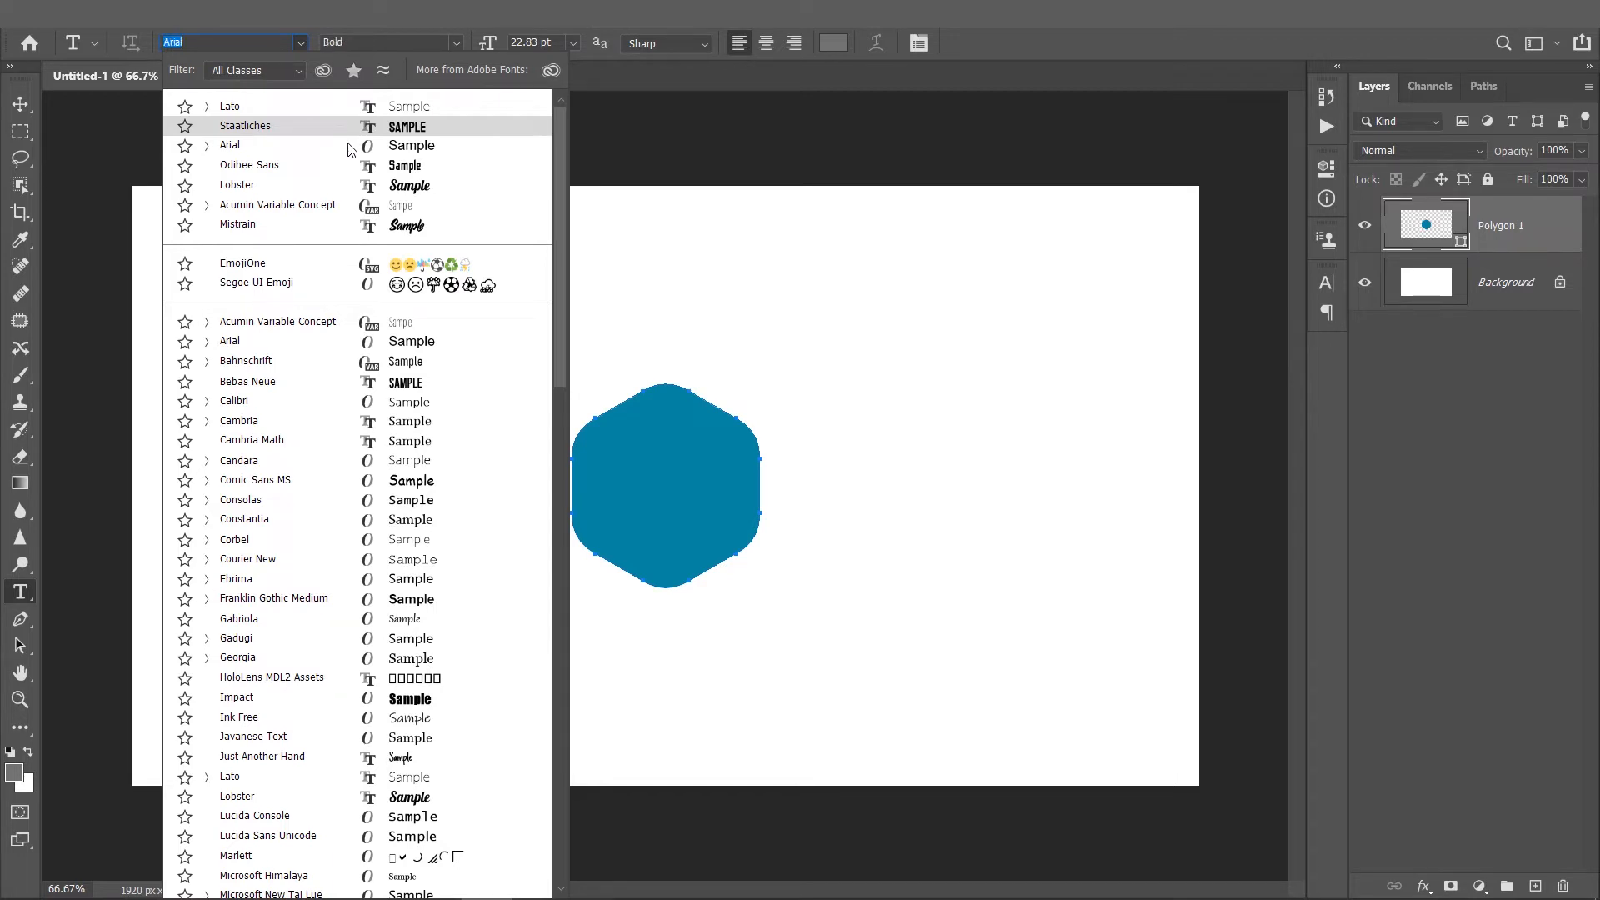
{"action": "left_click", "coordinate": [245, 126]}
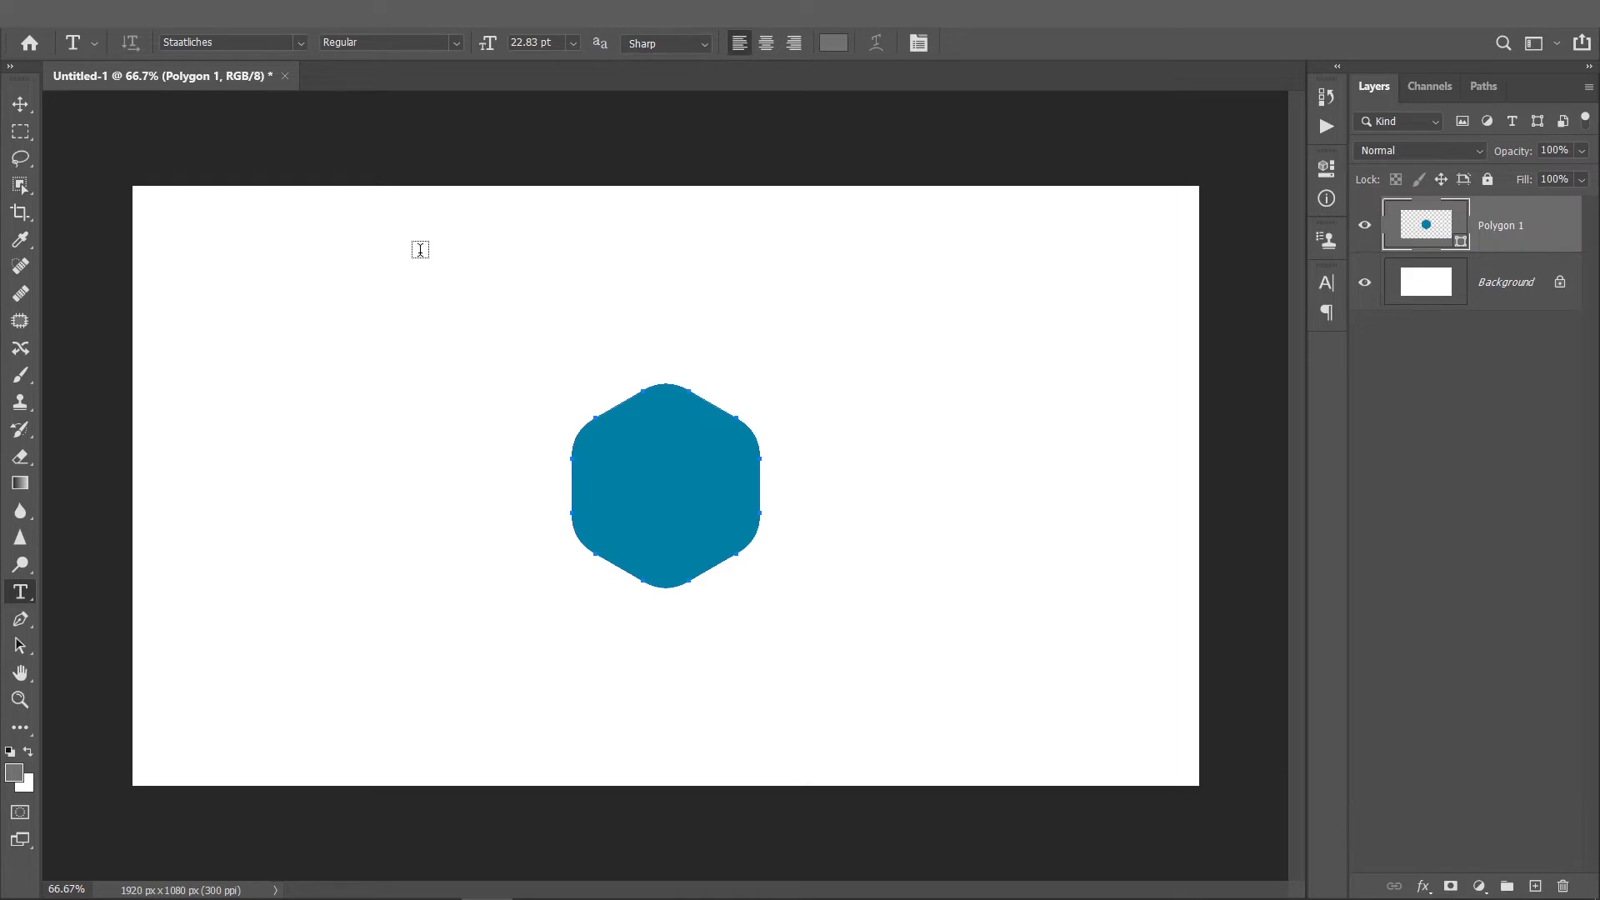
{"action": "mouse_move", "coordinate": [623, 642]}
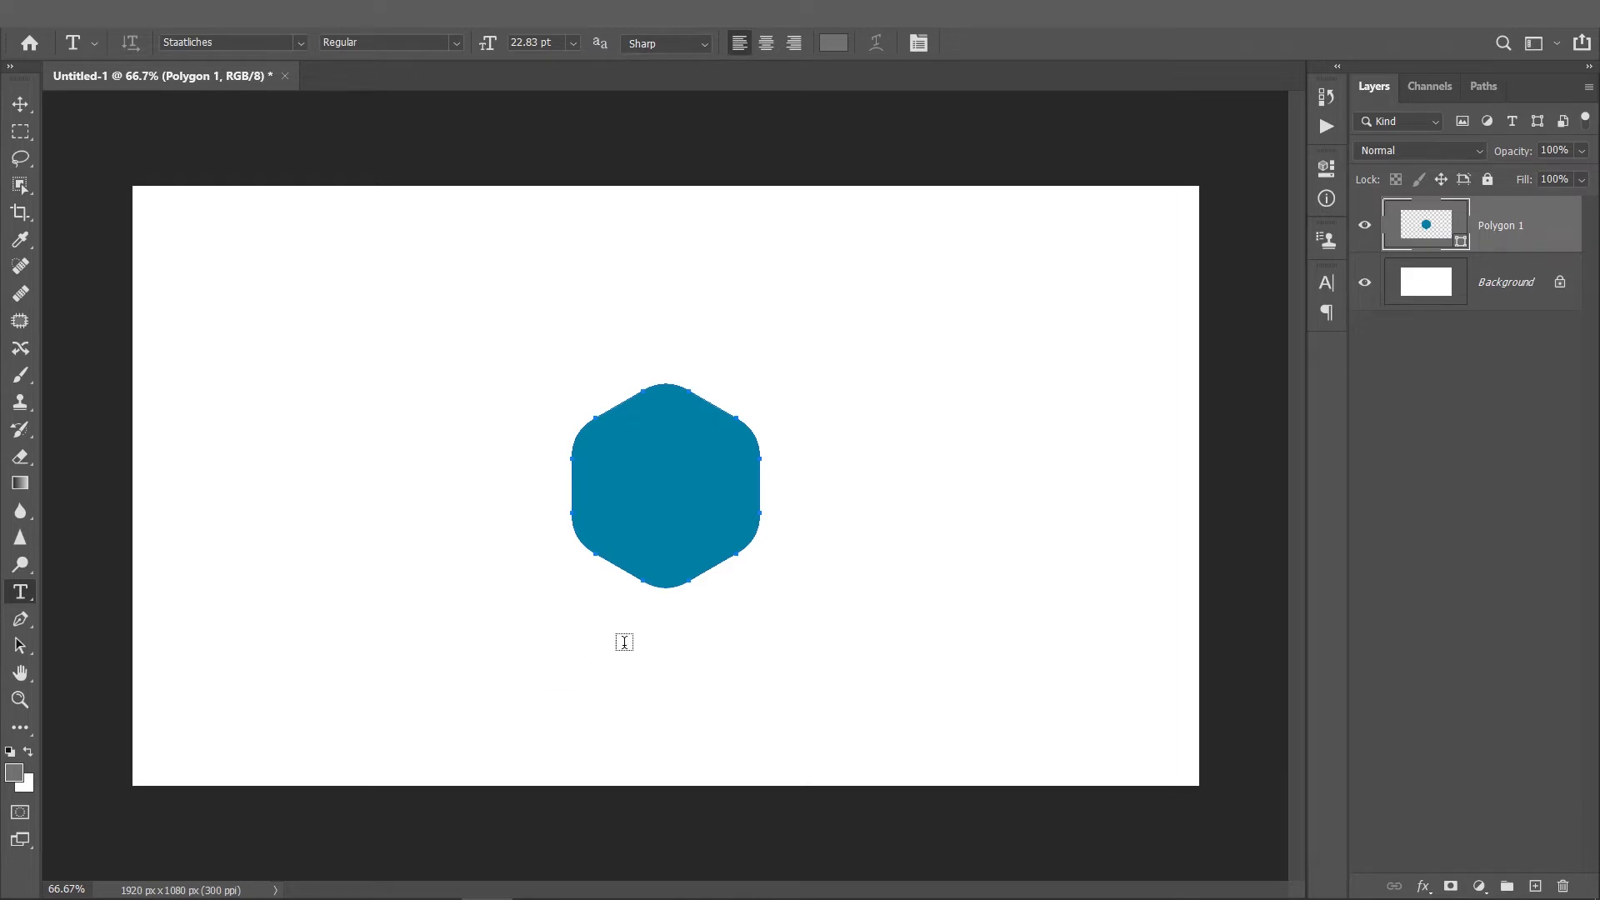
- Type a white 'S' at about 79 pt and centre it over the hexagon
{"action": "type", "text": "LOREM IPSUM"}
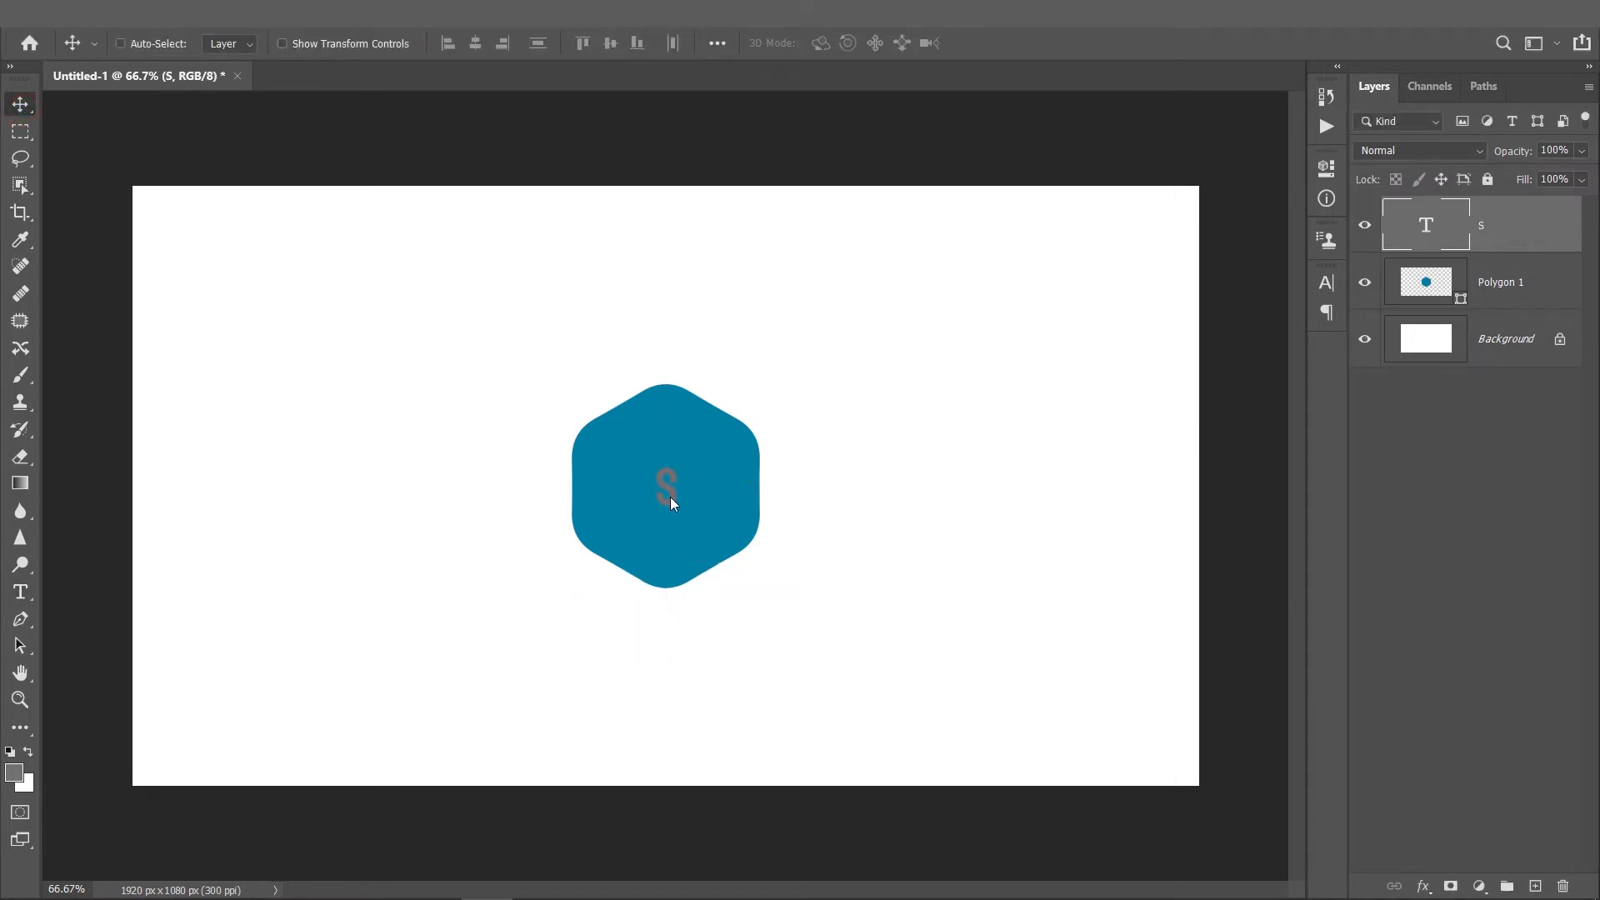
{"action": "key", "text": "ctrl+t"}
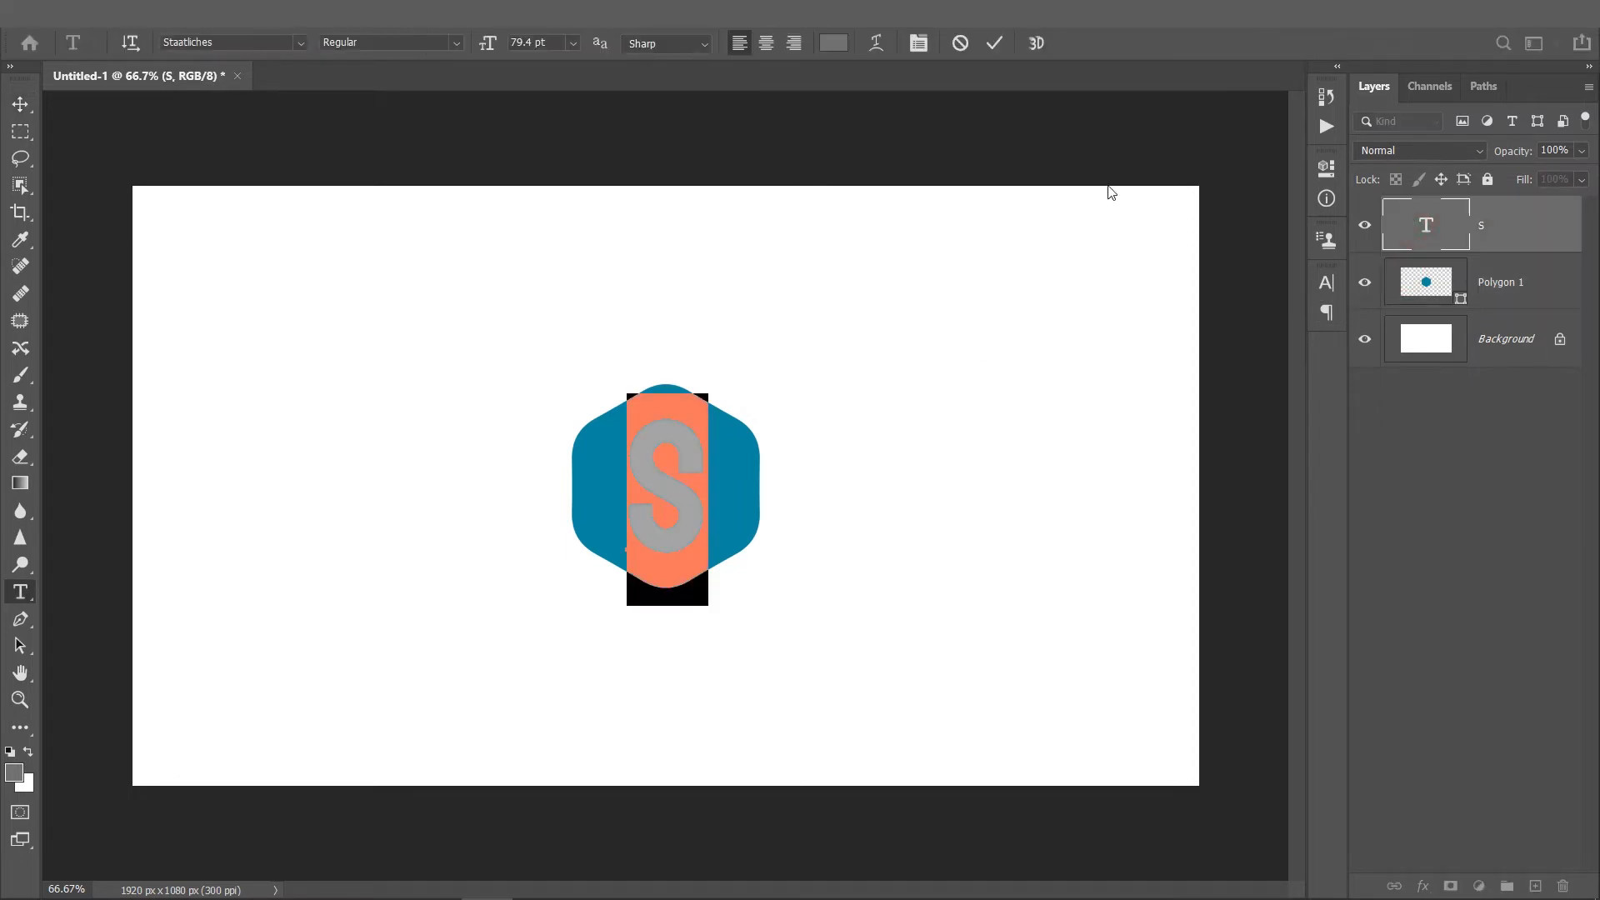
{"action": "left_click", "coordinate": [833, 42]}
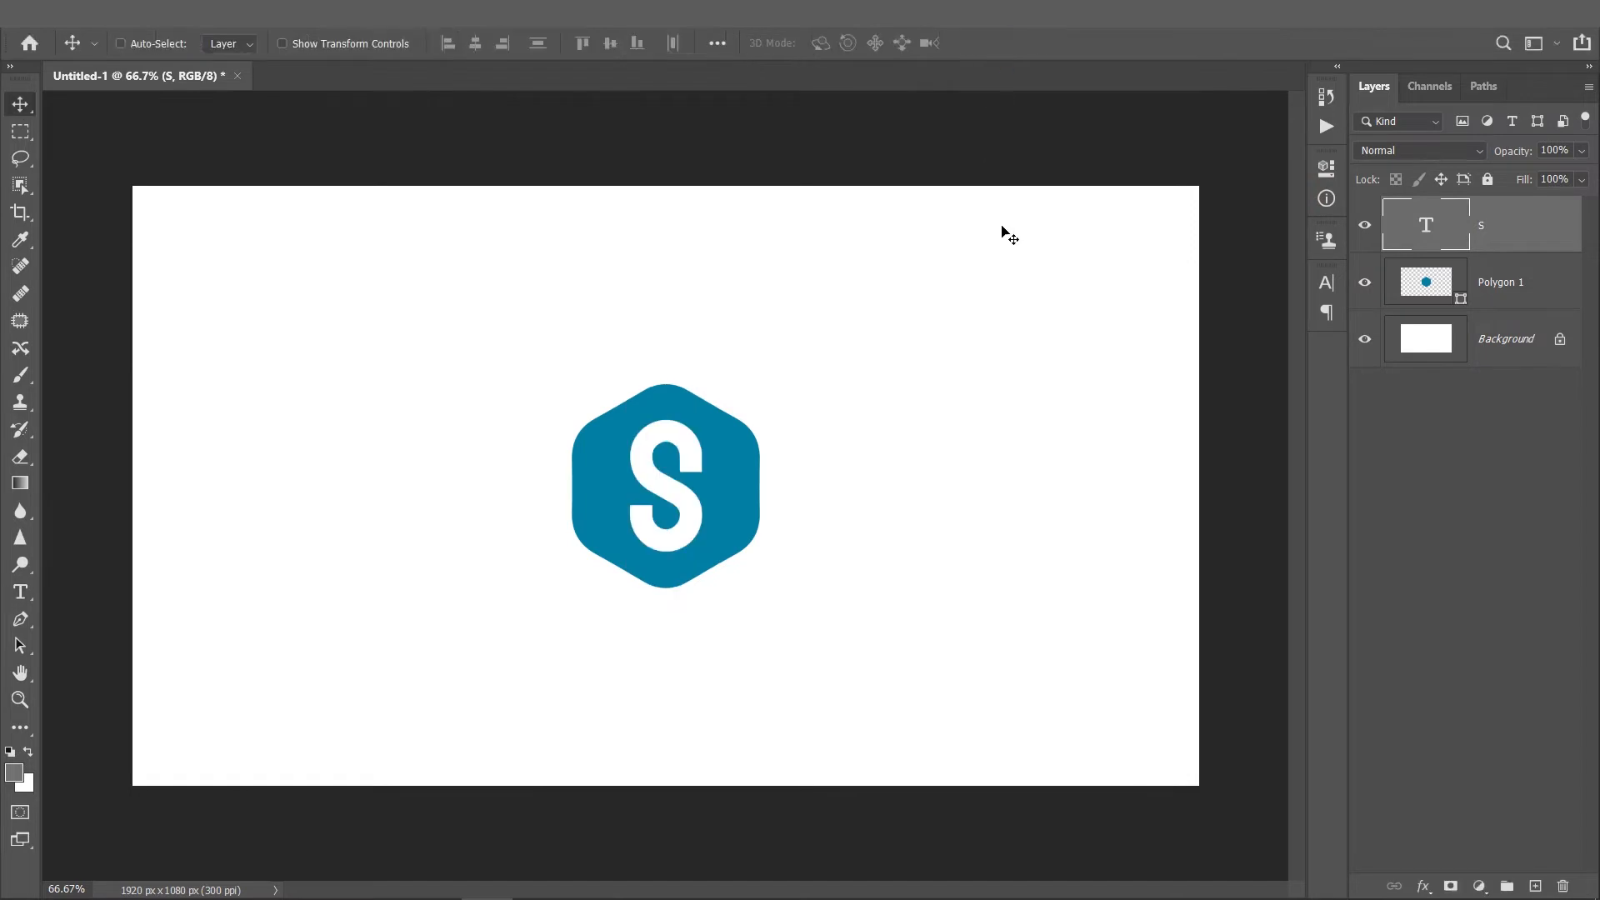
{"action": "mouse_move", "coordinate": [799, 328]}
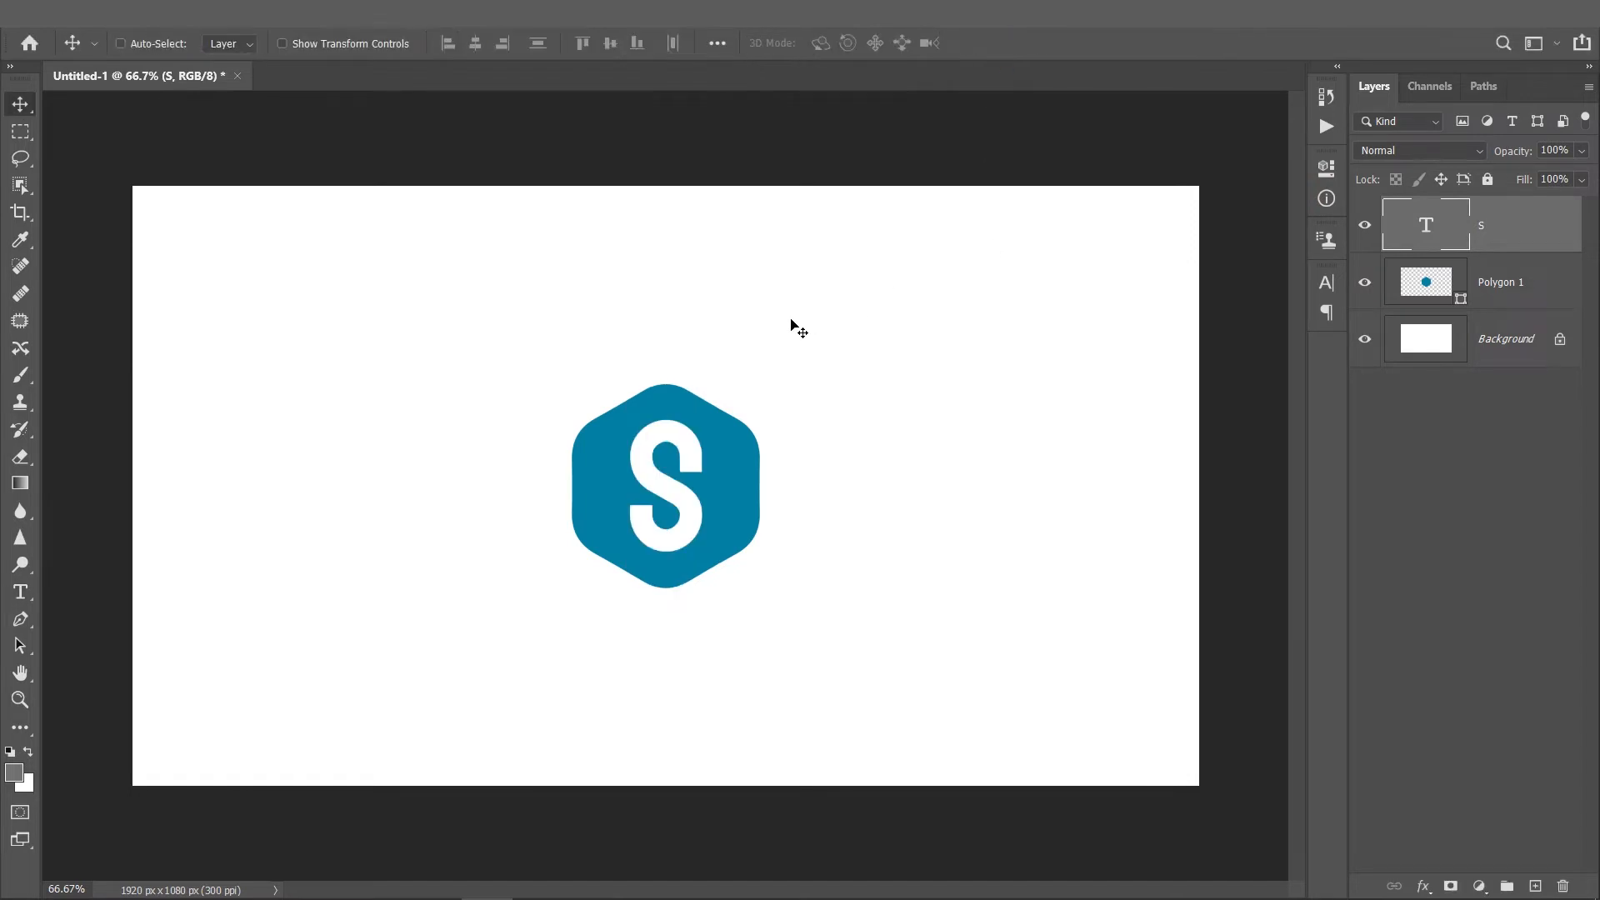
{"action": "mouse_move", "coordinate": [776, 455]}
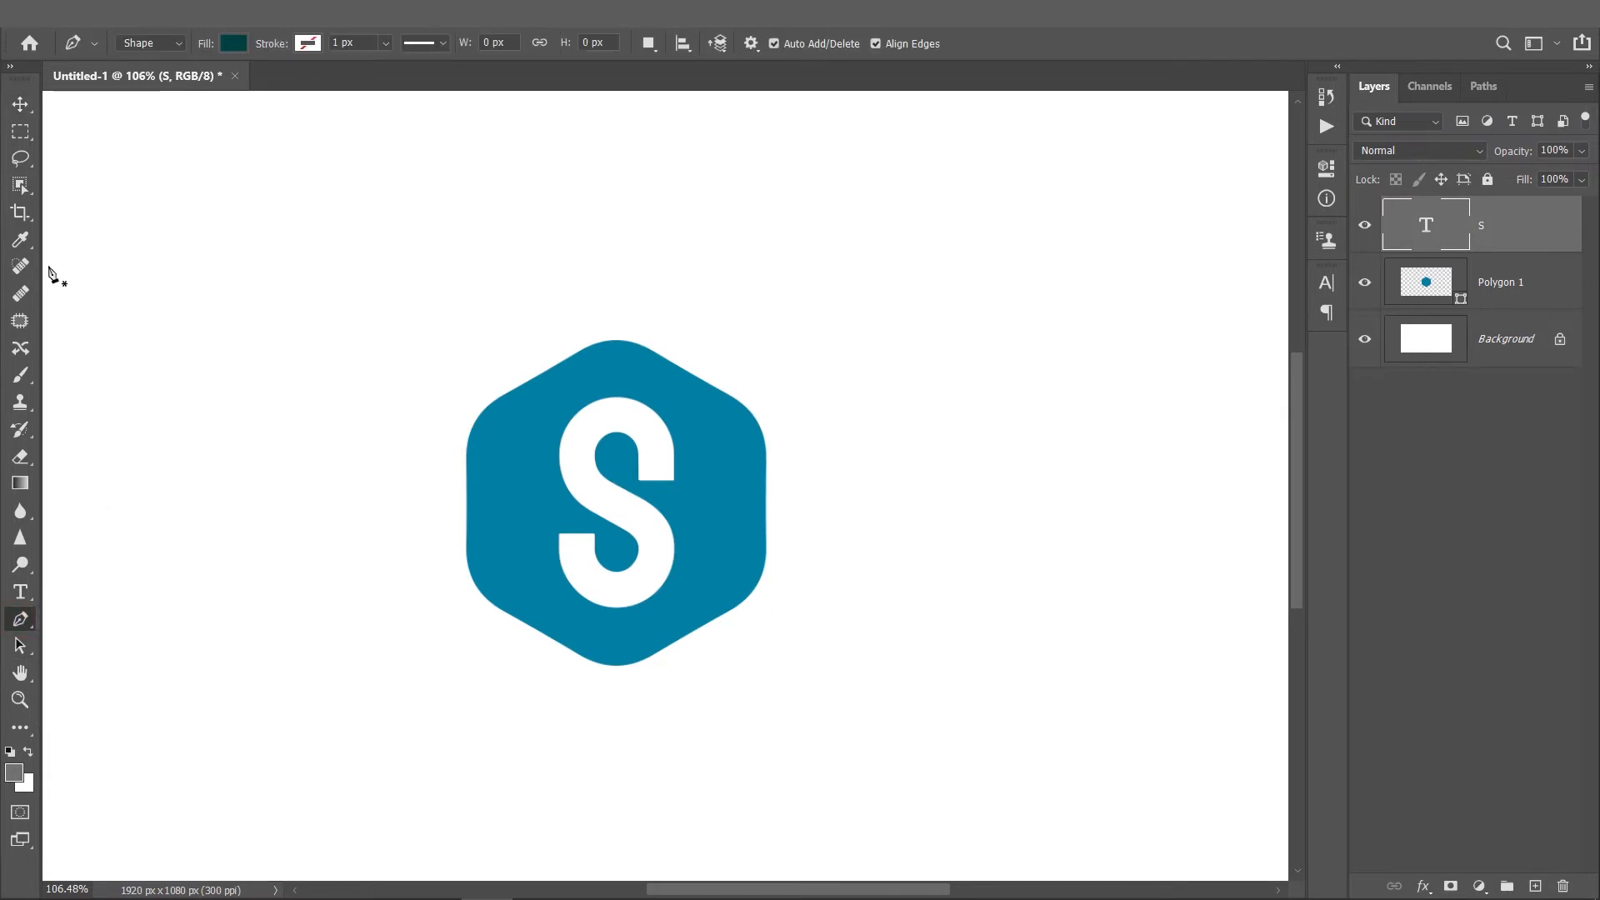
{"action": "mouse_move", "coordinate": [454, 541]}
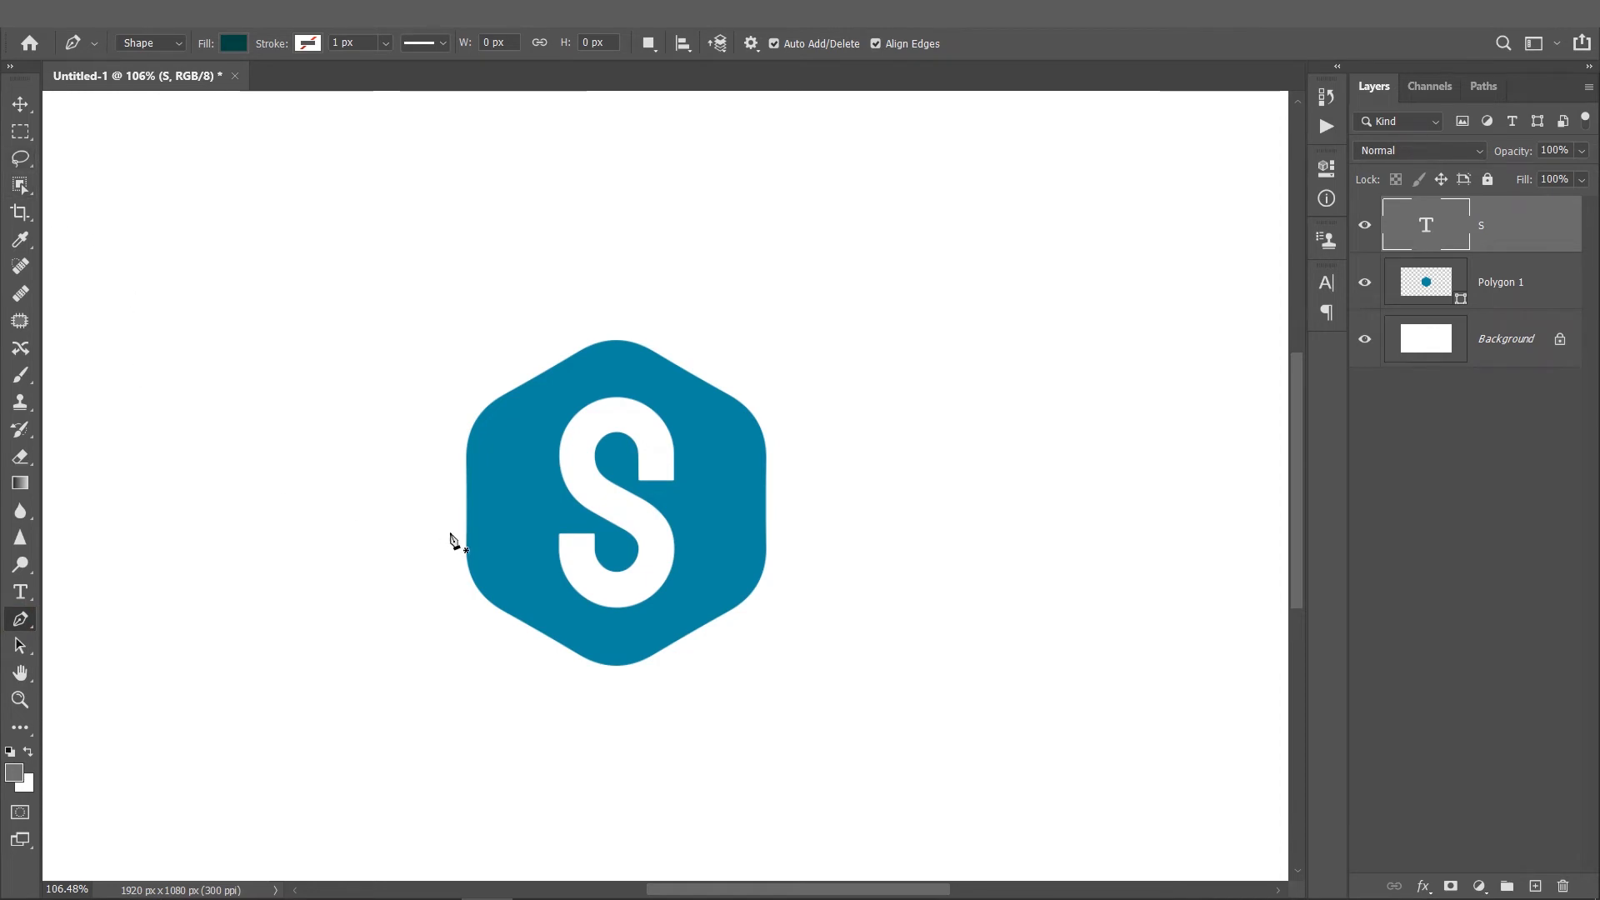
{"action": "mouse_move", "coordinate": [485, 569]}
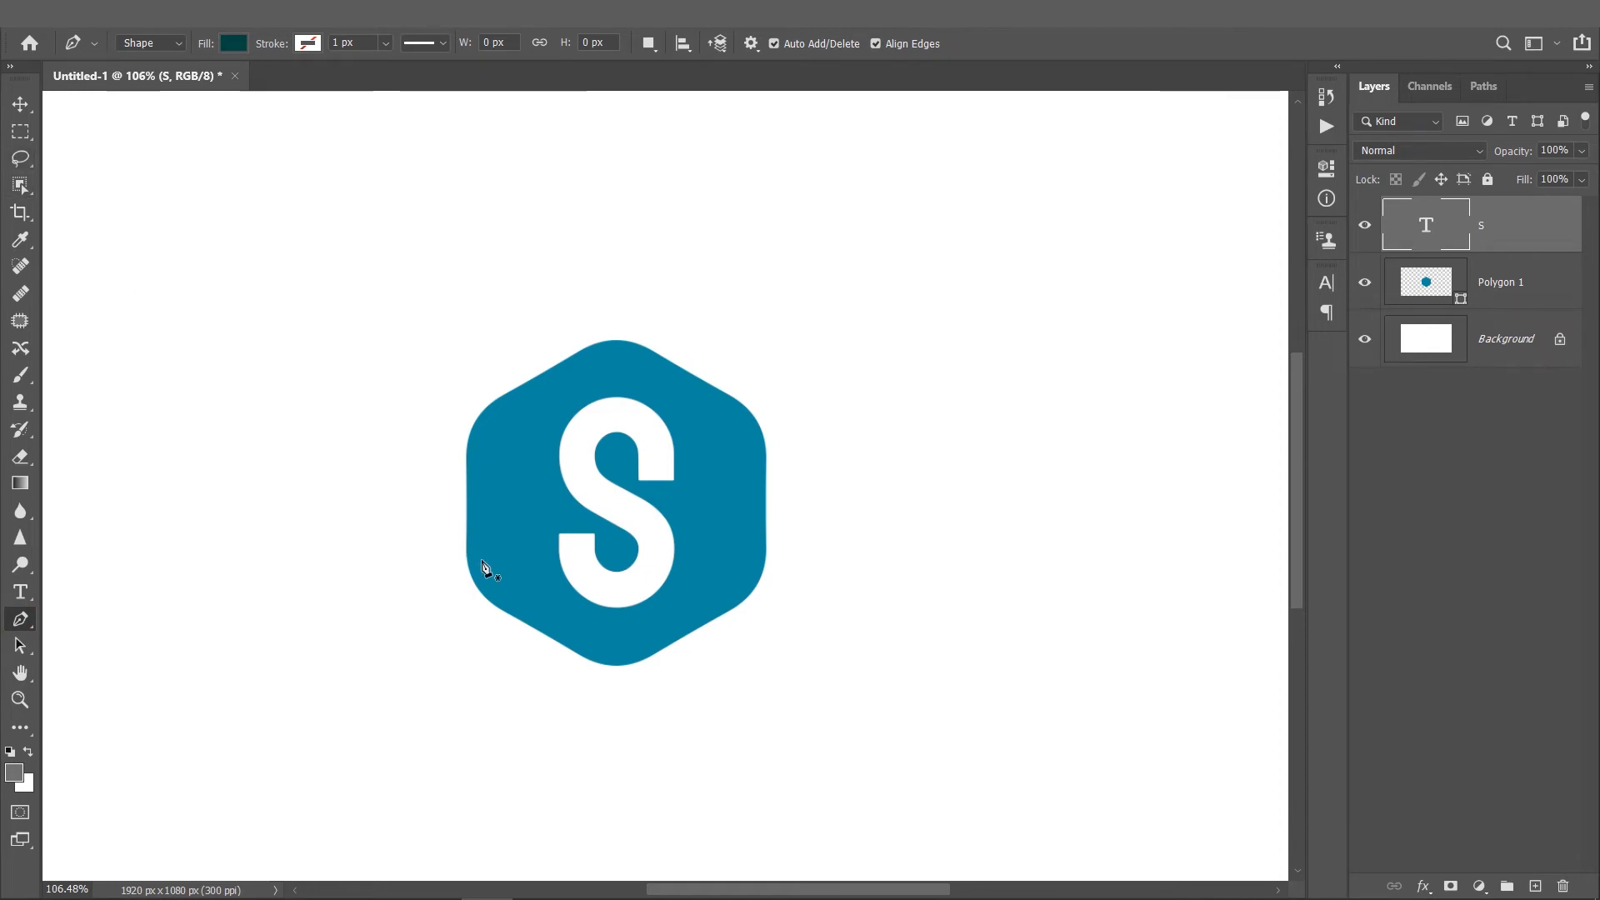
{"action": "mouse_move", "coordinate": [15, 638]}
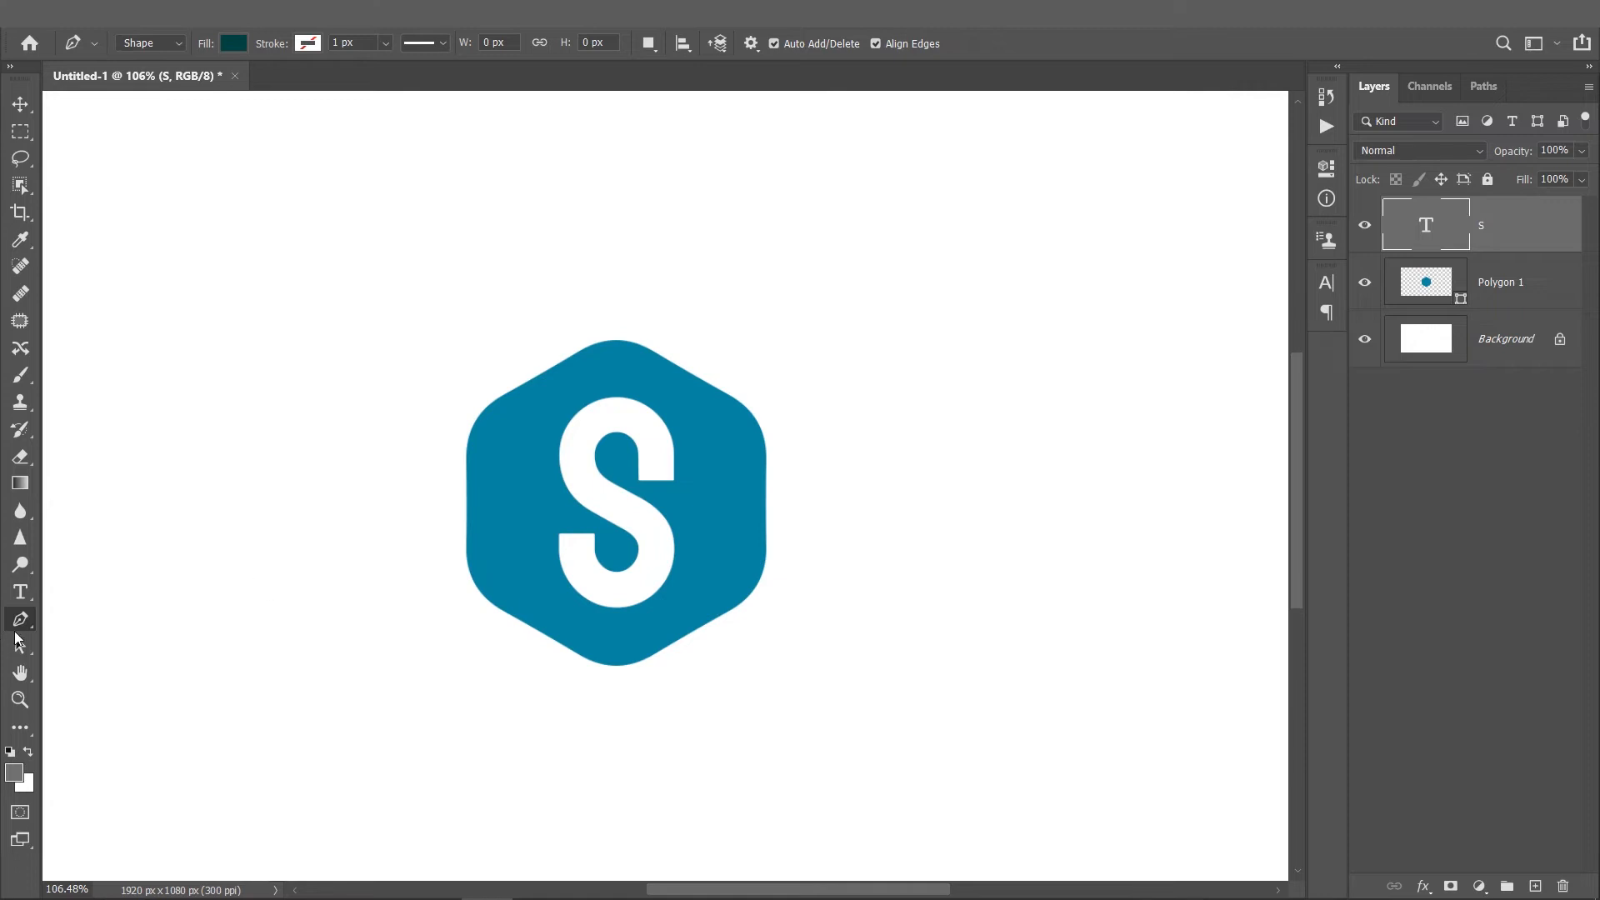
{"action": "mouse_move", "coordinate": [430, 516]}
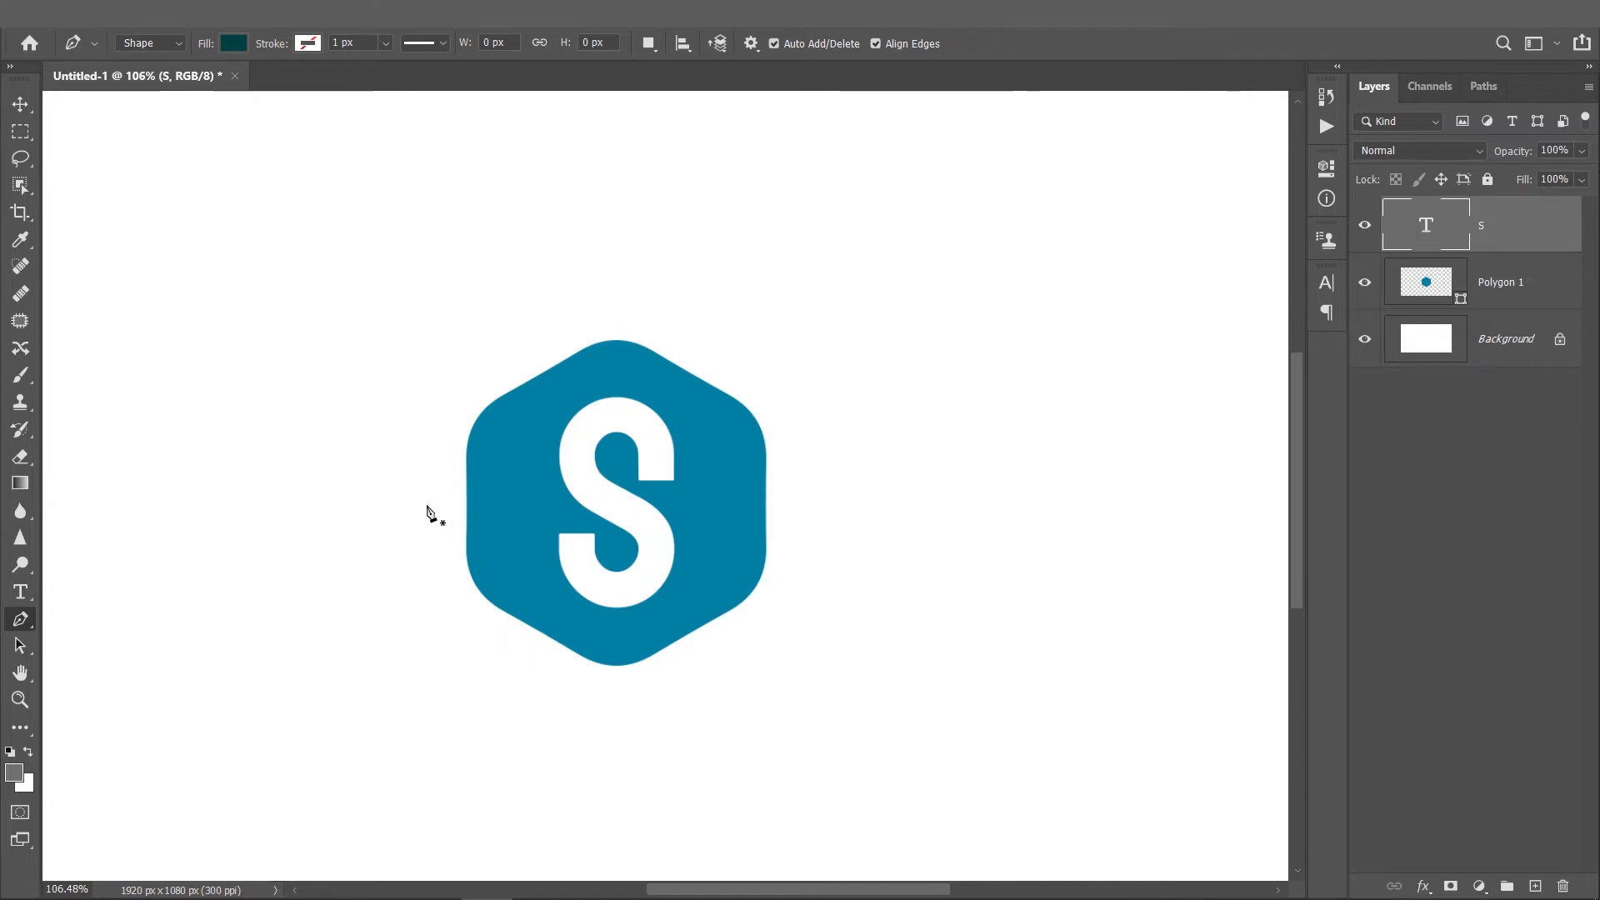
- Put the Pen tool in Shape mode and add Layer 1 below the S text
{"action": "left_click", "coordinate": [149, 42]}
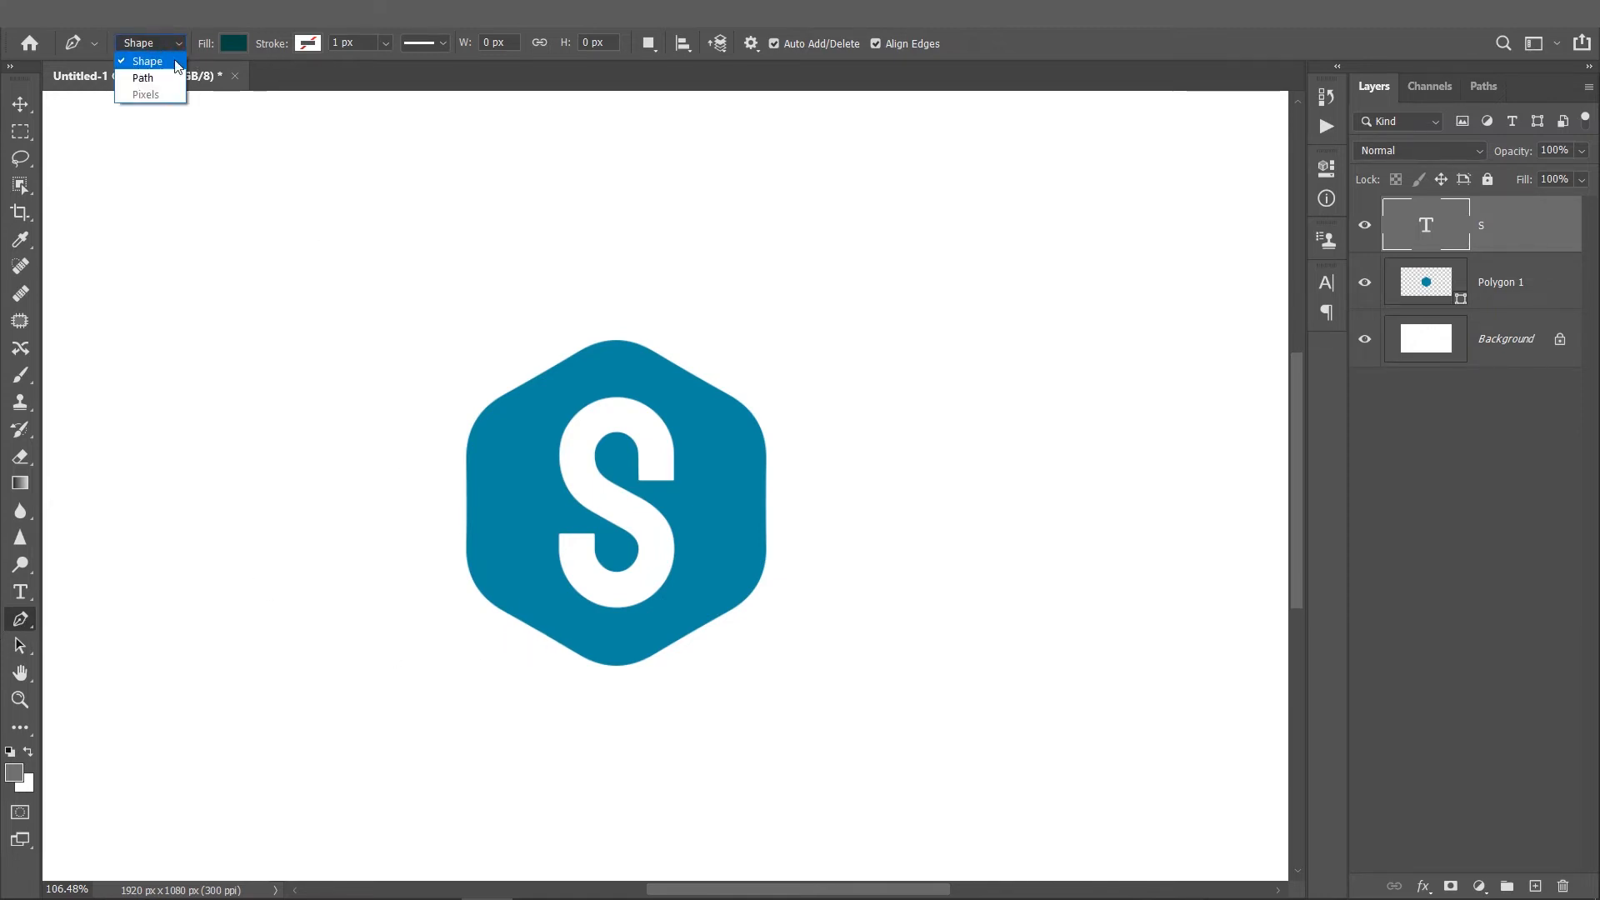
{"action": "left_click", "coordinate": [148, 60]}
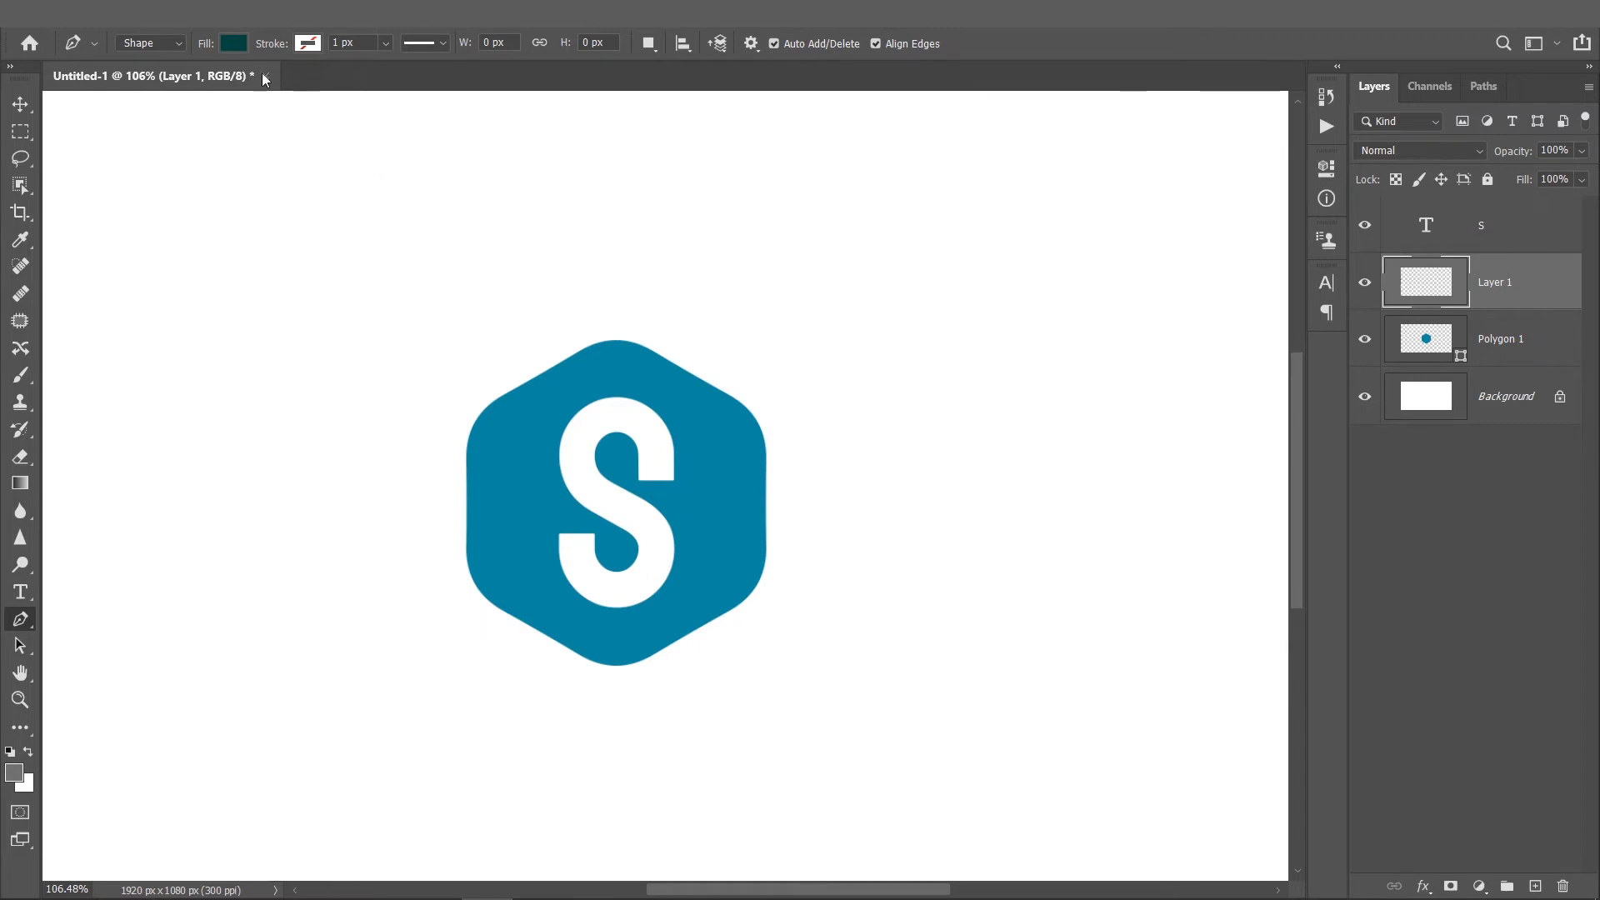
- Set the pen shape fill to black and start tracing the S's right edge
{"action": "left_click", "coordinate": [232, 42]}
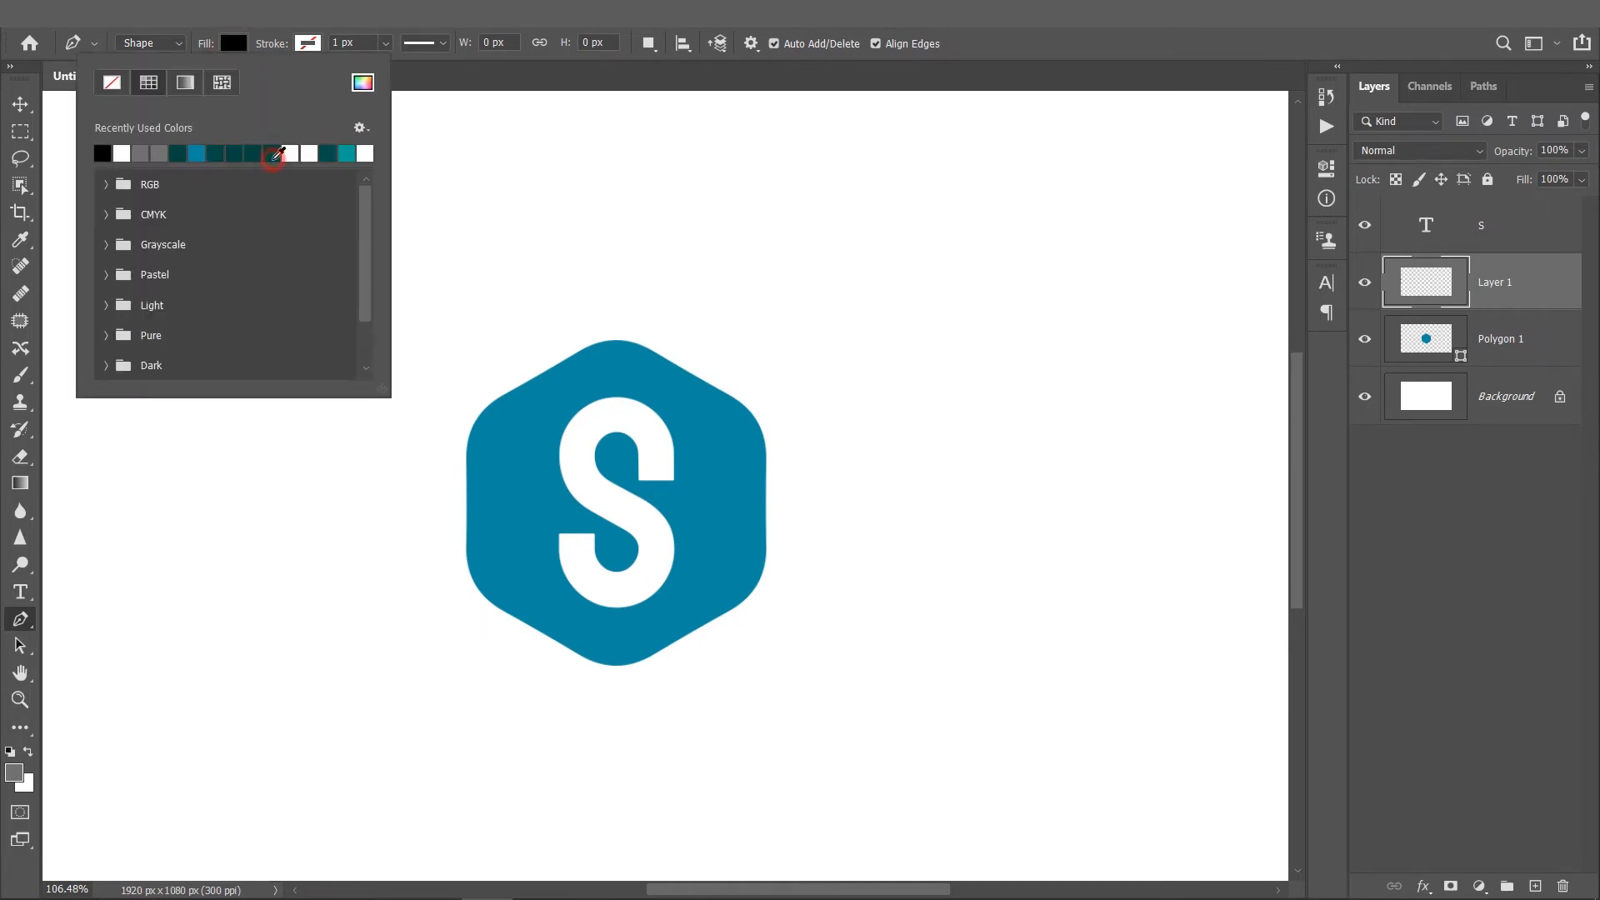
{"action": "left_click", "coordinate": [632, 514]}
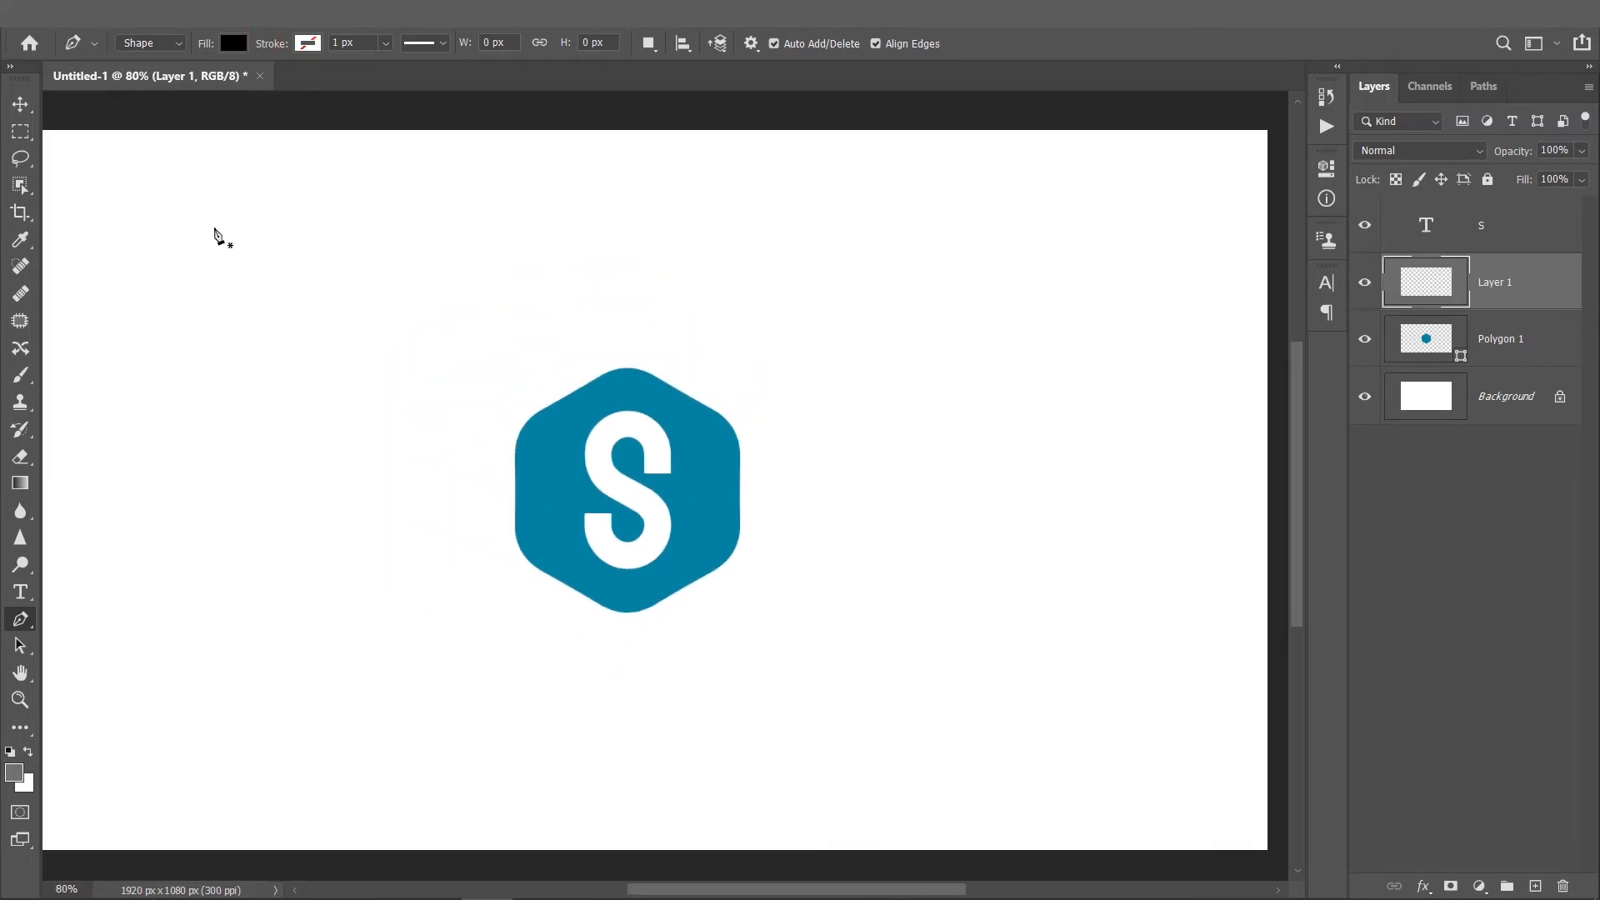
{"action": "mouse_move", "coordinate": [630, 521]}
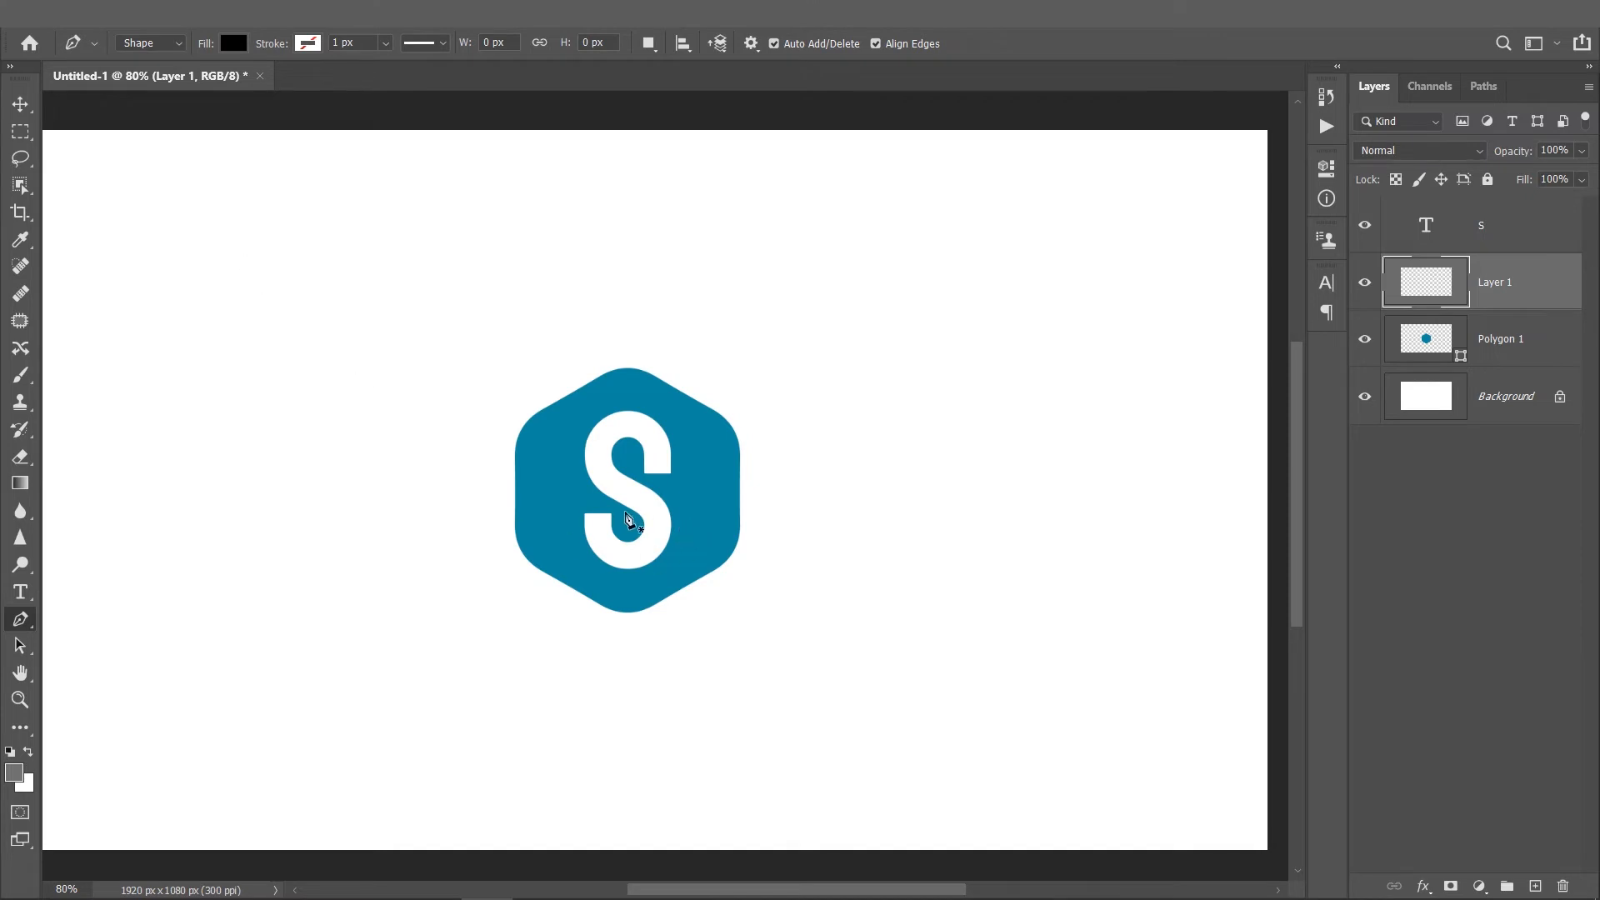
{"action": "mouse_move", "coordinate": [732, 573]}
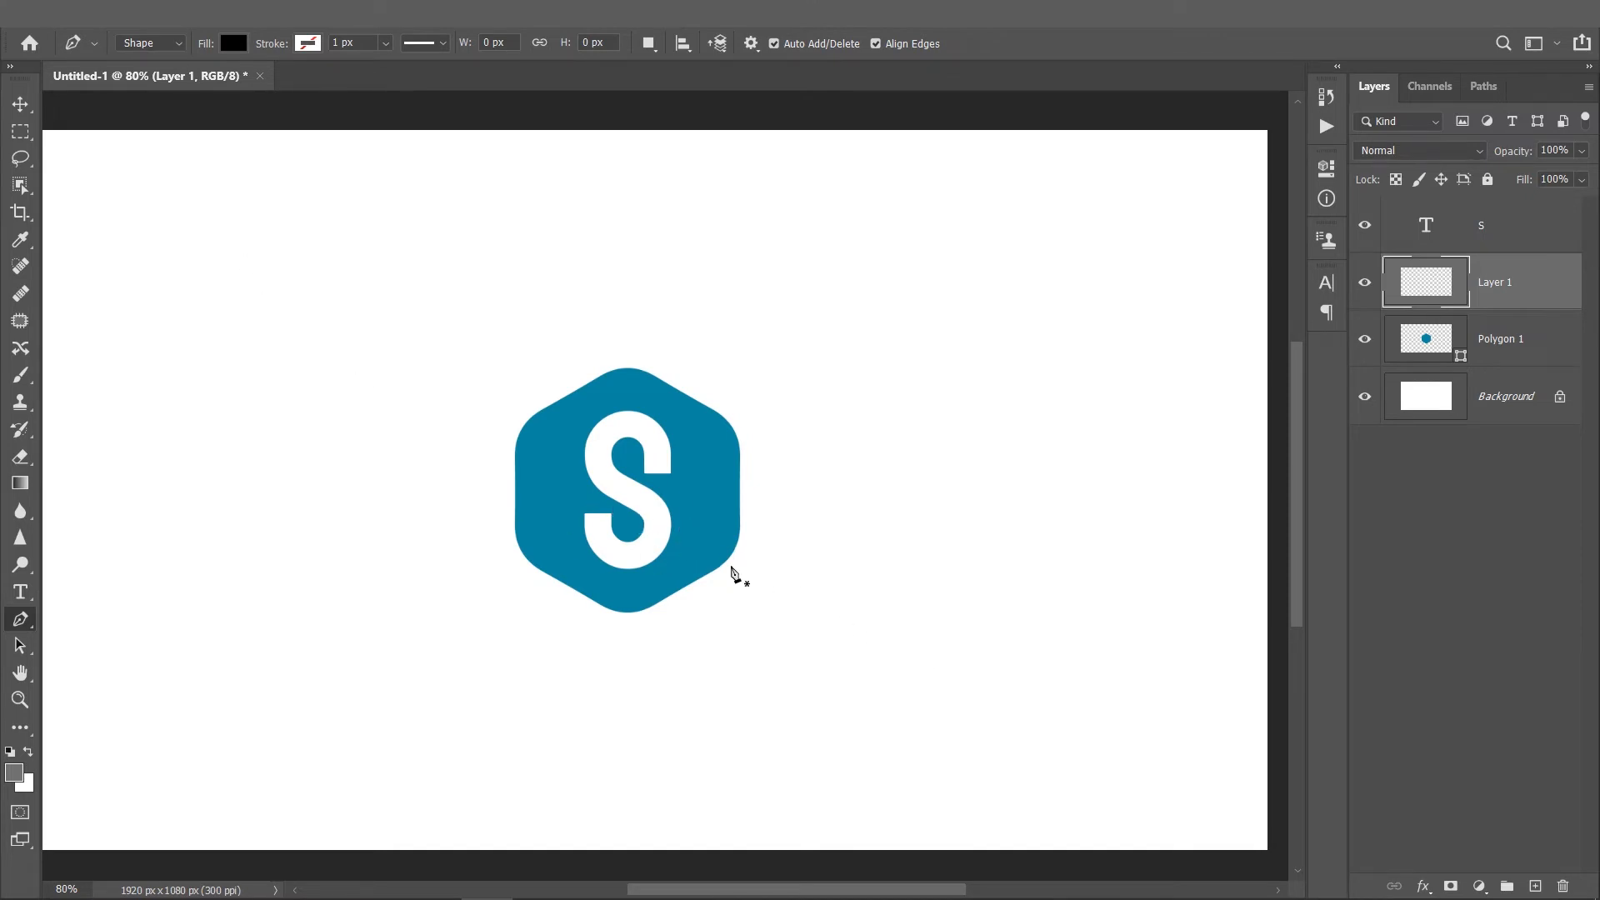
{"action": "scroll", "scroll_direction": "up", "scroll_amount": 3}
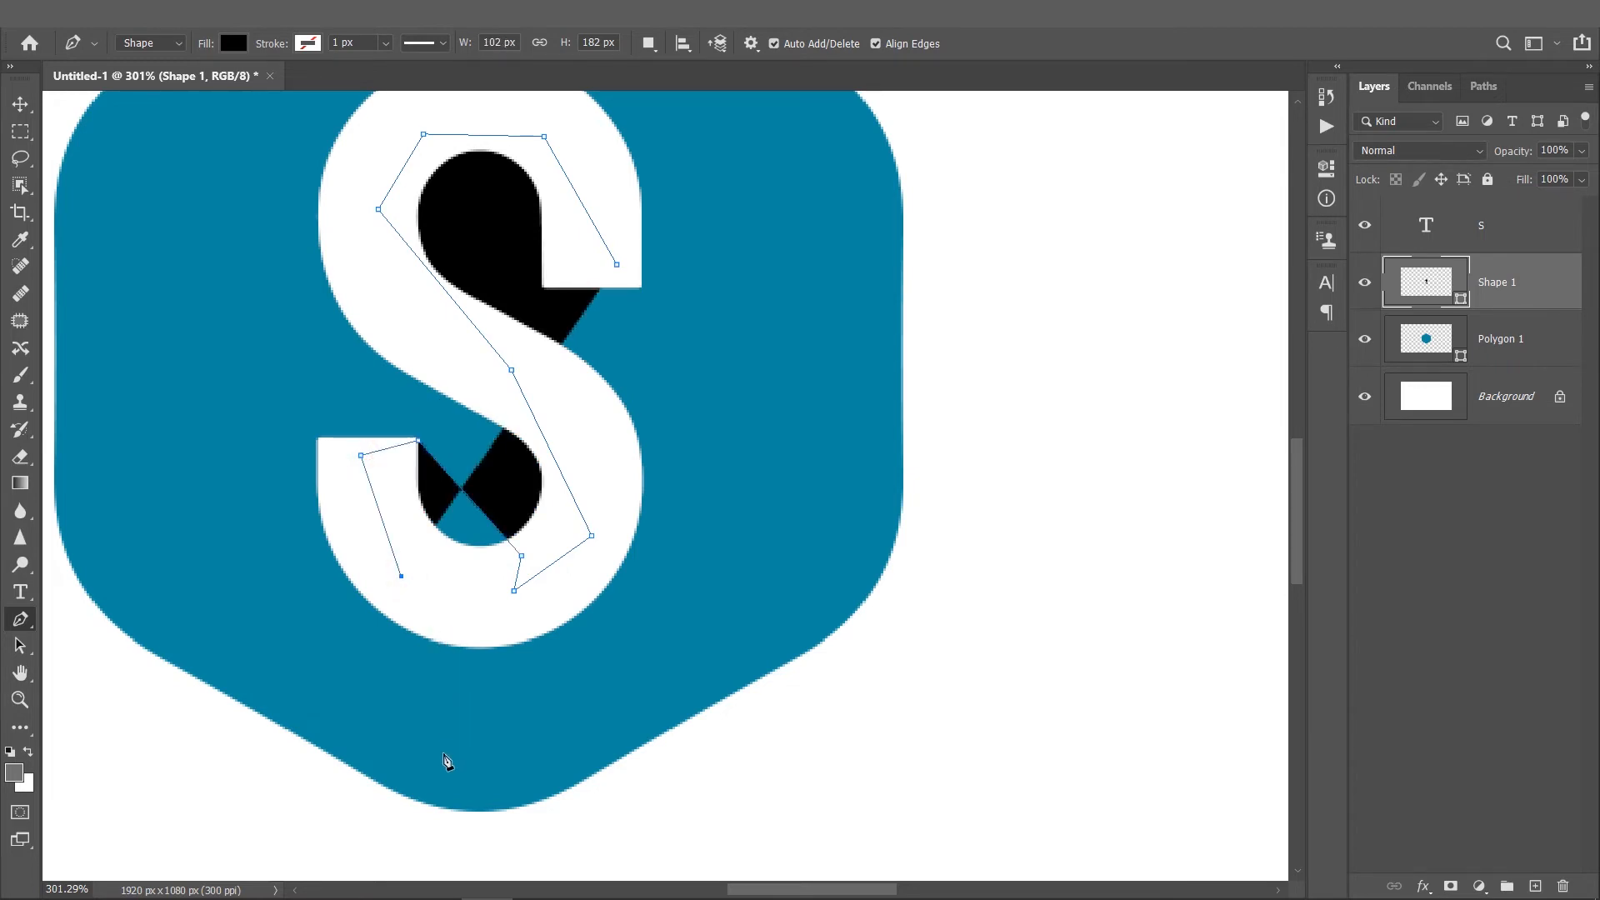
- Extend the black shadow shape down-right past the hexagon's right side
{"action": "left_click", "coordinate": [377, 608]}
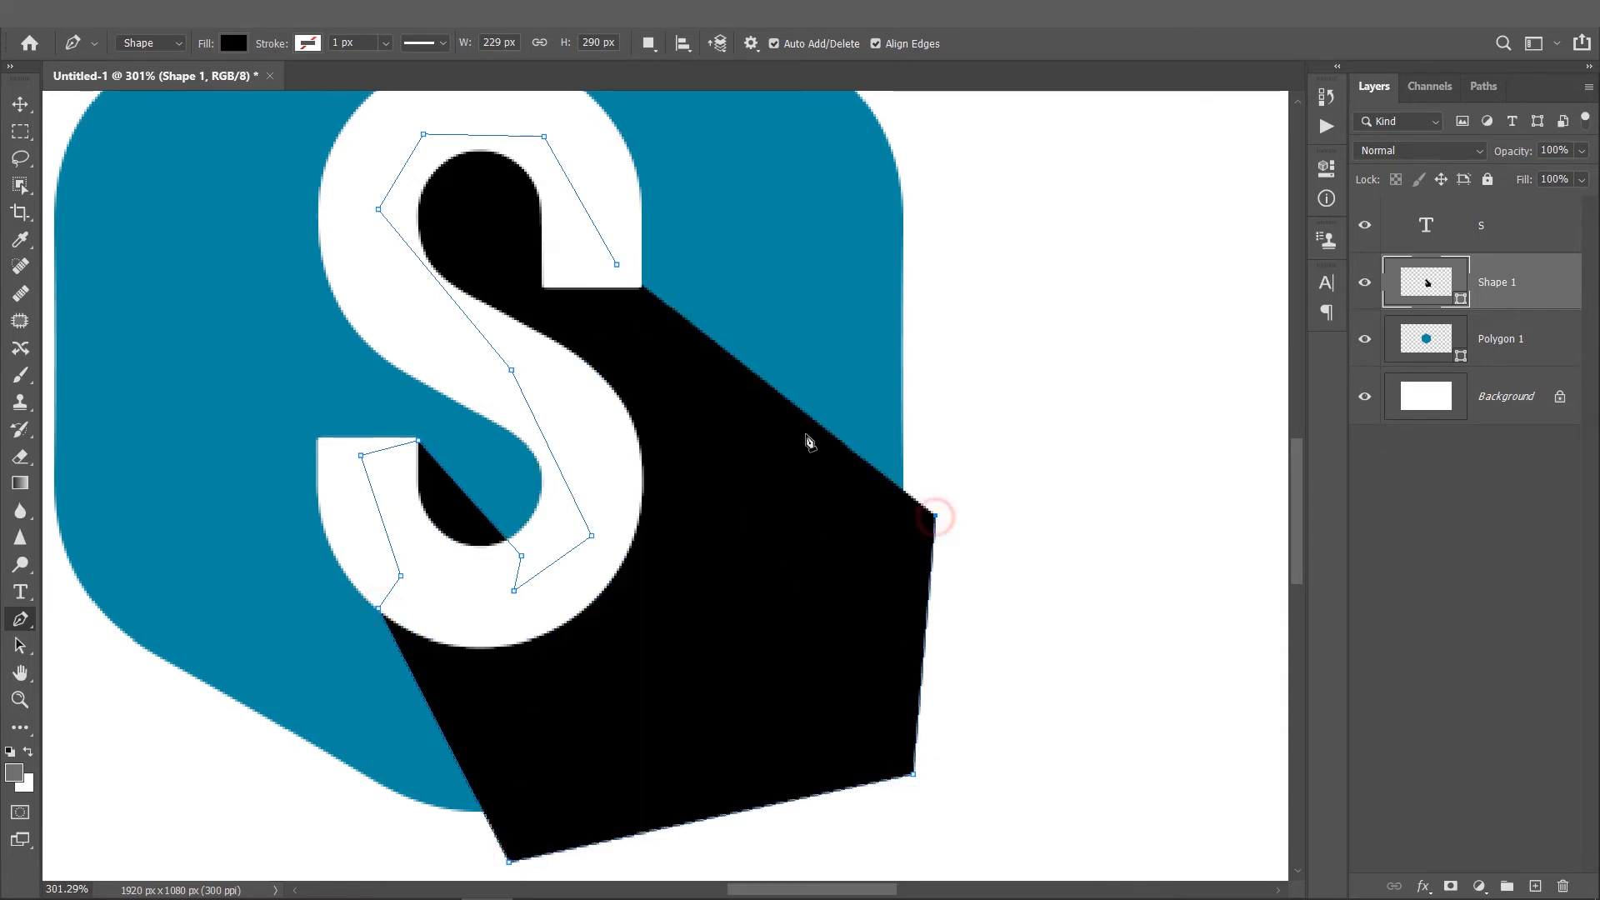
{"action": "mouse_move", "coordinate": [620, 138]}
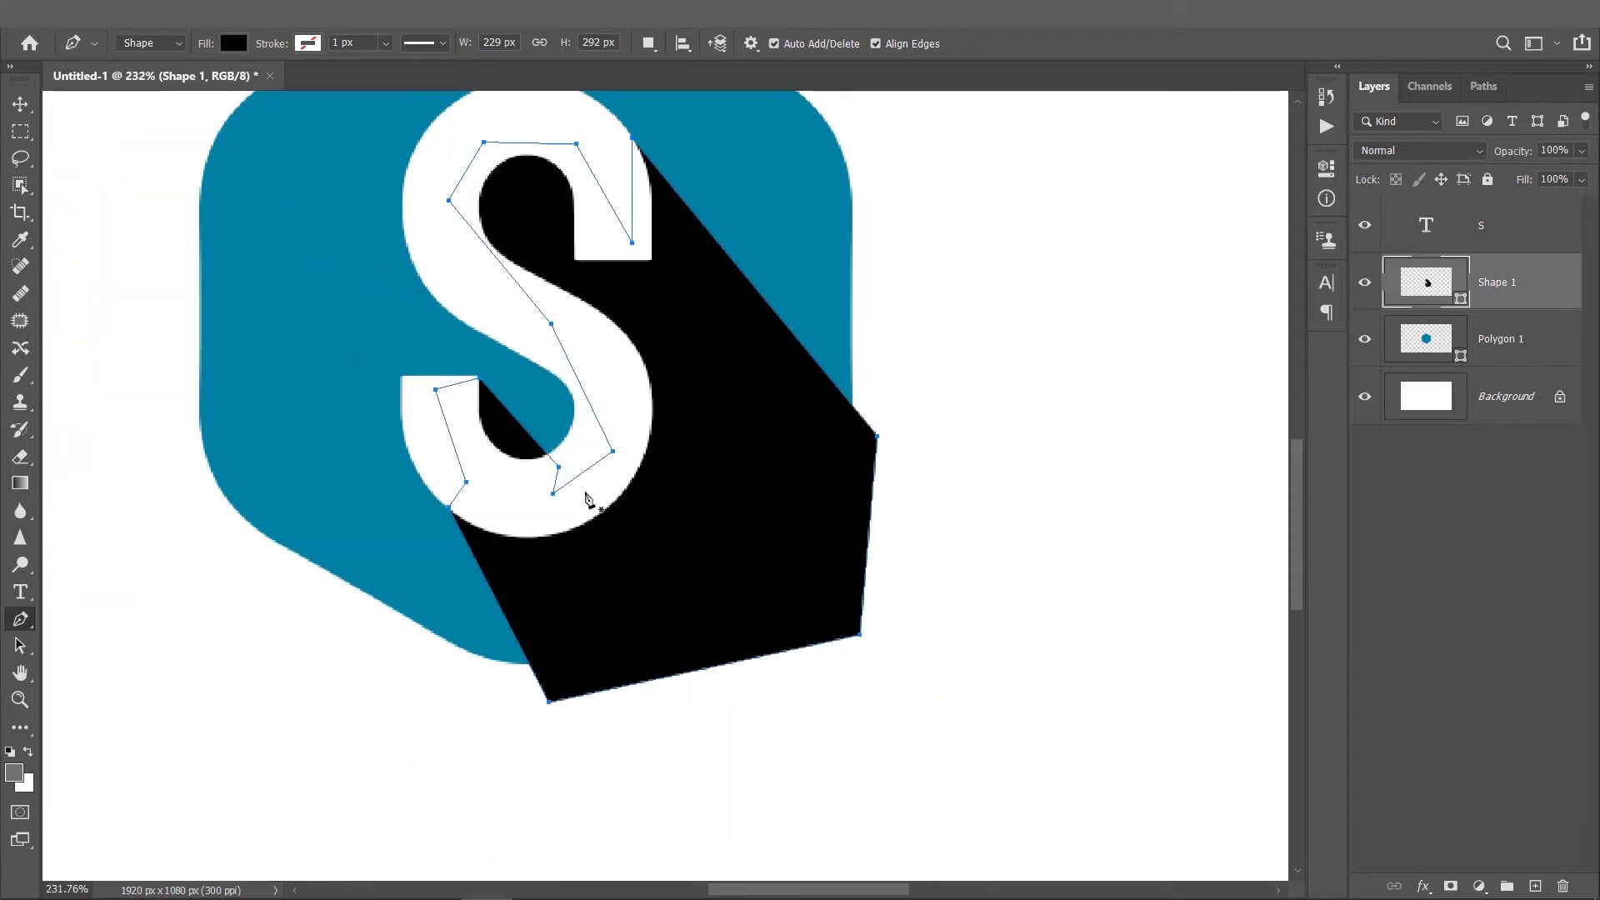
{"action": "scroll", "scroll_direction": "down", "scroll_amount": 3}
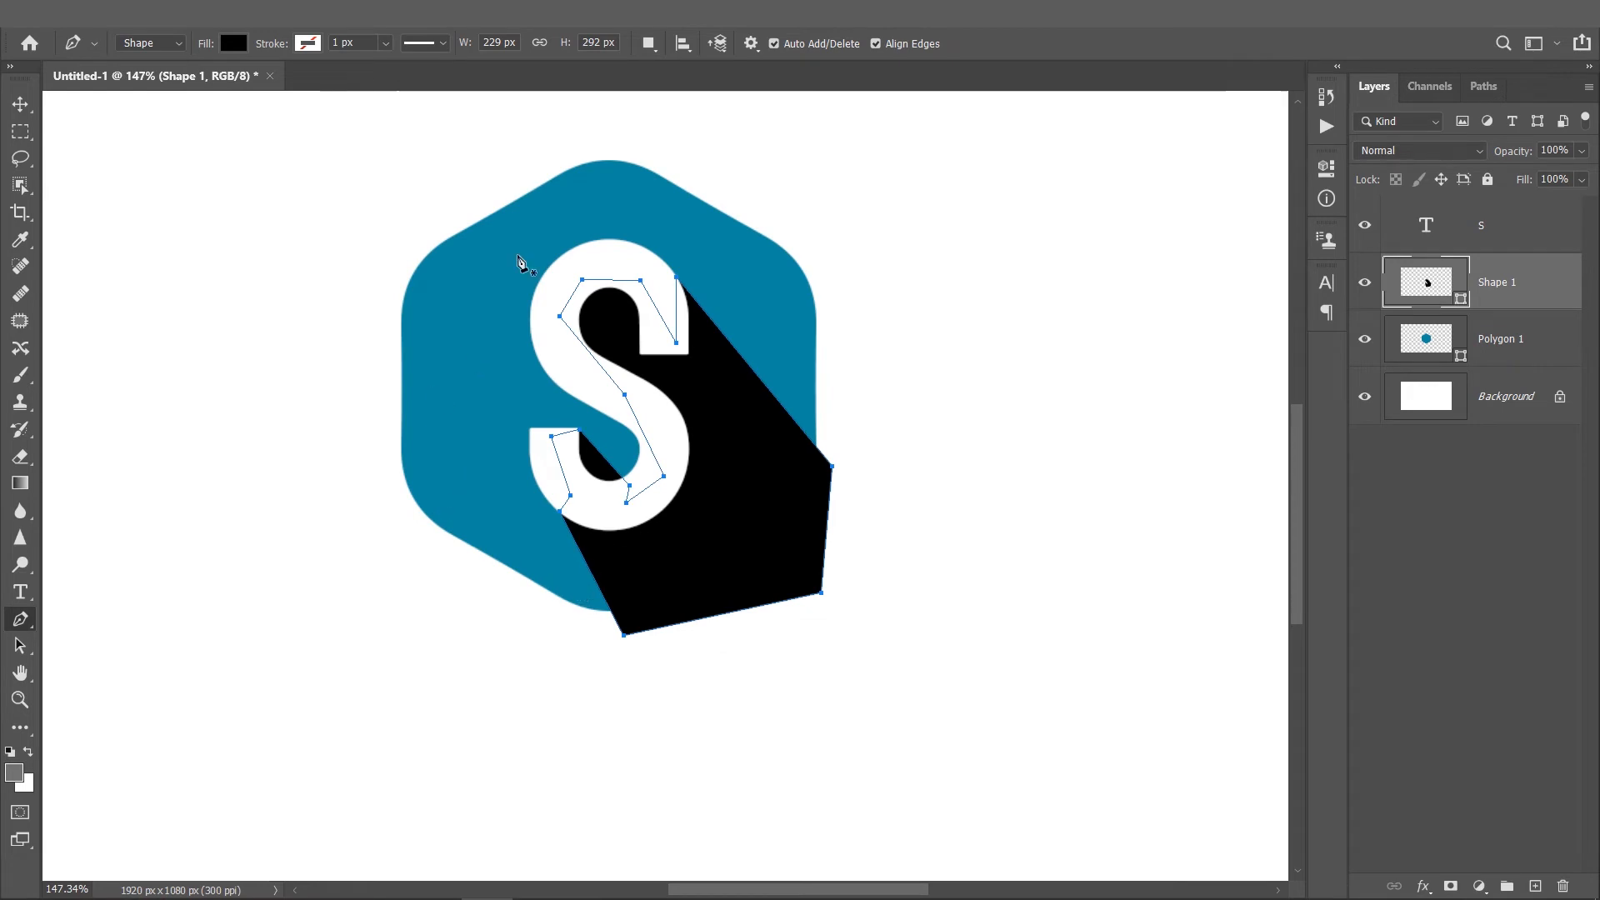
{"action": "mouse_move", "coordinate": [1346, 351]}
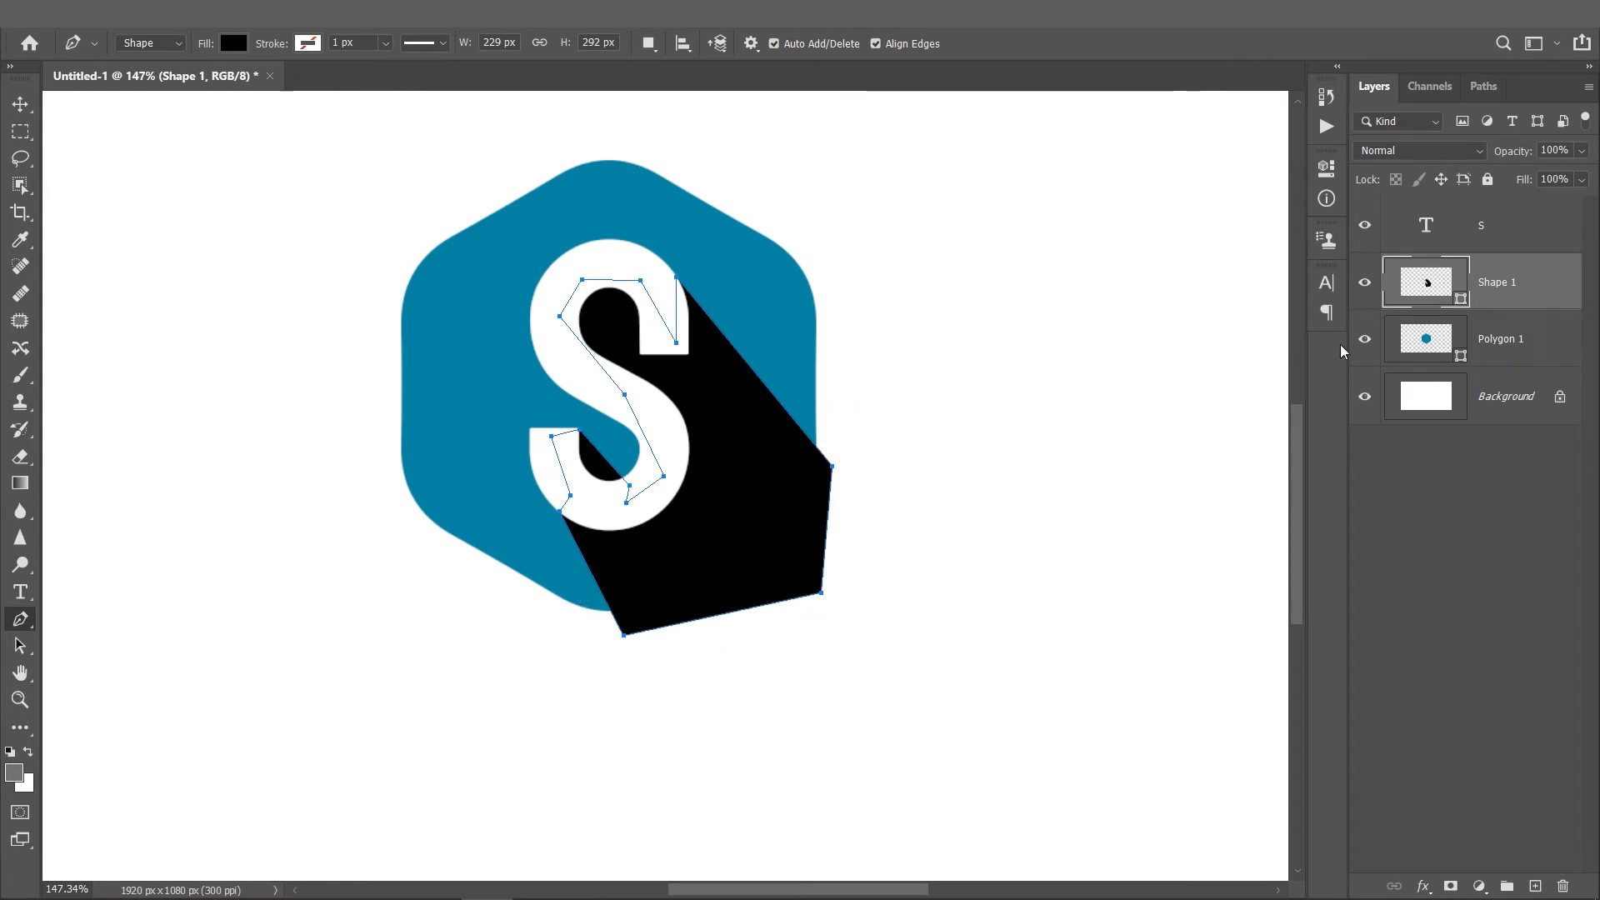
{"action": "mouse_move", "coordinate": [814, 380]}
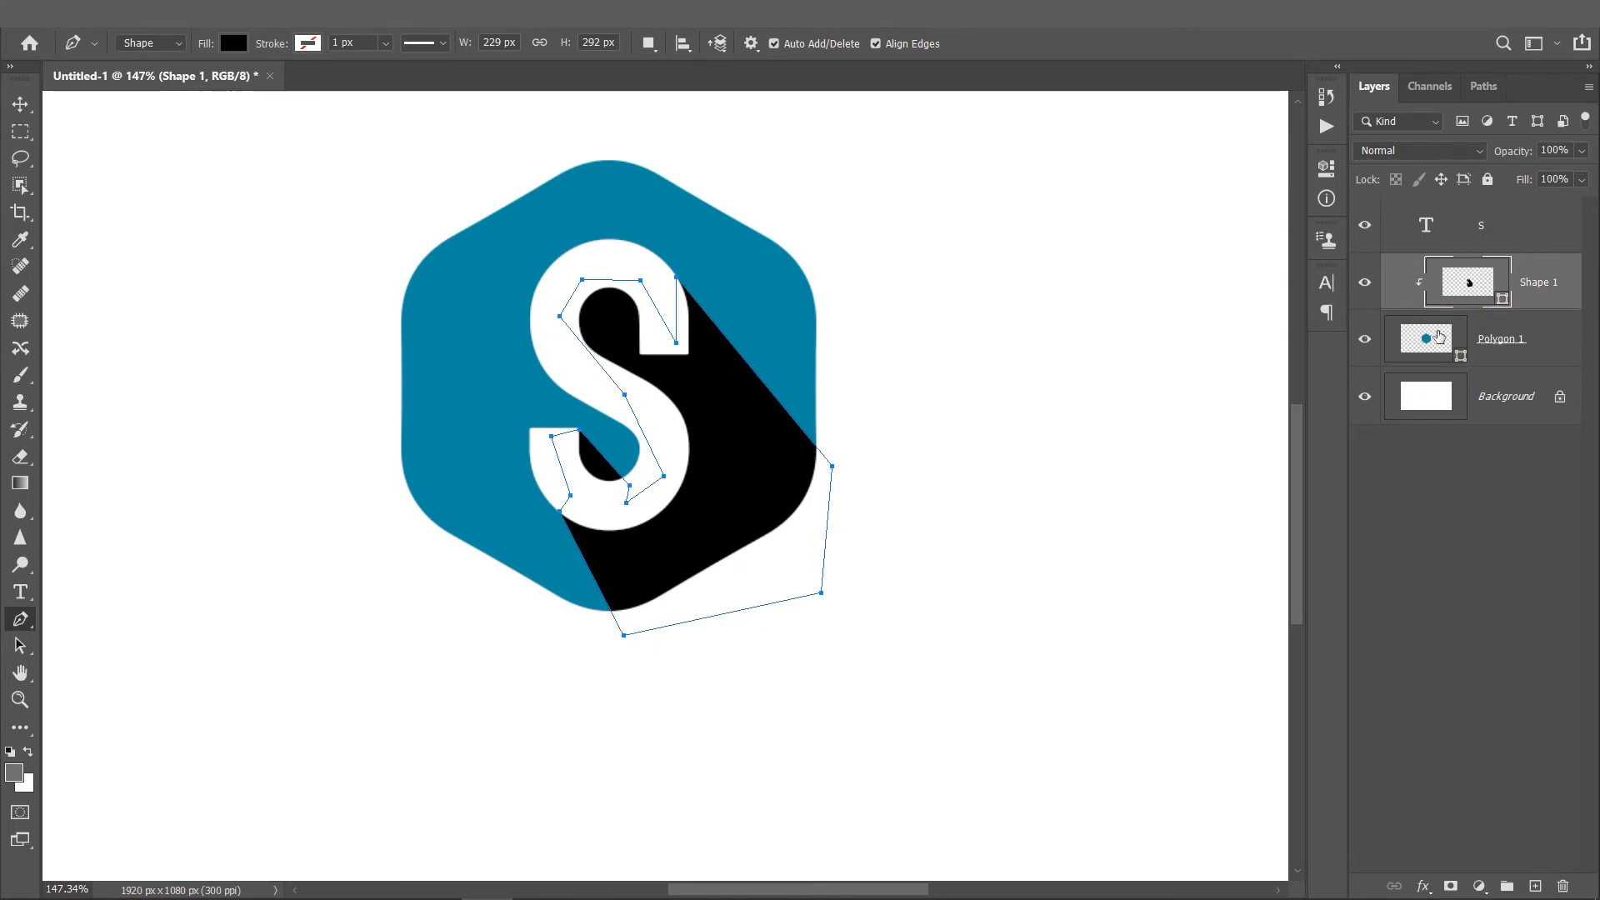
- Clip Shape 1 to the Polygon 1 hexagon and lower its opacity to 40%
{"action": "scroll", "scroll_direction": "up", "scroll_amount": 3}
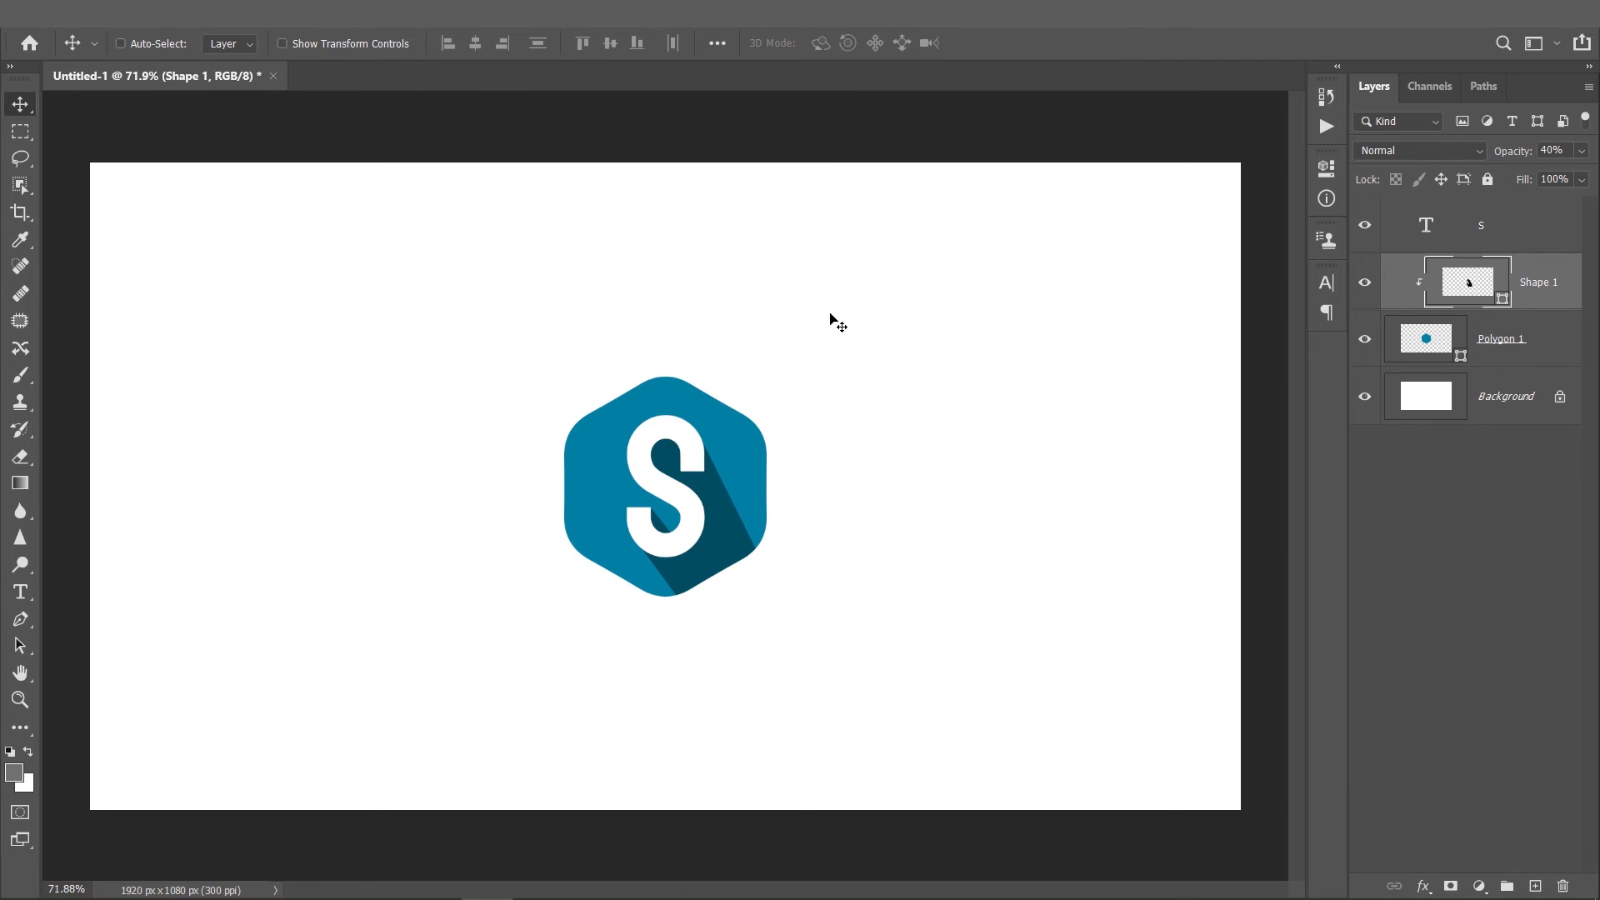
{"action": "mouse_move", "coordinate": [1499, 226]}
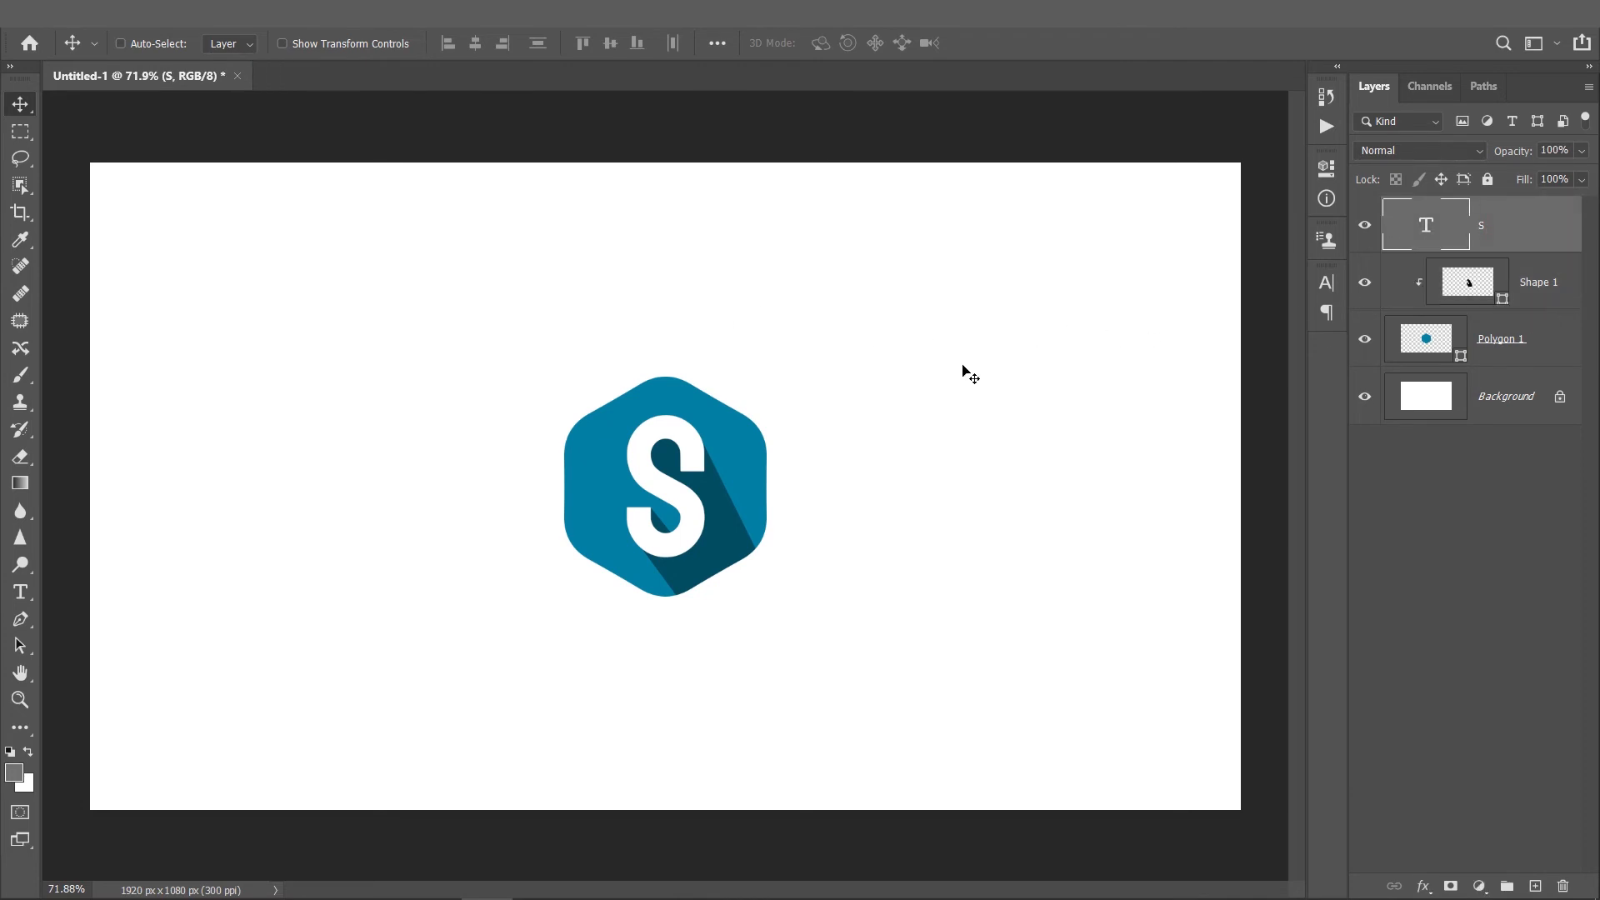
{"action": "mouse_move", "coordinate": [832, 424]}
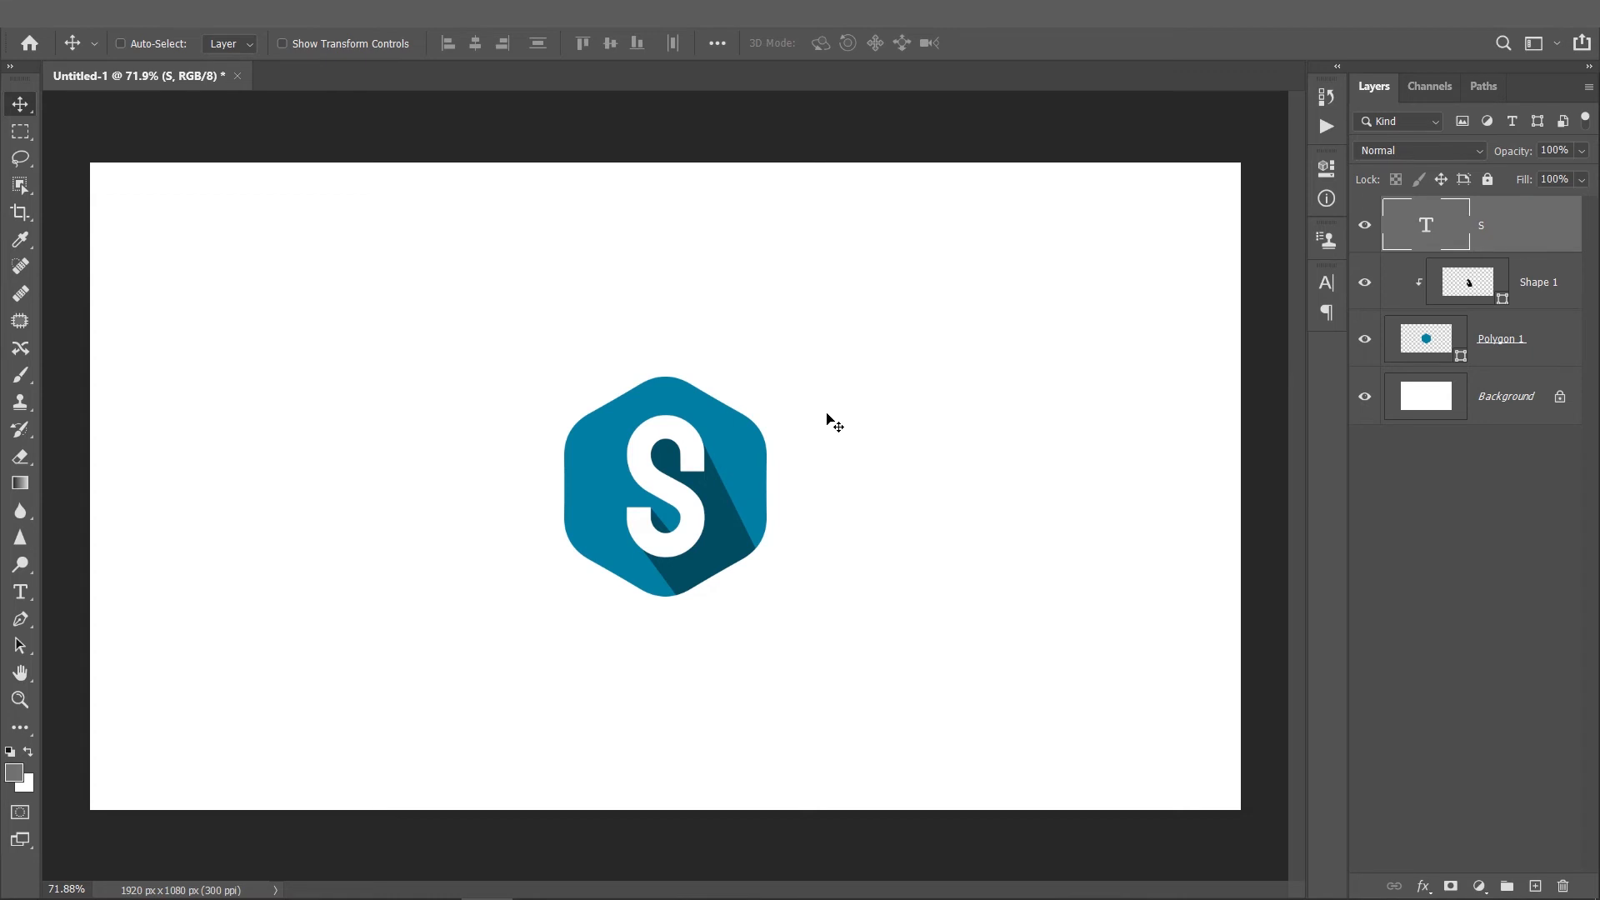
{"action": "mouse_move", "coordinate": [645, 535]}
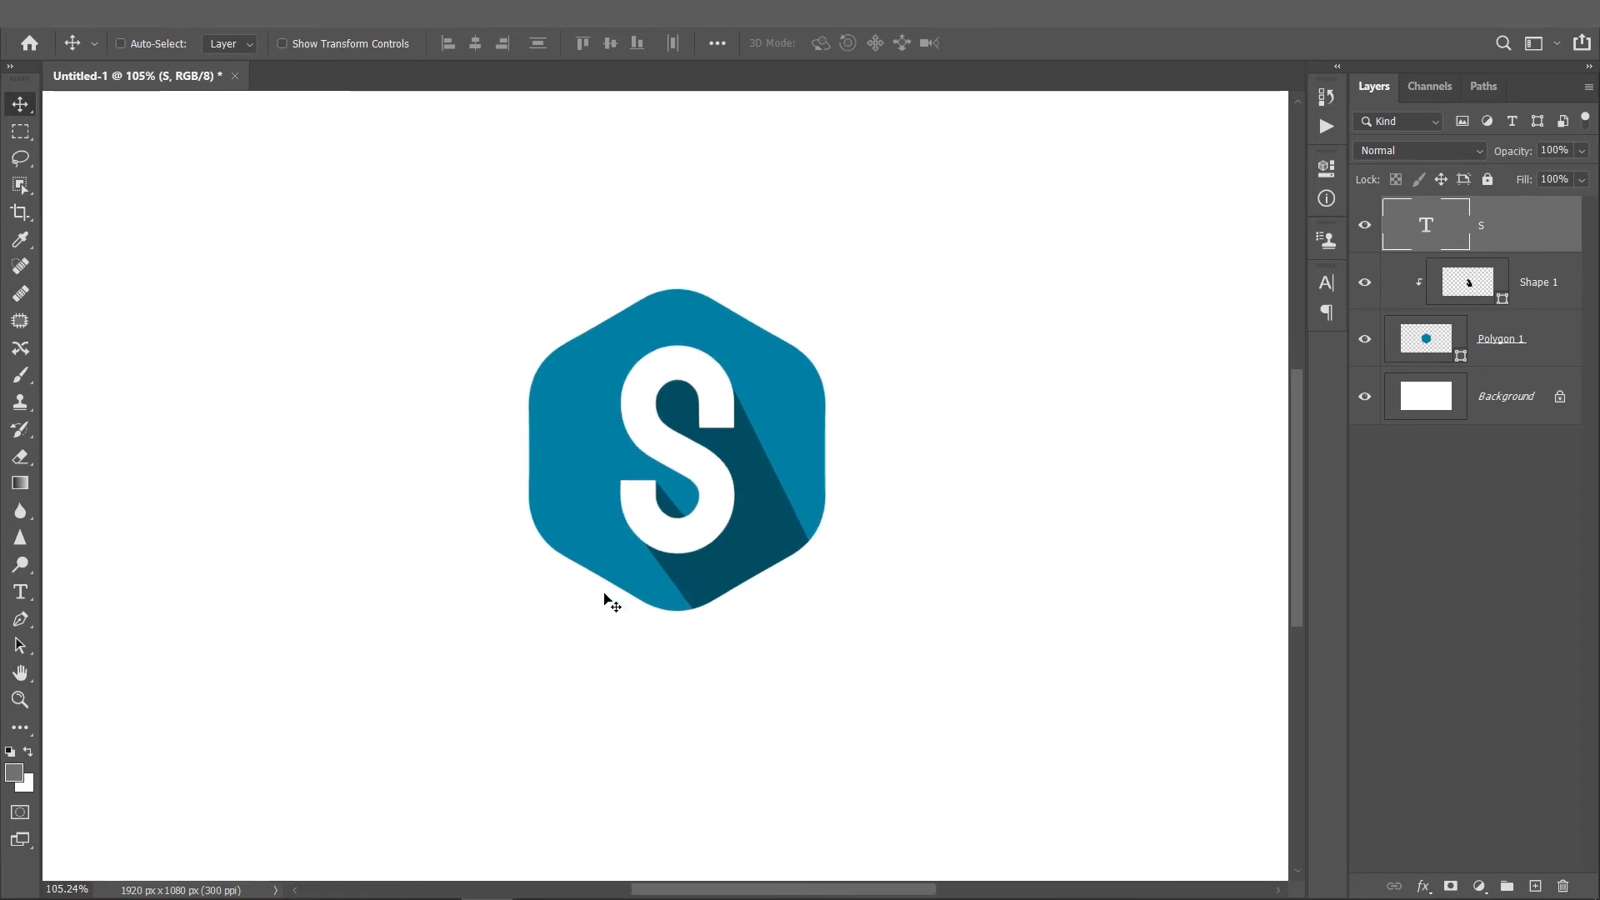
- Preview other fonts on the S, keep Staatliches, and start a text line below the hexagon
{"action": "left_click", "coordinate": [20, 592]}
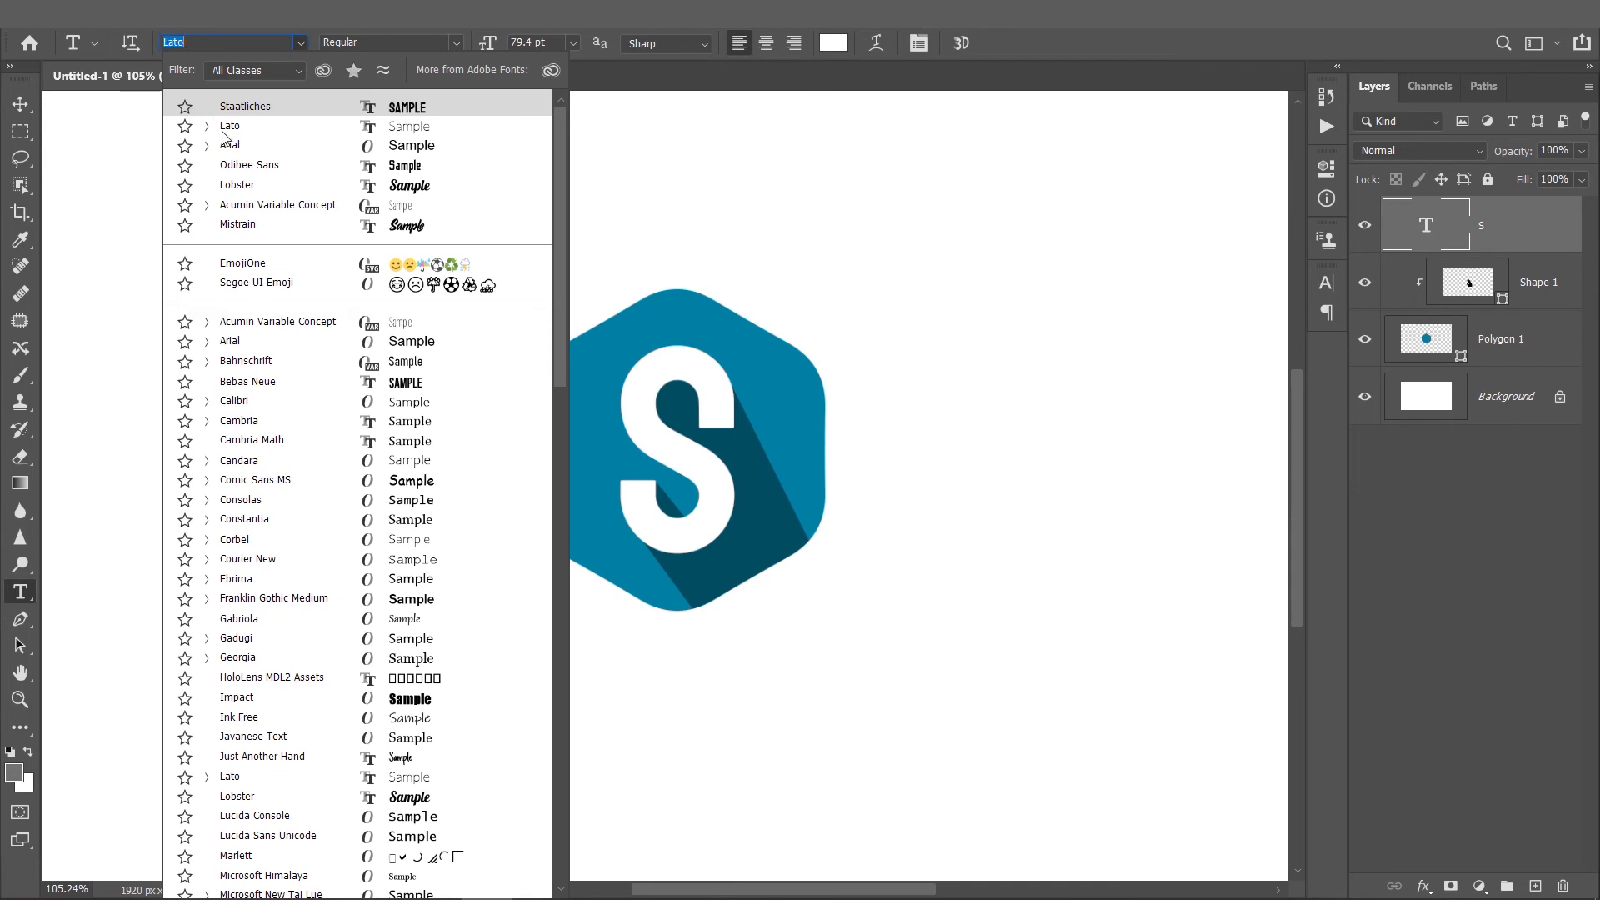
{"action": "left_click", "coordinate": [230, 126]}
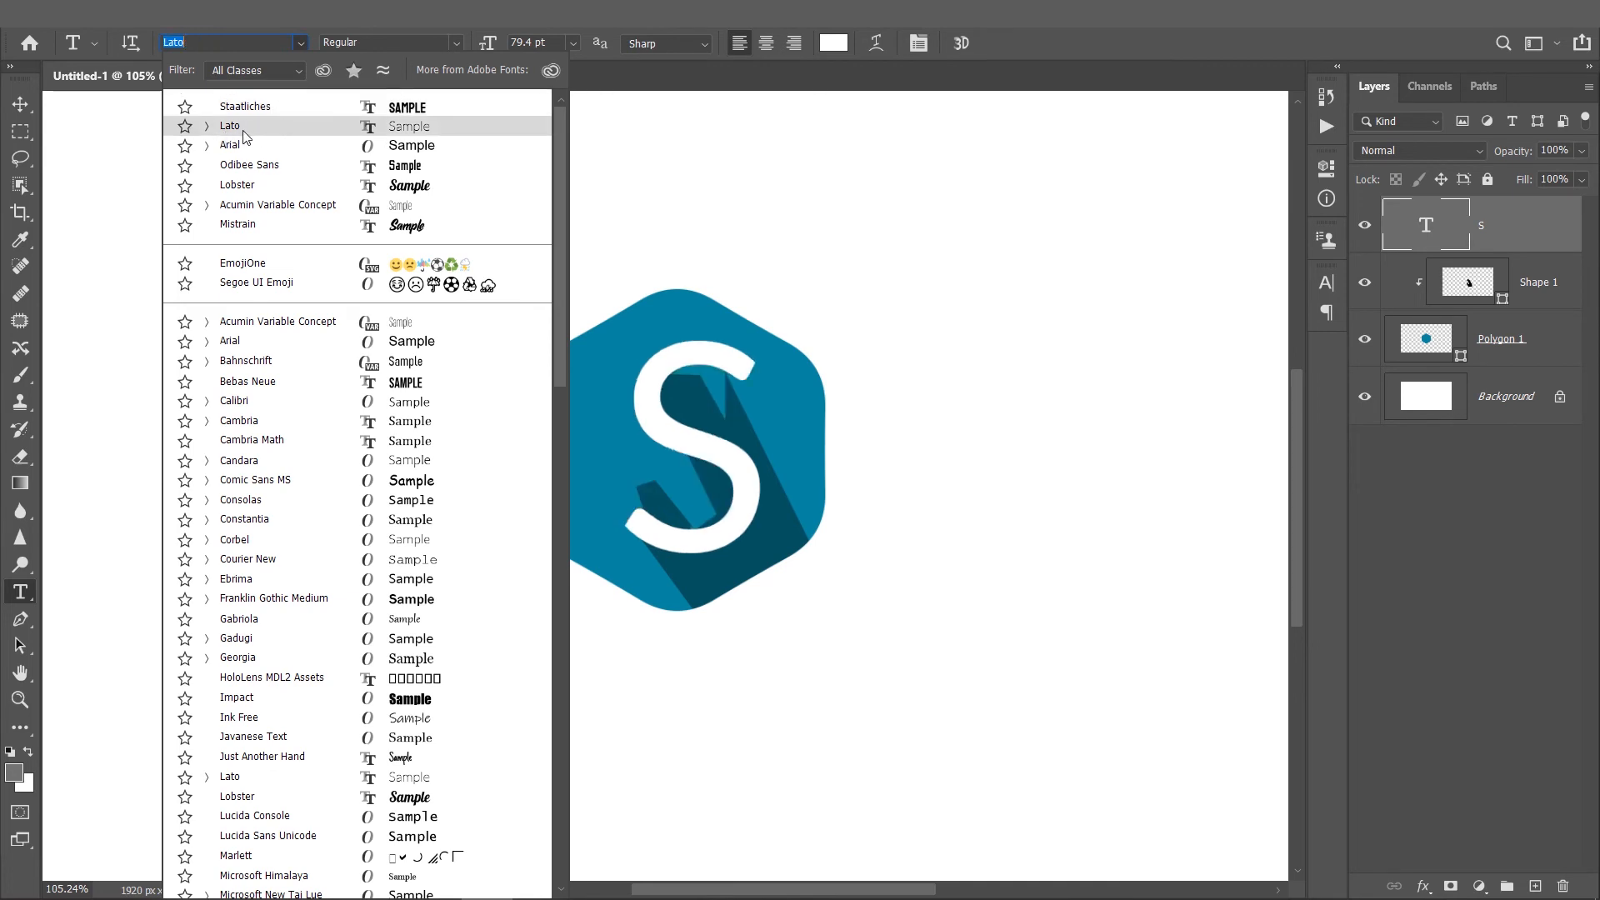
{"action": "left_click", "coordinate": [237, 185]}
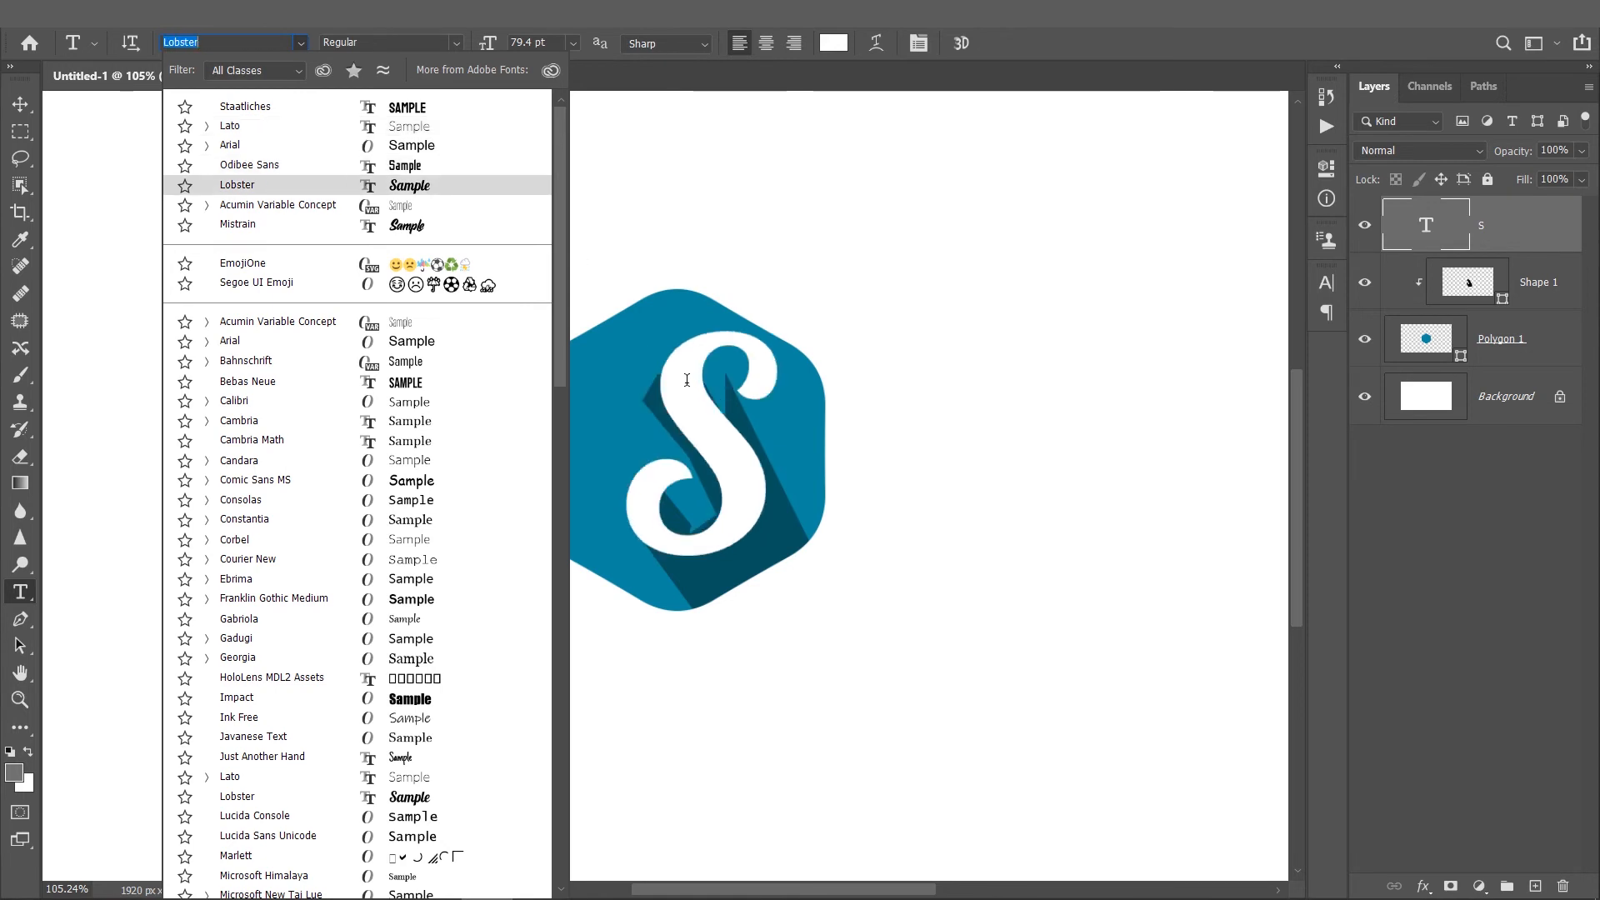
{"action": "left_click", "coordinate": [277, 205]}
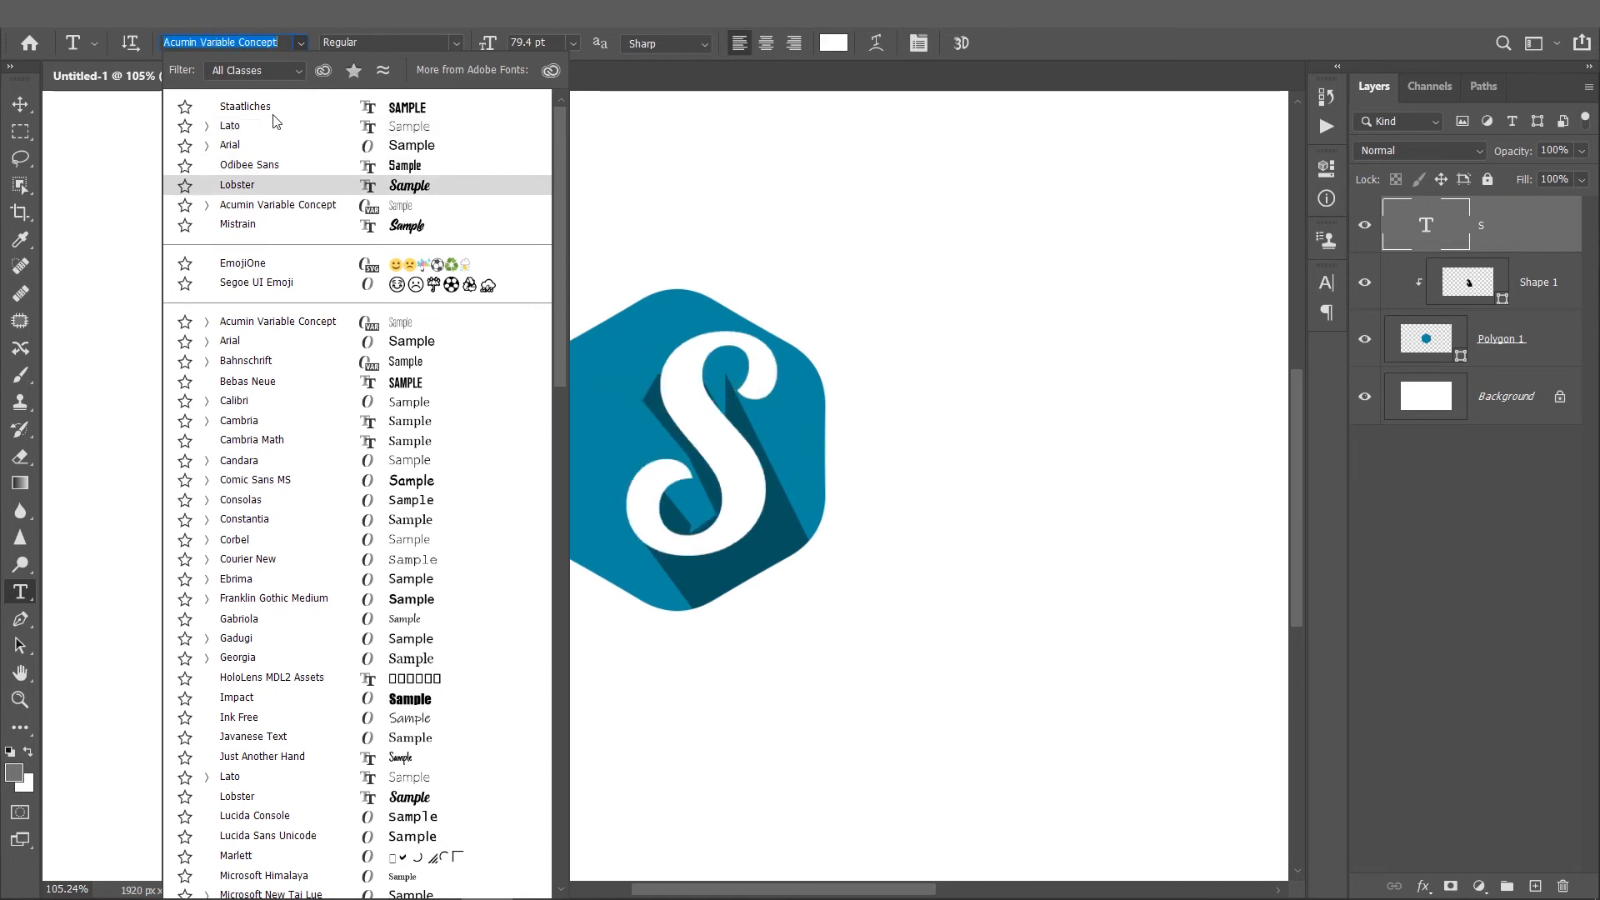
{"action": "left_click", "coordinate": [245, 106]}
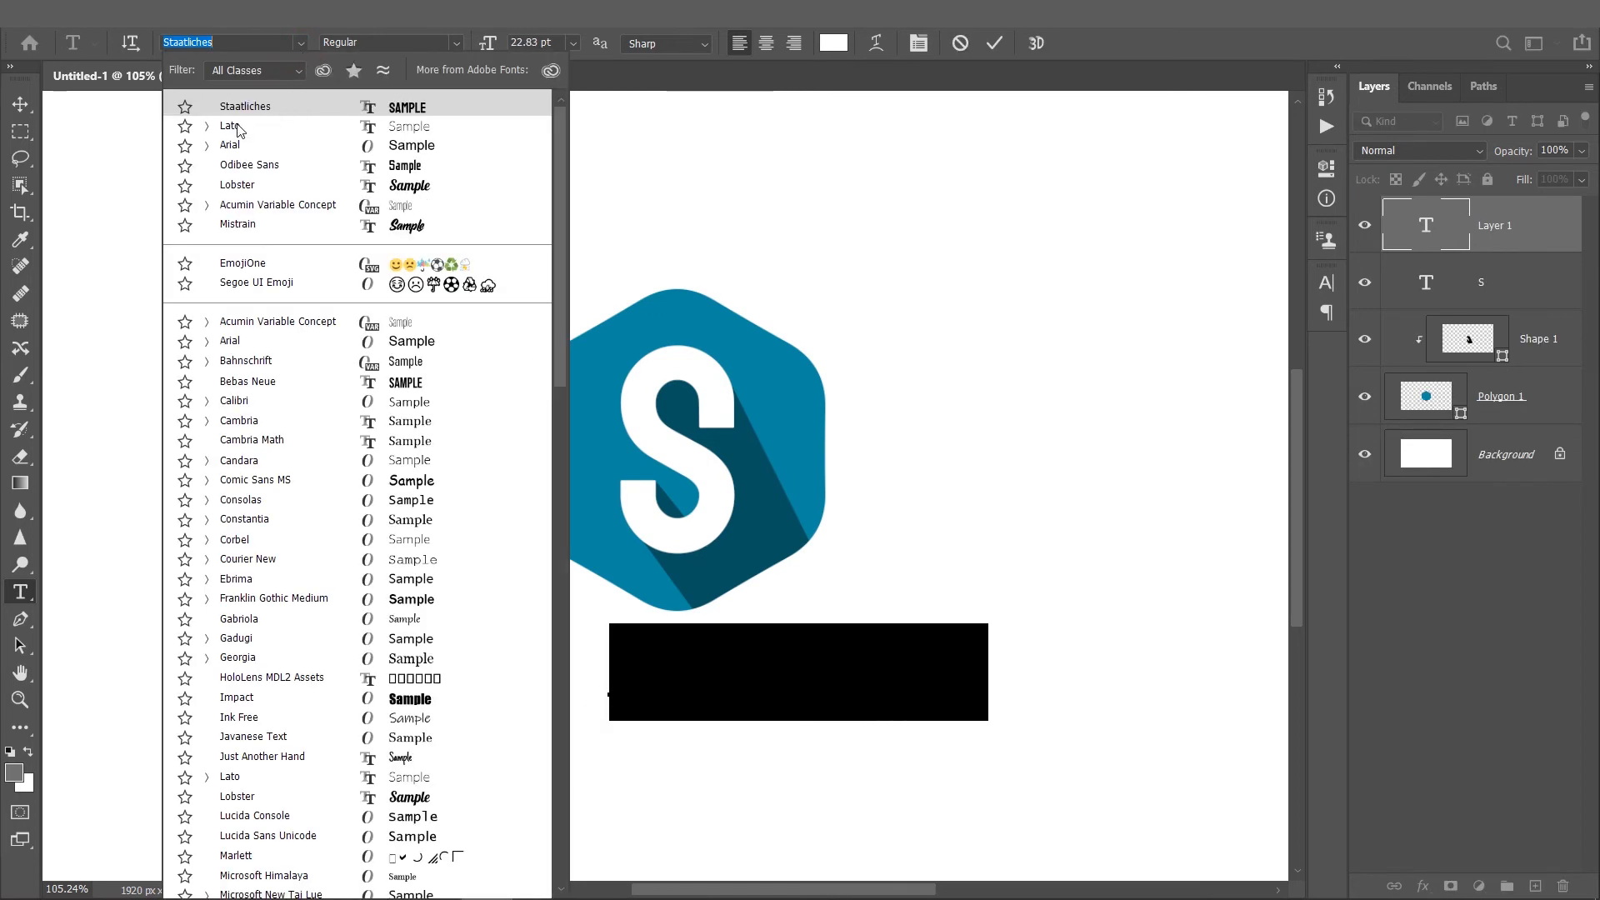
- Add 'yourname.com' in Lato, coloured dark teal, beneath the hexagon
{"action": "left_click", "coordinate": [230, 126]}
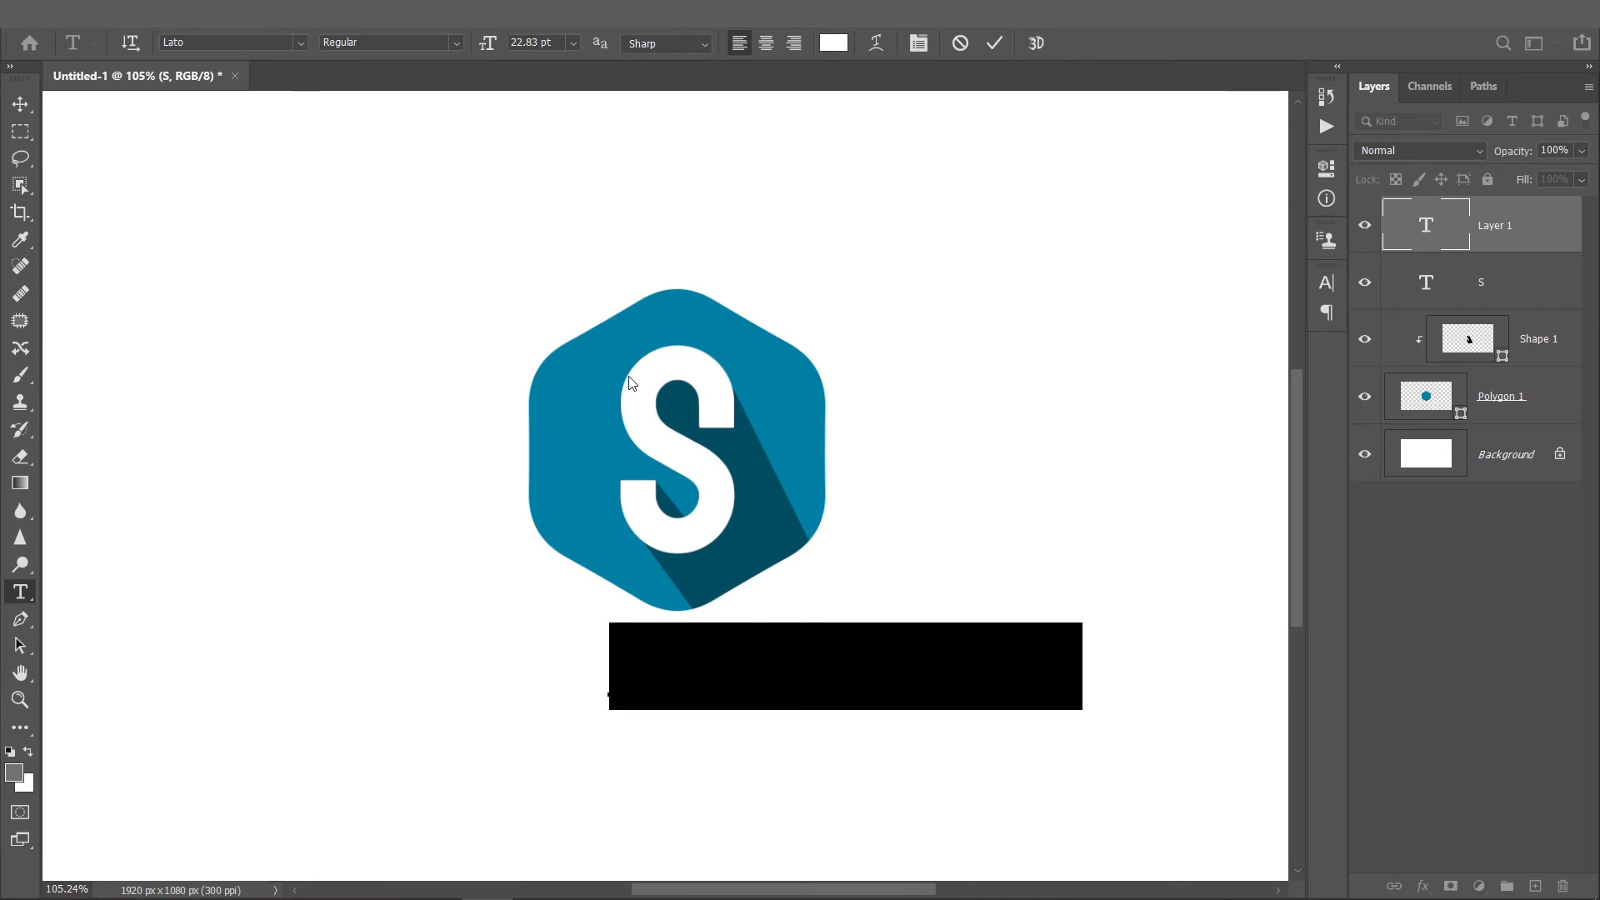
{"action": "mouse_move", "coordinate": [867, 529]}
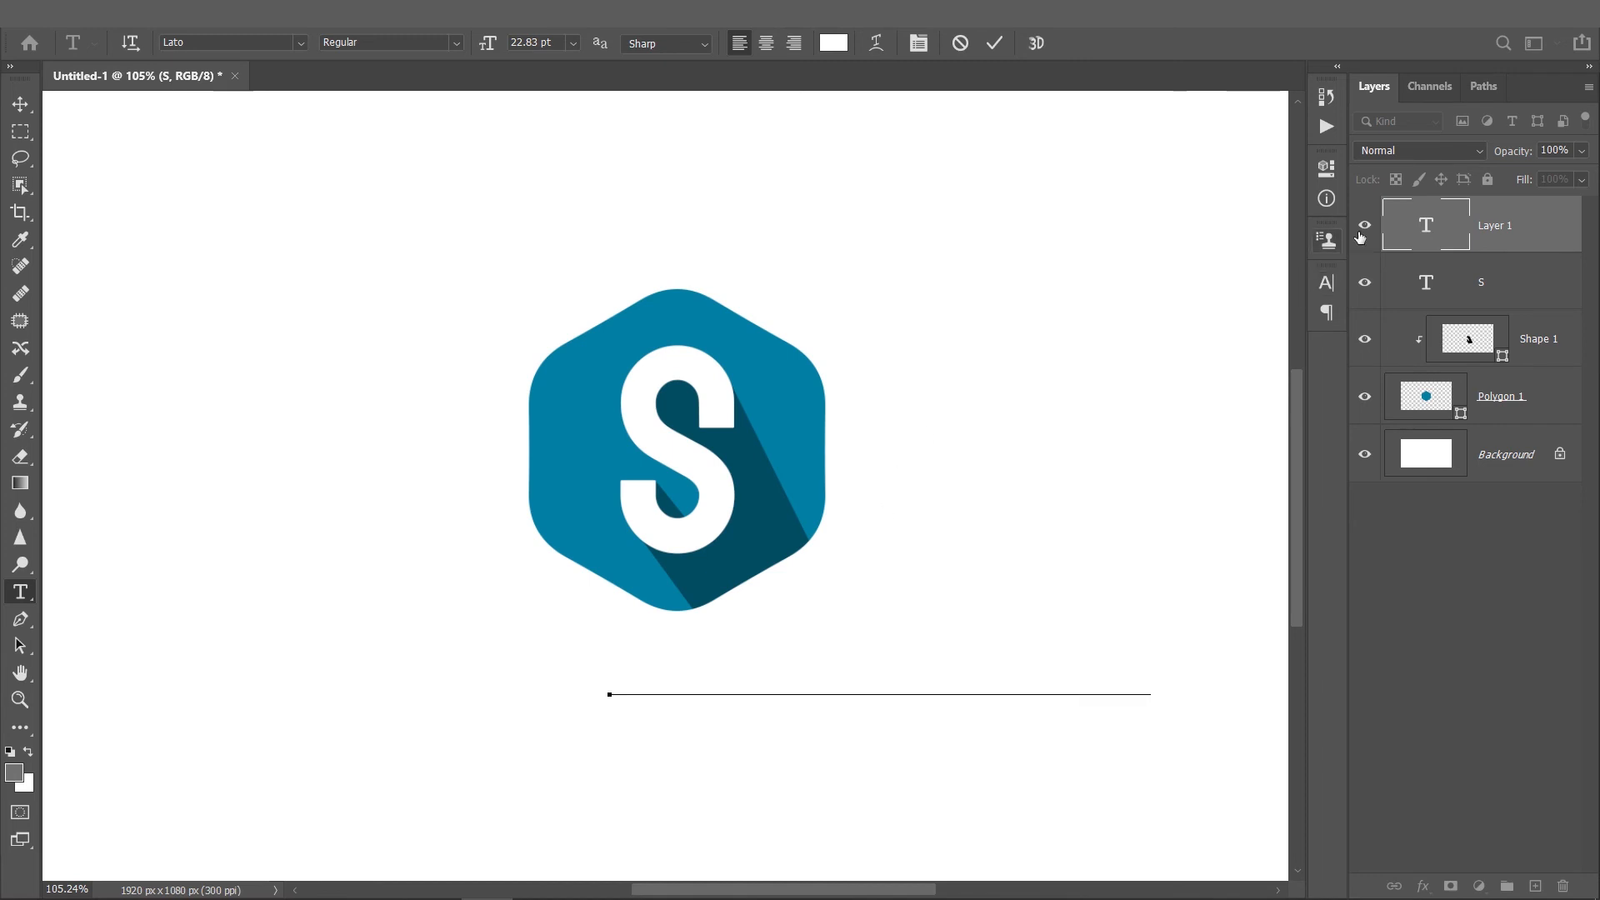
{"action": "left_click", "coordinate": [834, 42]}
{"action": "type", "text": "yourname.com"}
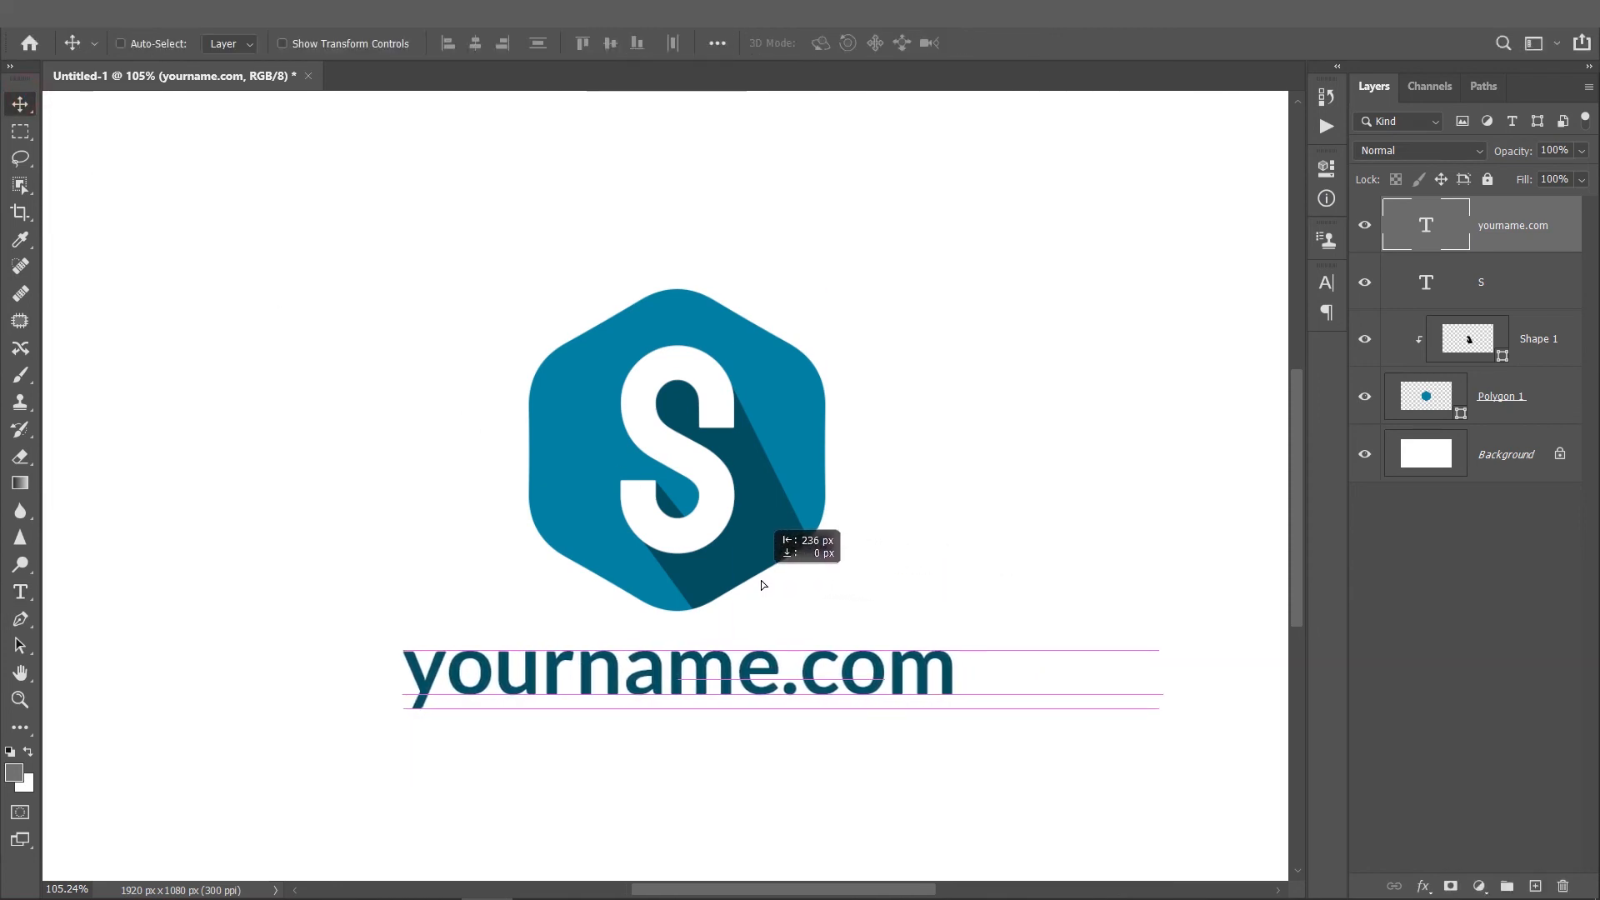
{"action": "scroll", "scroll_direction": "down", "scroll_amount": 3}
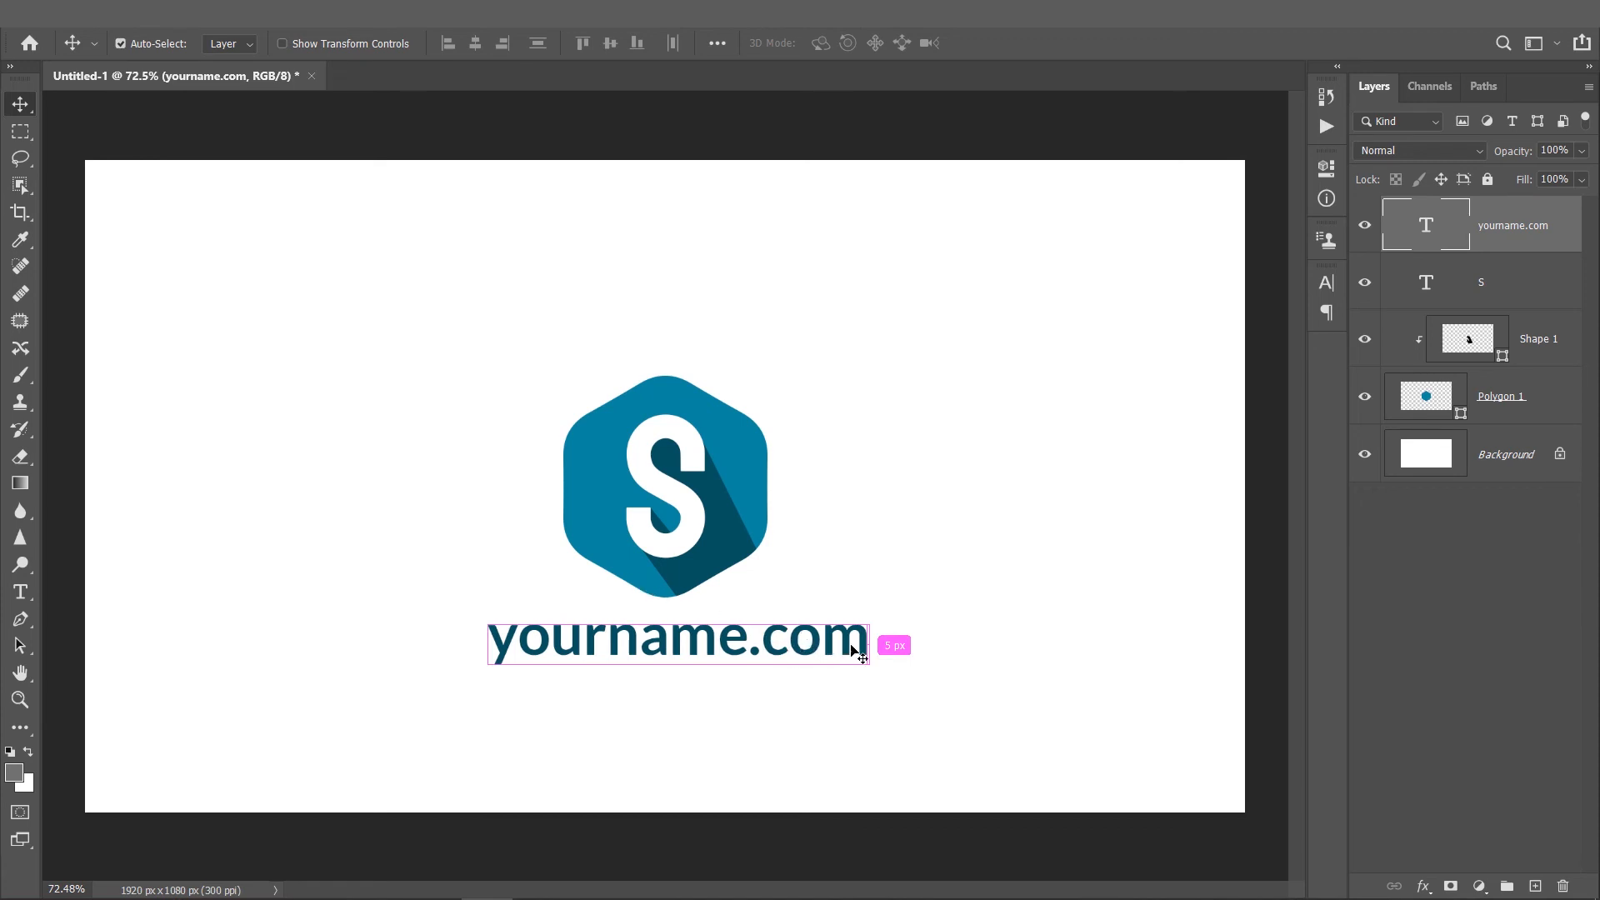
- Scale the yourname.com text to about 90% and begin editing it for a lighter .com
{"action": "key", "text": "ctrl+t"}
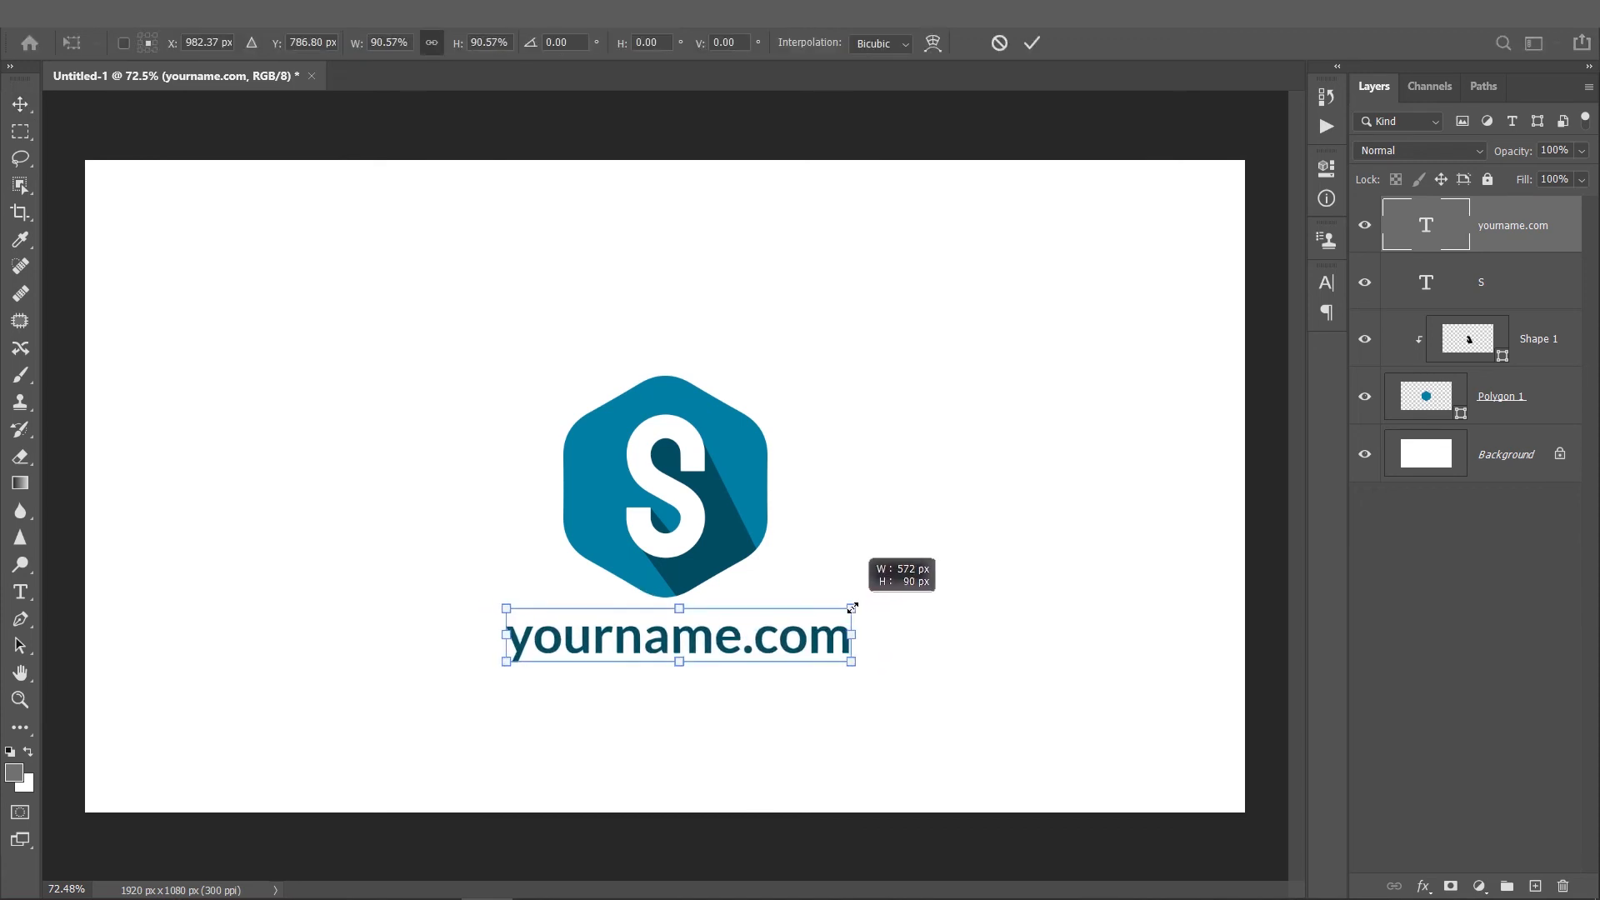
{"action": "left_click", "coordinate": [1030, 43]}
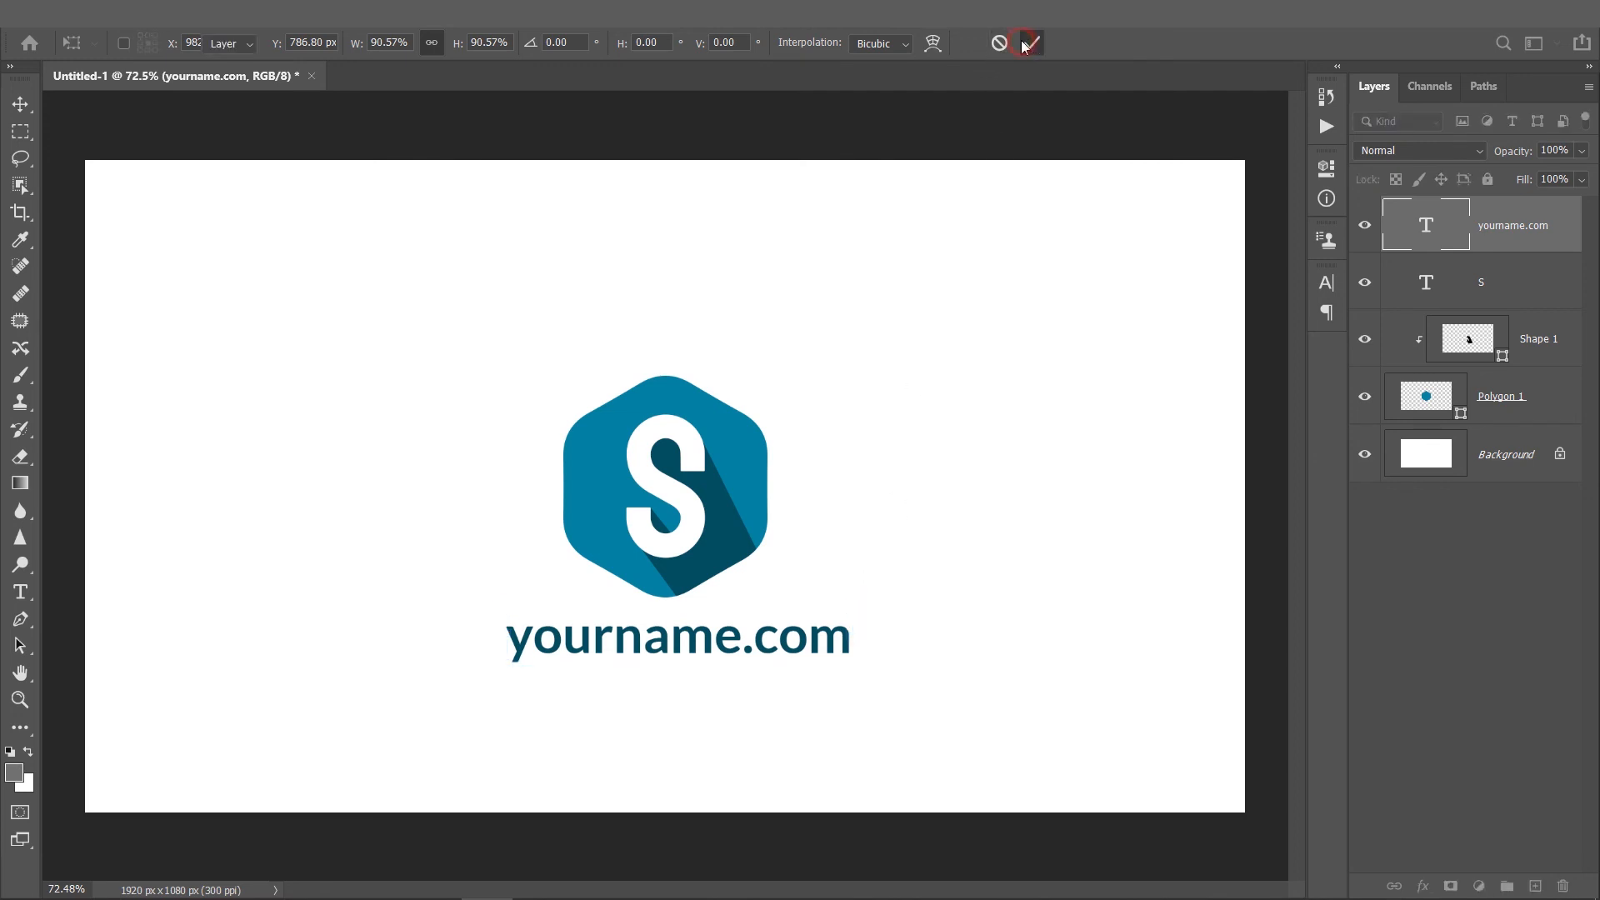
{"action": "left_click", "coordinate": [1029, 43]}
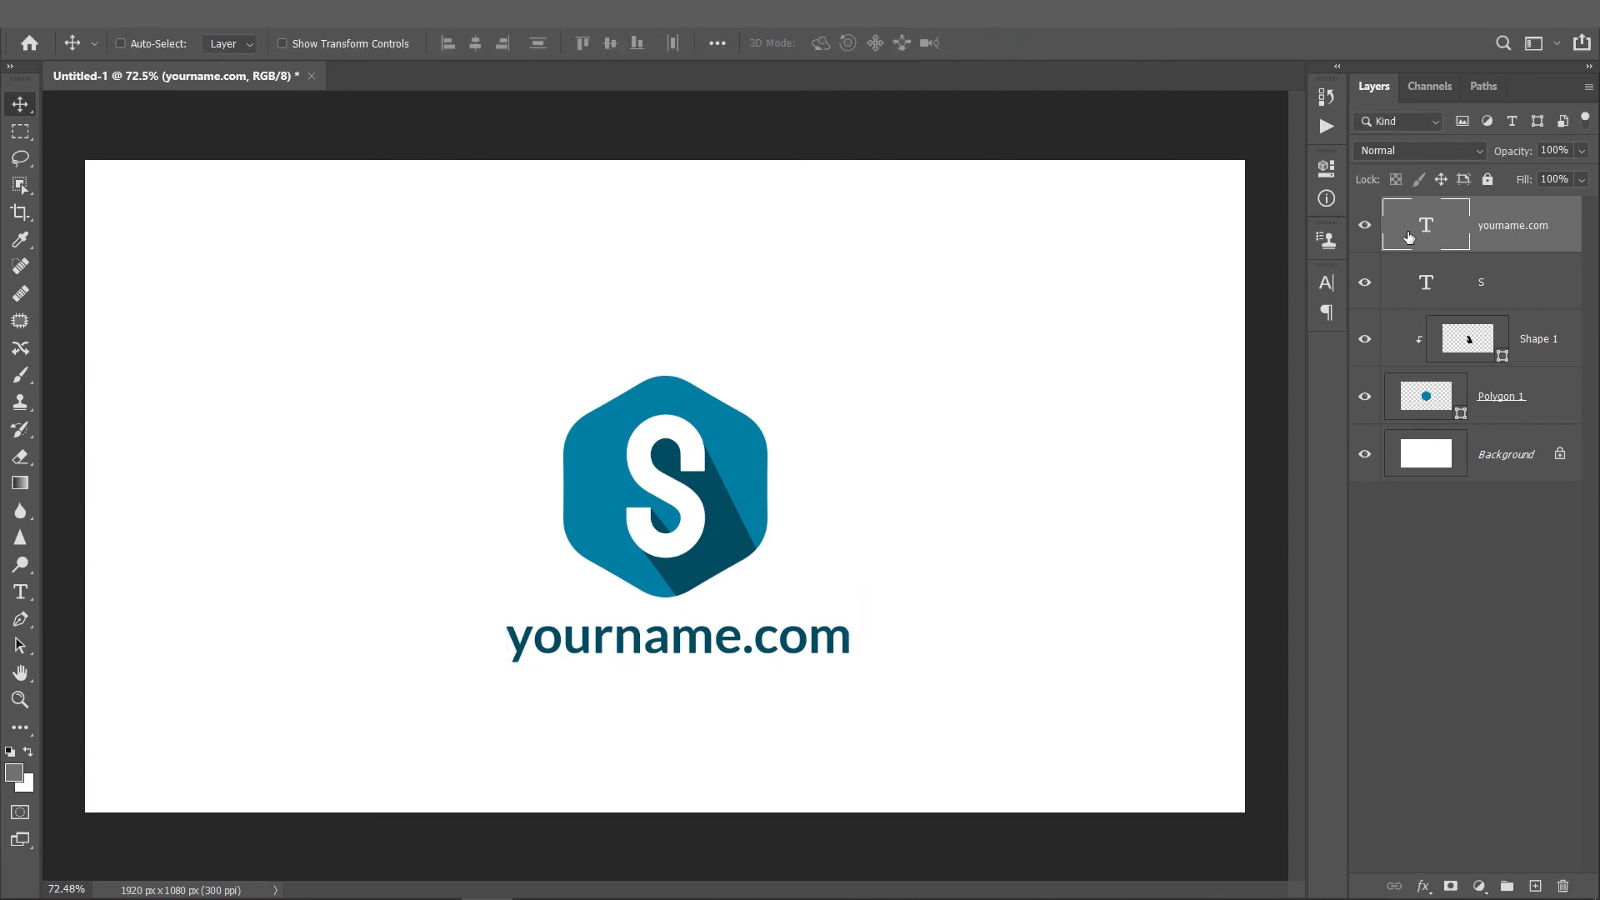
{"action": "double_click", "coordinate": [797, 636]}
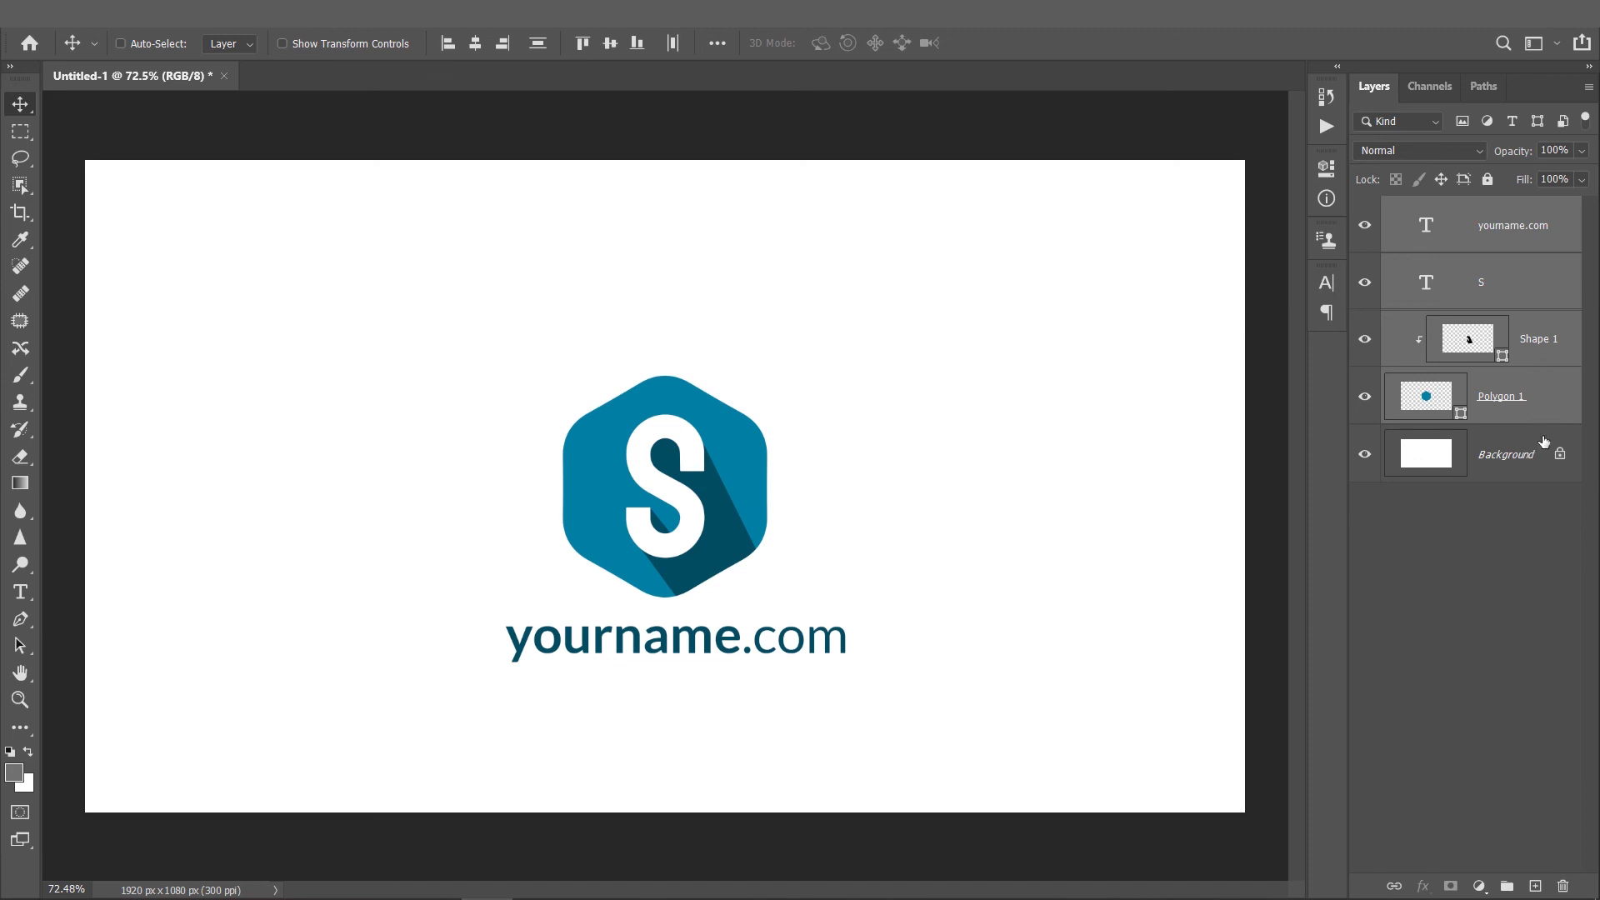
{"action": "mouse_move", "coordinate": [1514, 472]}
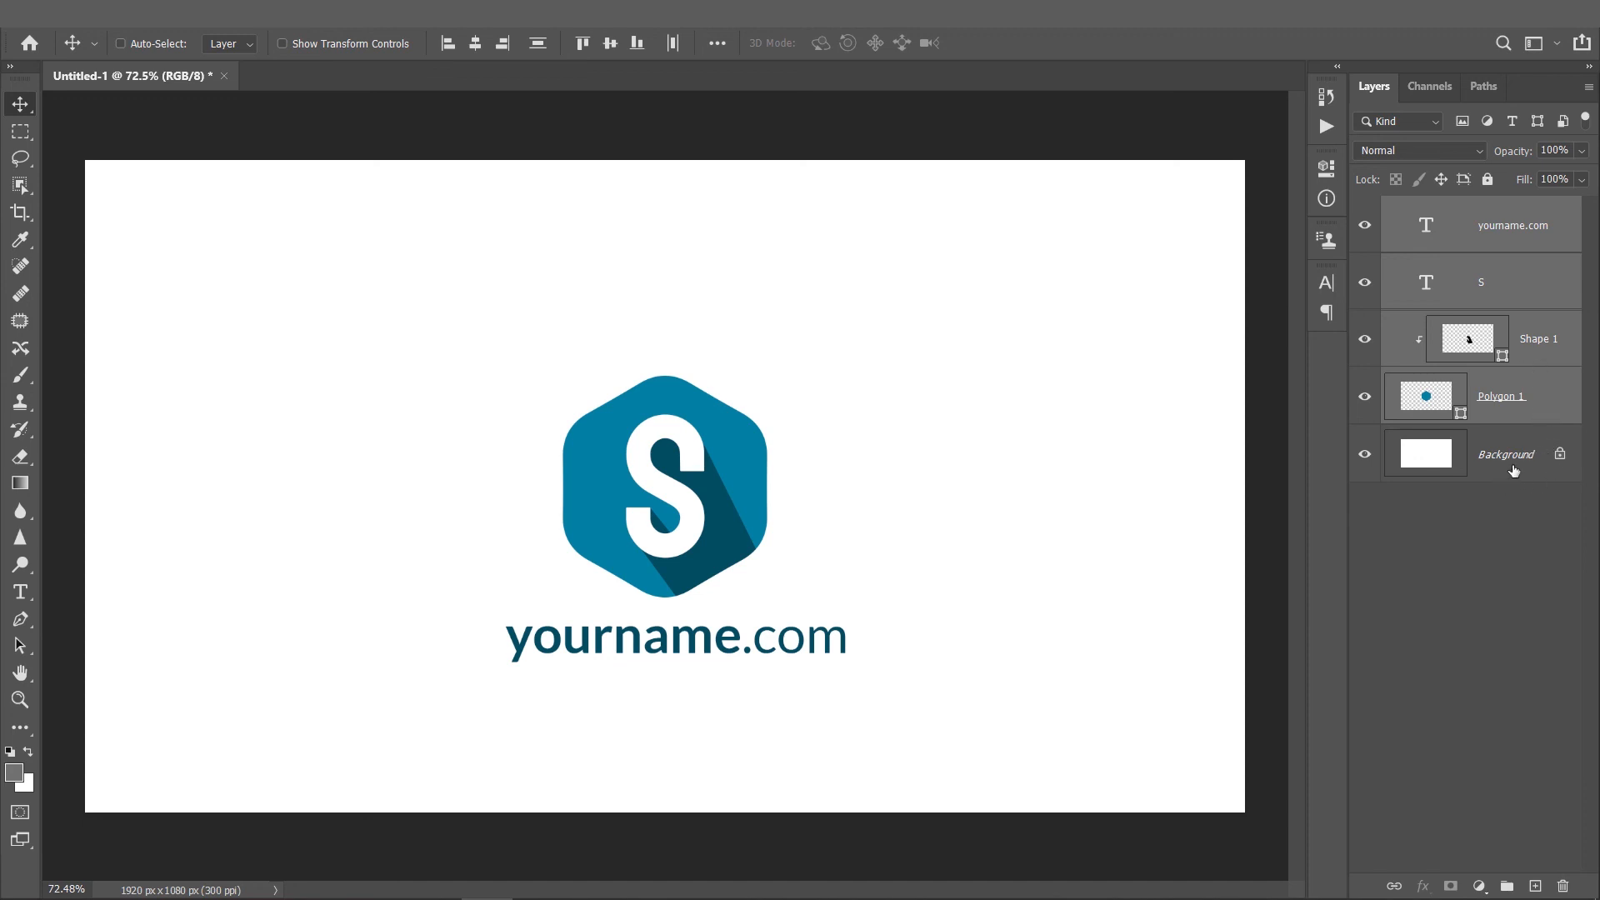
- Group the logo layers as 'Logo', center it horizontally and vertically, and deselect
{"action": "key", "text": "ctrl+g"}
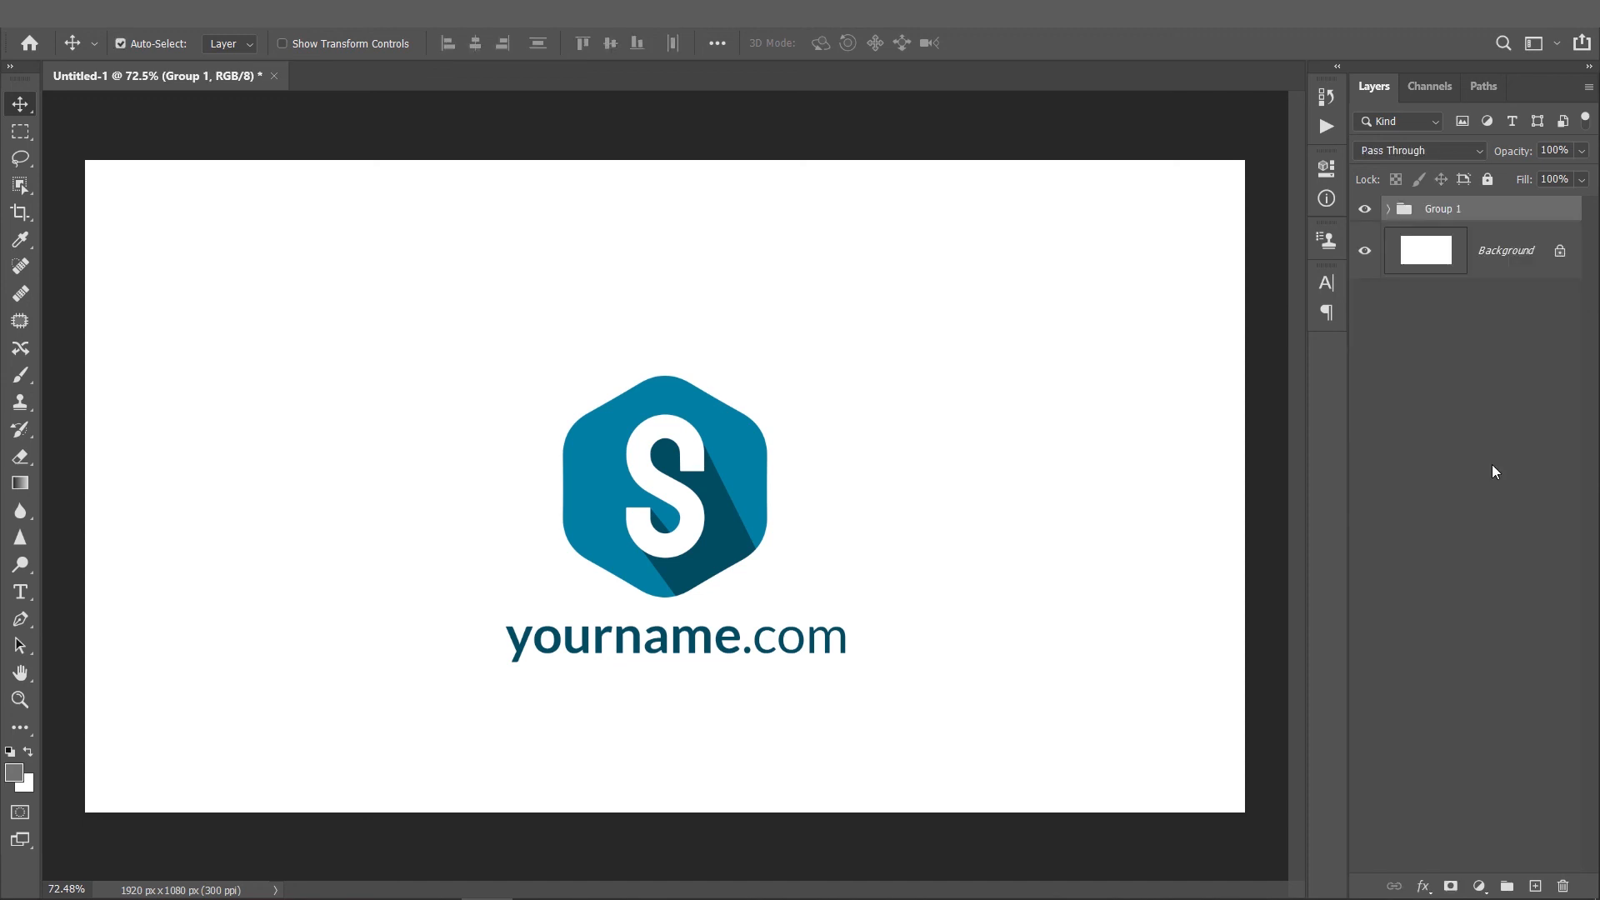
{"action": "double_click", "coordinate": [1443, 208]}
{"action": "type", "text": "Logo"}
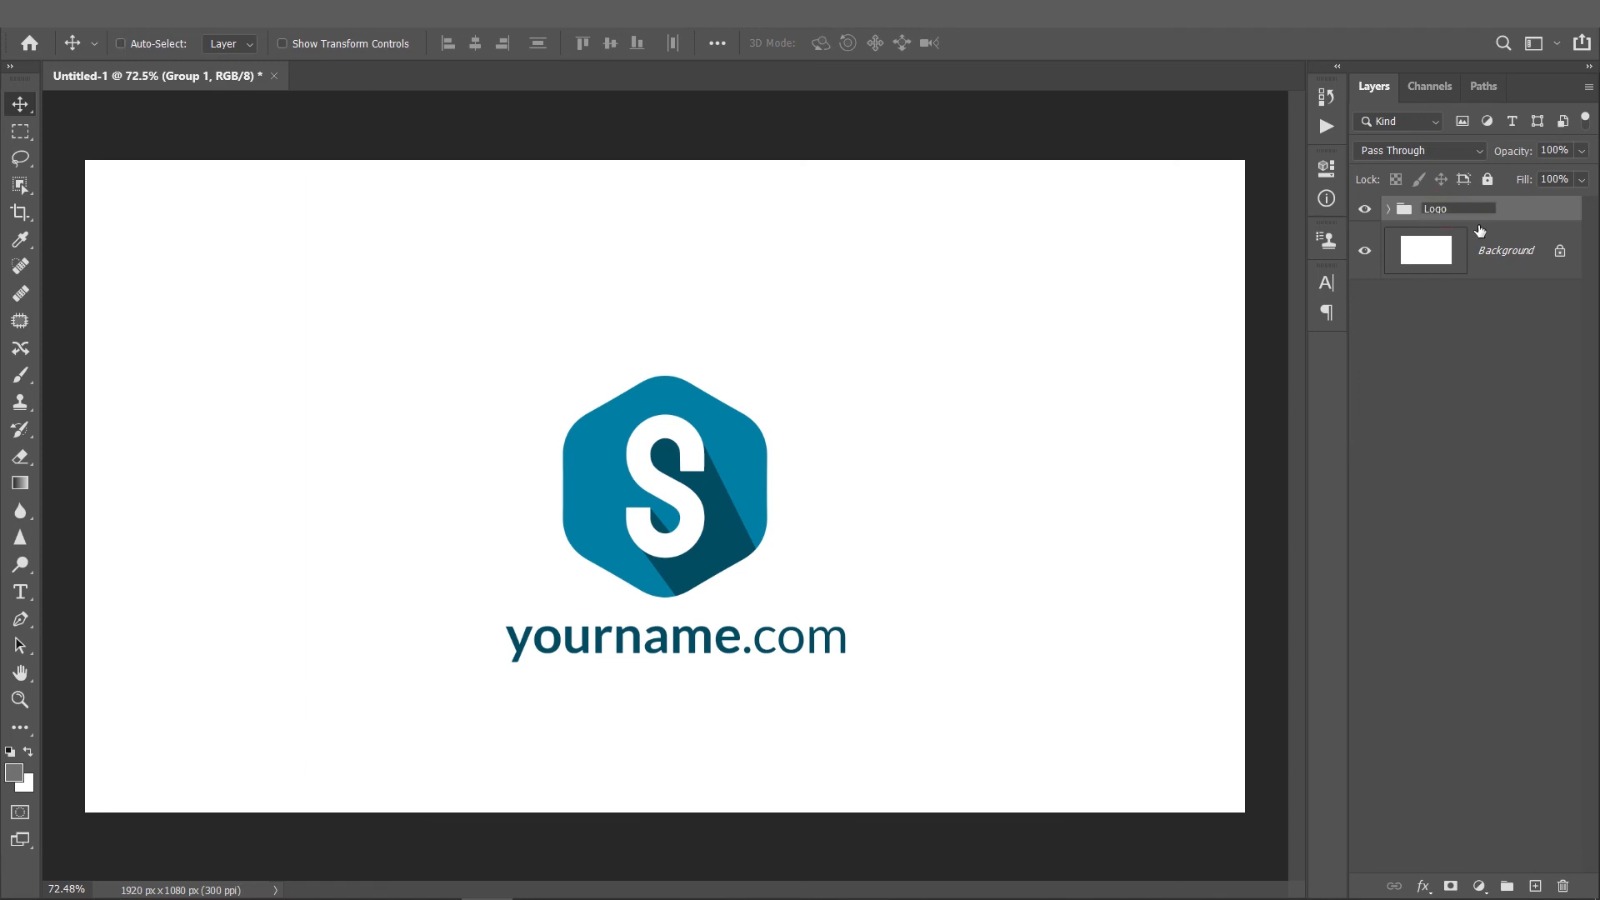
{"action": "left_click", "coordinate": [661, 483]}
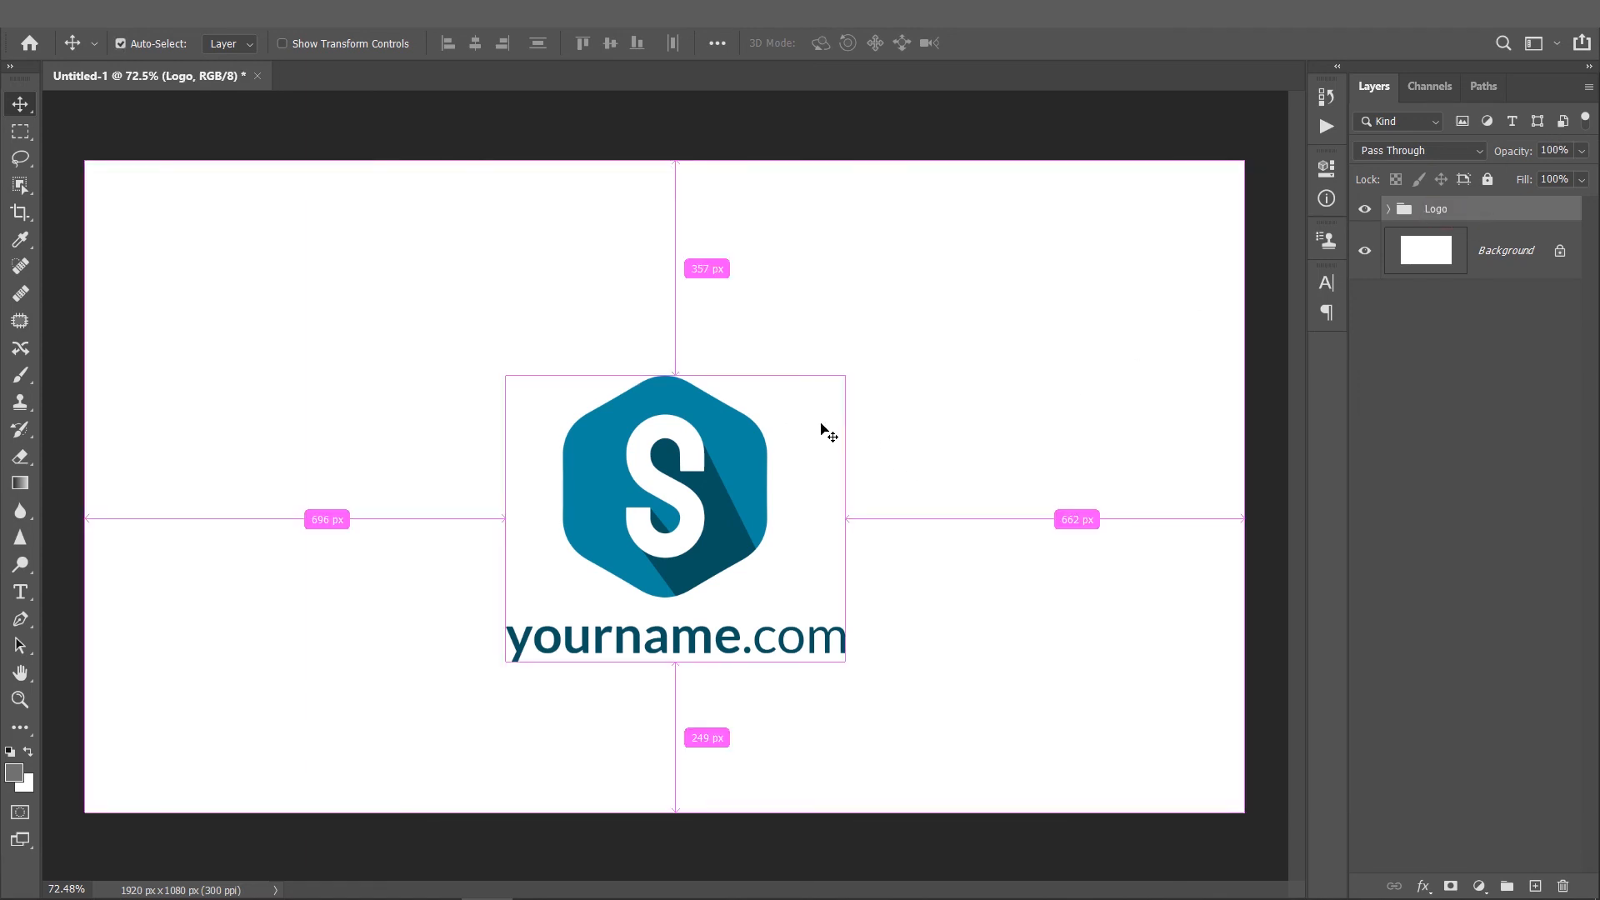
{"action": "left_click", "coordinate": [473, 43]}
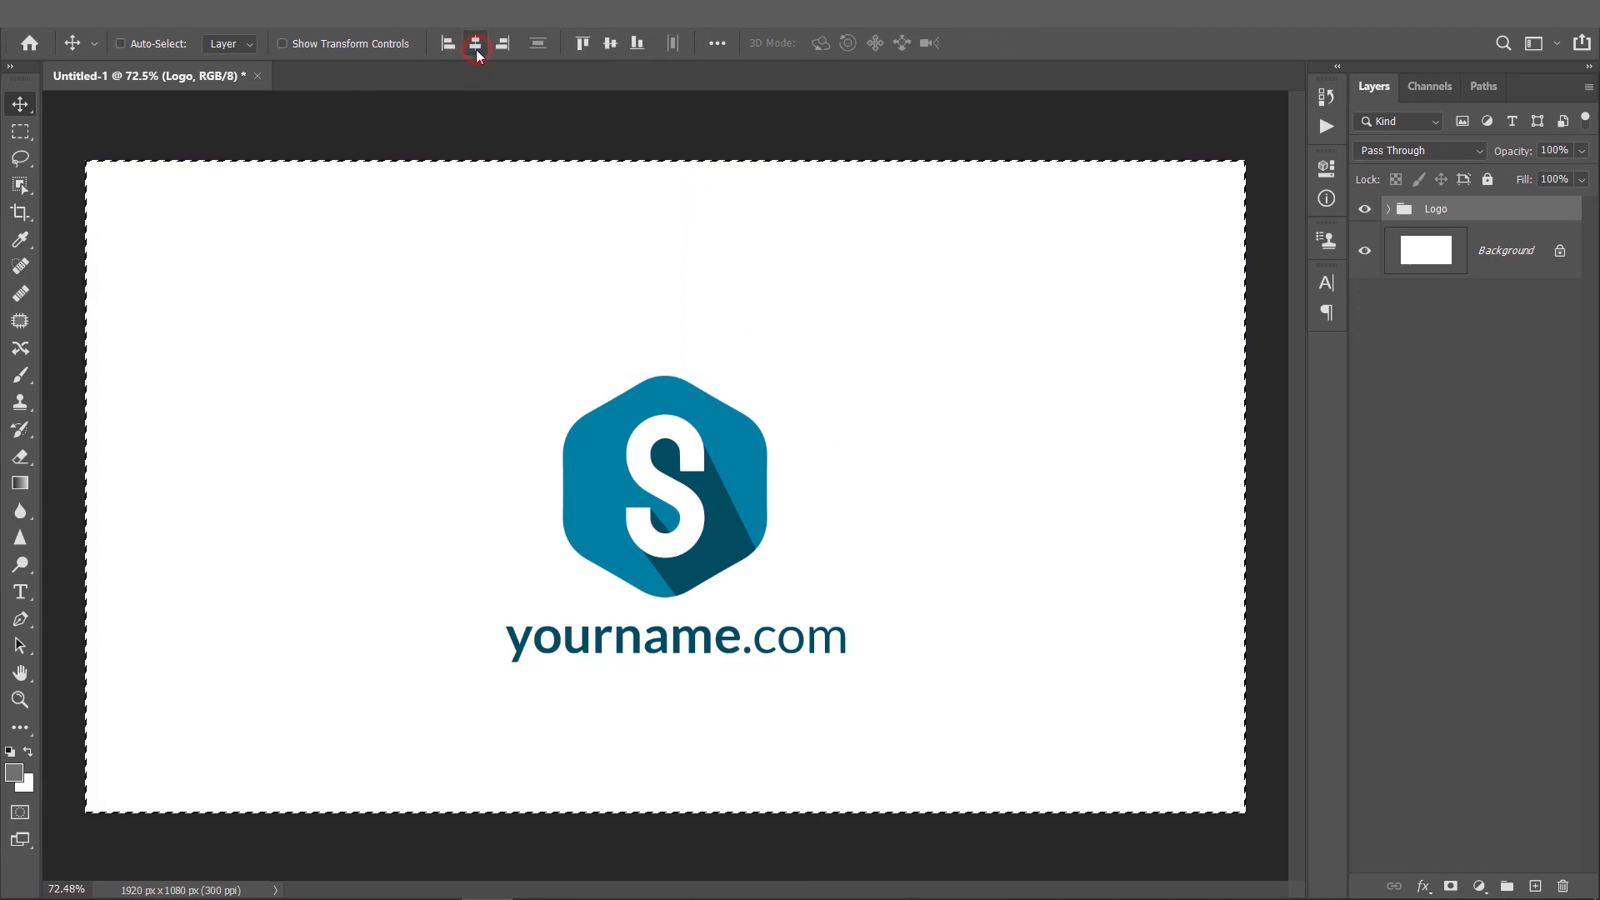
{"action": "left_click", "coordinate": [609, 42]}
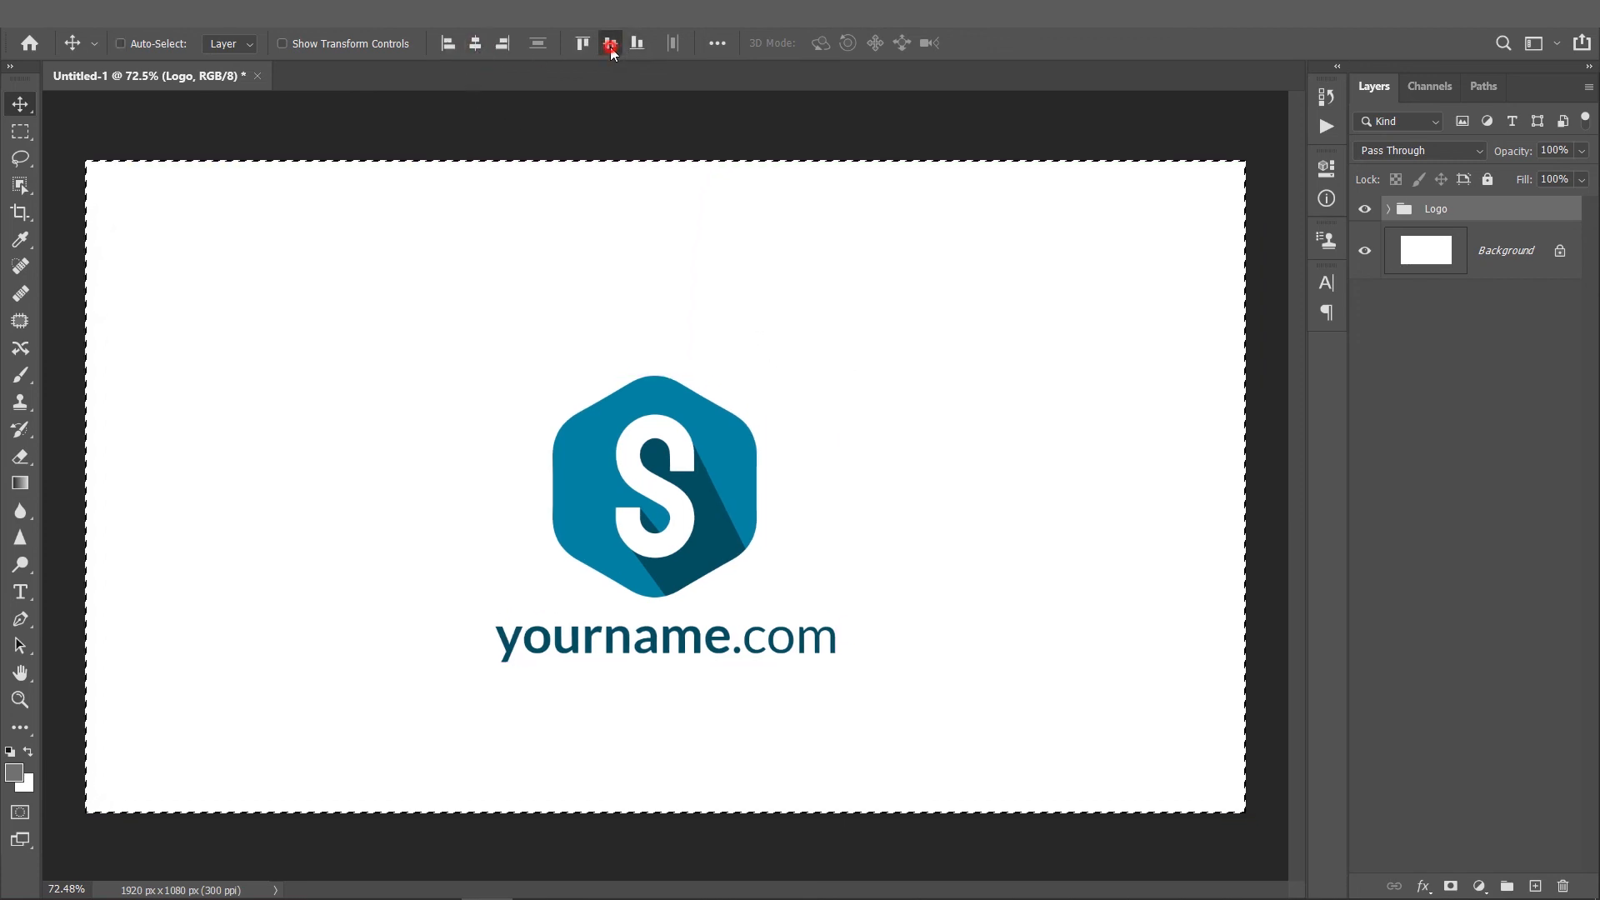
{"action": "left_click", "coordinate": [610, 43]}
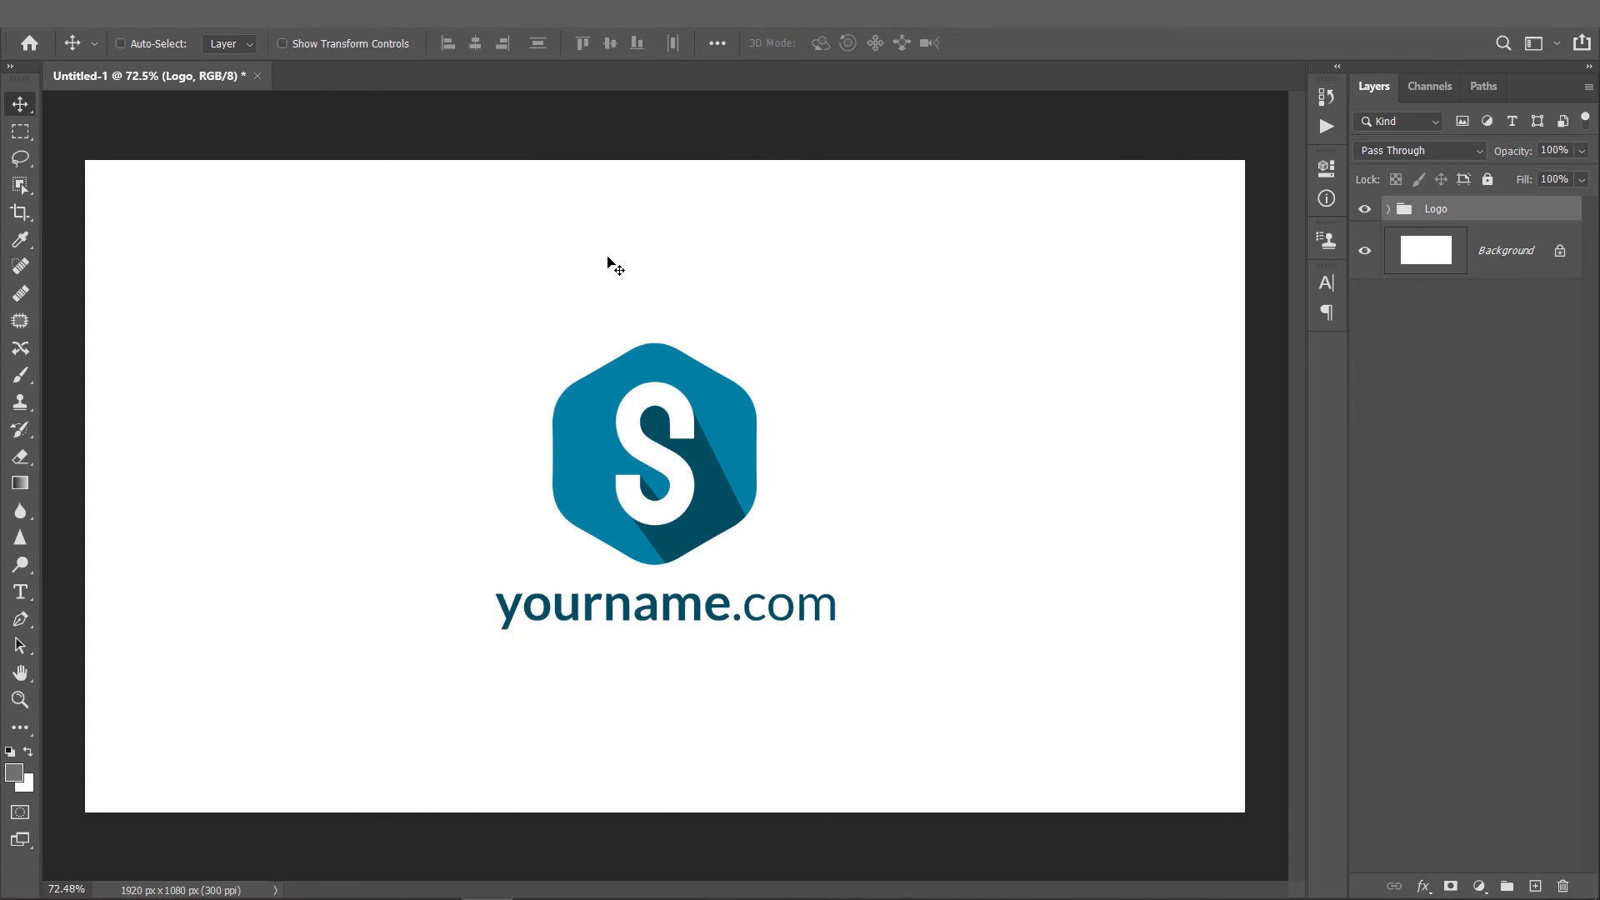
{"action": "mouse_move", "coordinate": [595, 340]}
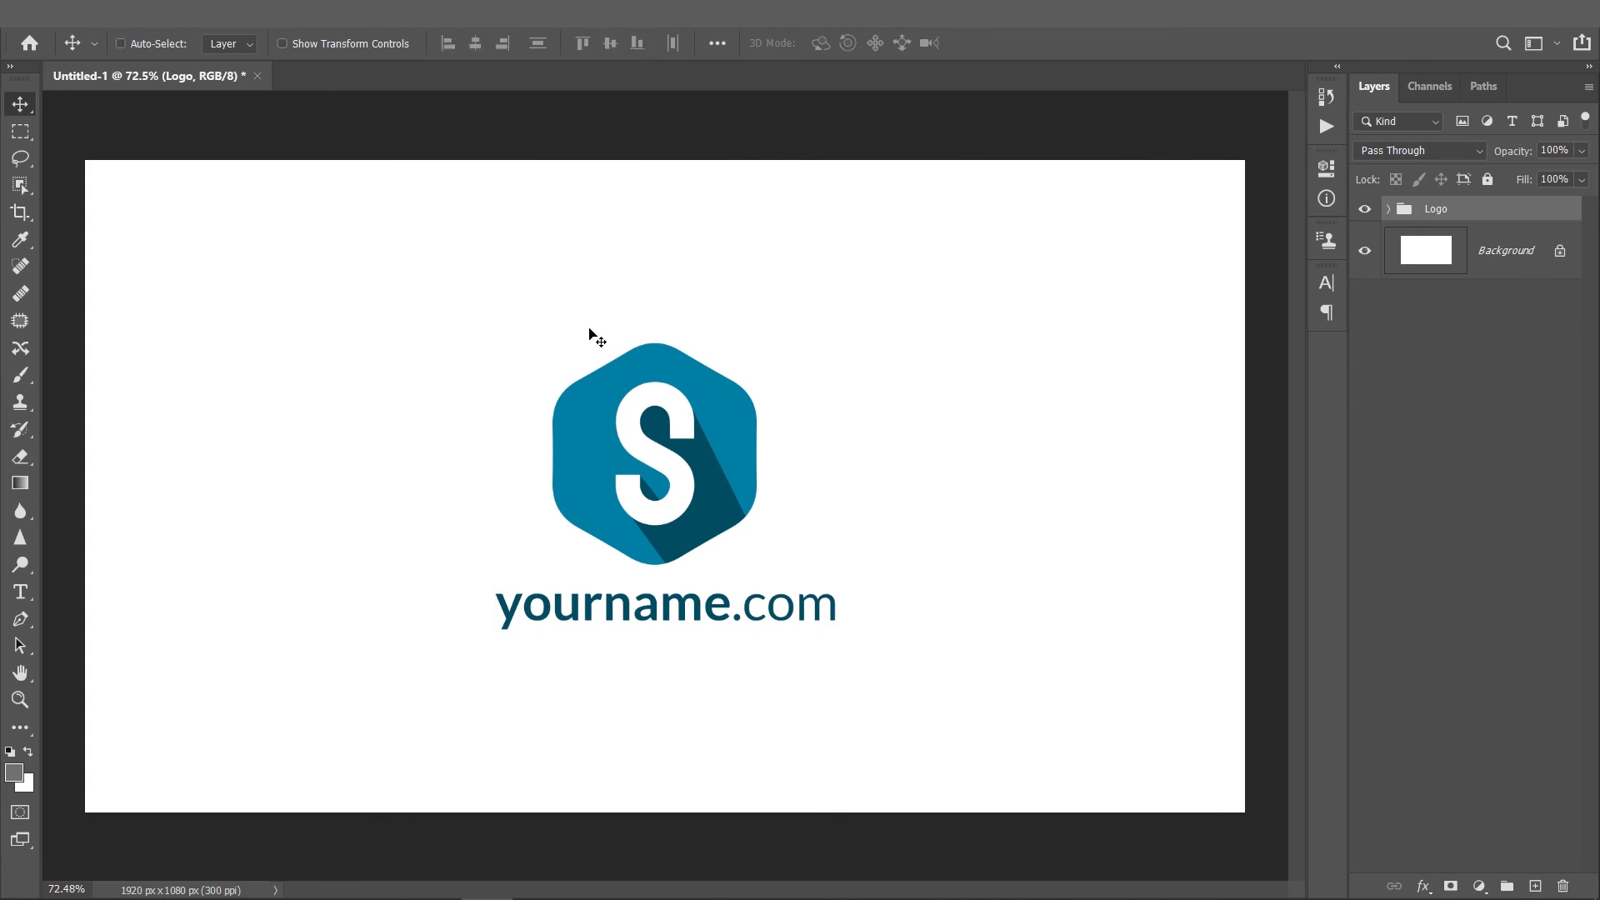